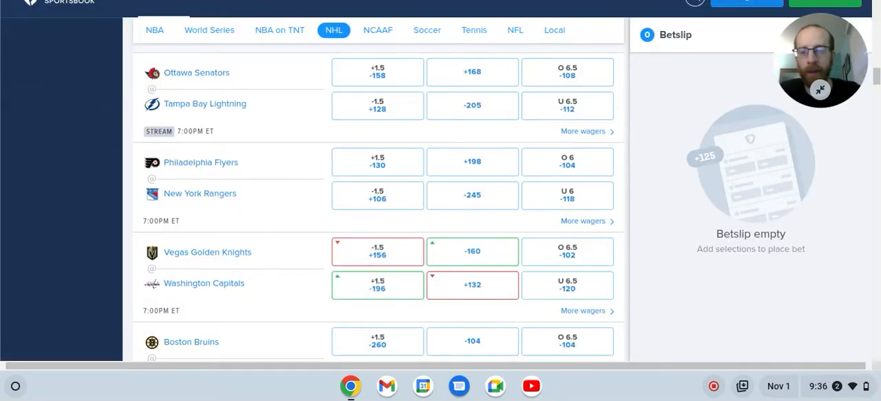
mouse_move(558, 301)
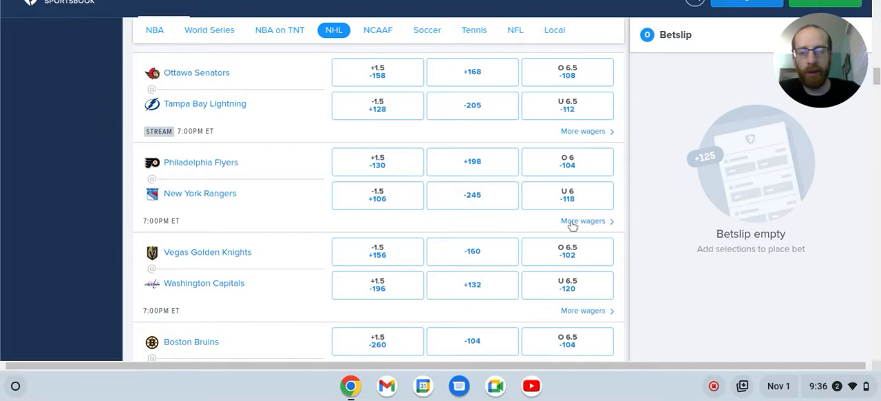
Scroll through the full player pool, then filter it to the OTT @ TB game
scroll(down, 3)
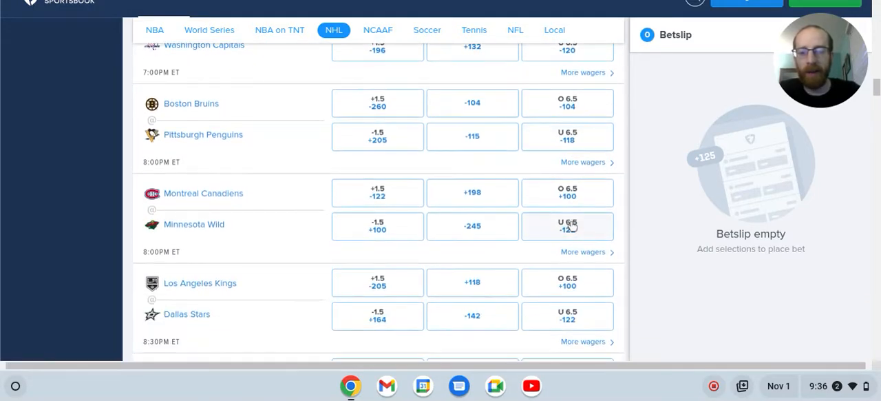
scroll(down, 3)
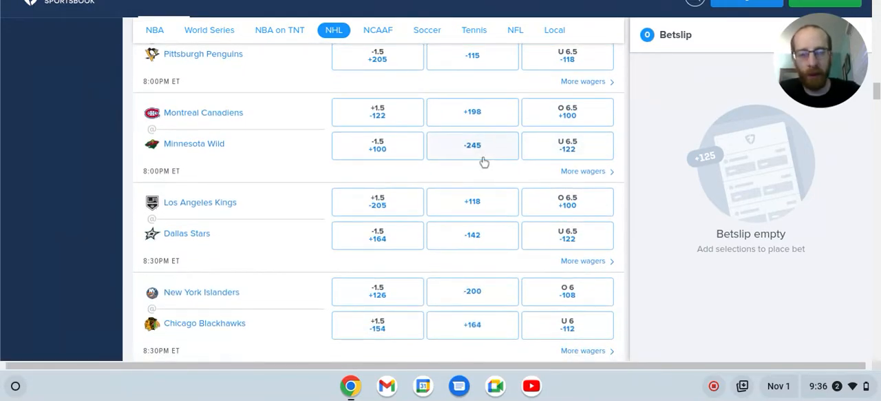
scroll(down, 3)
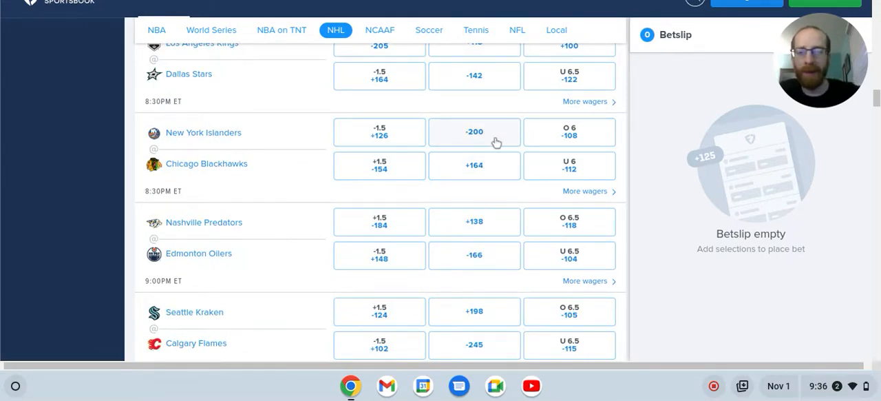
mouse_move(379, 166)
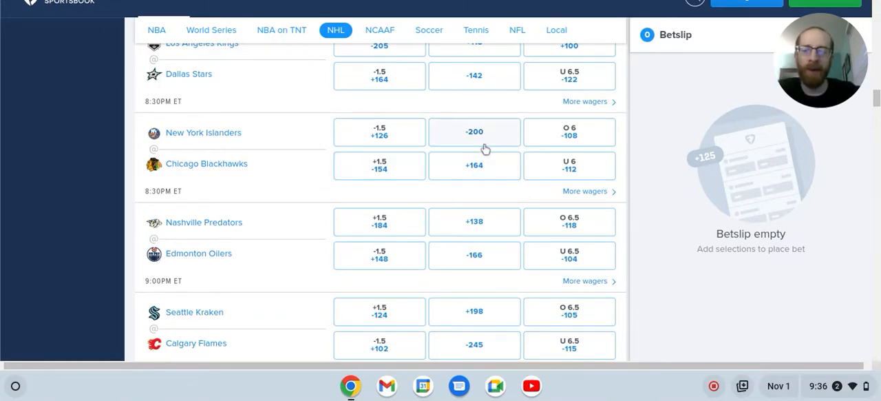
scroll(down, 3)
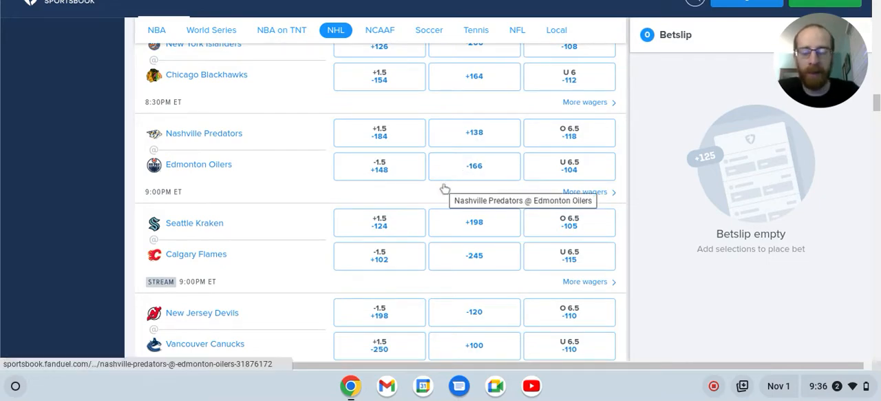
scroll(down, 3)
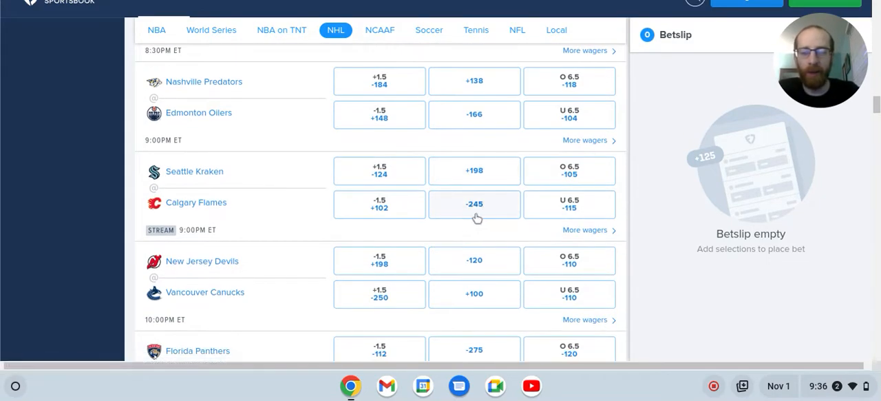
scroll(down, 3)
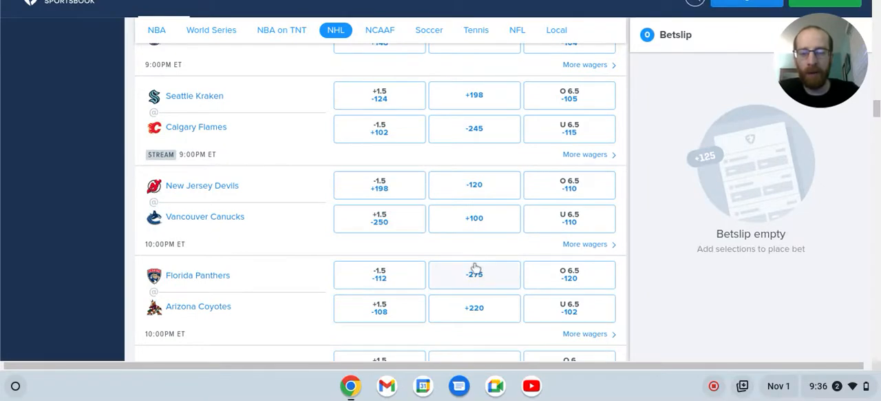
mouse_move(477, 315)
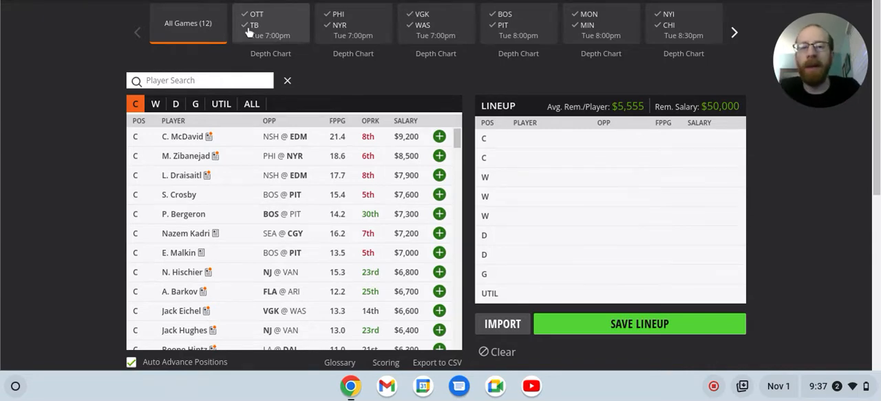
click(270, 24)
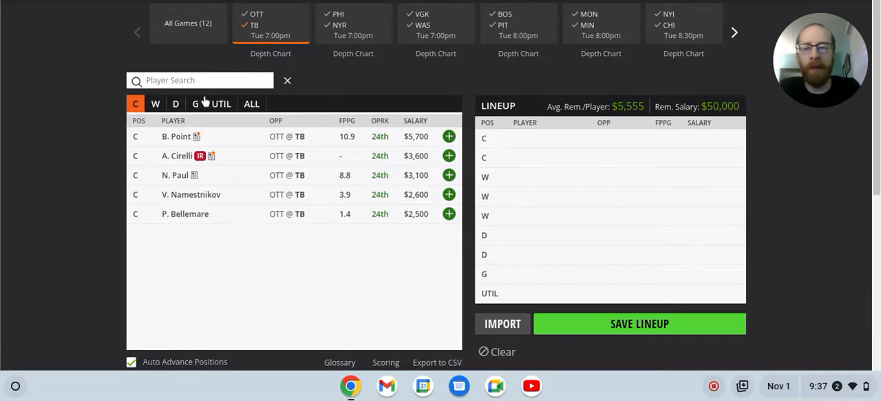
mouse_move(182, 138)
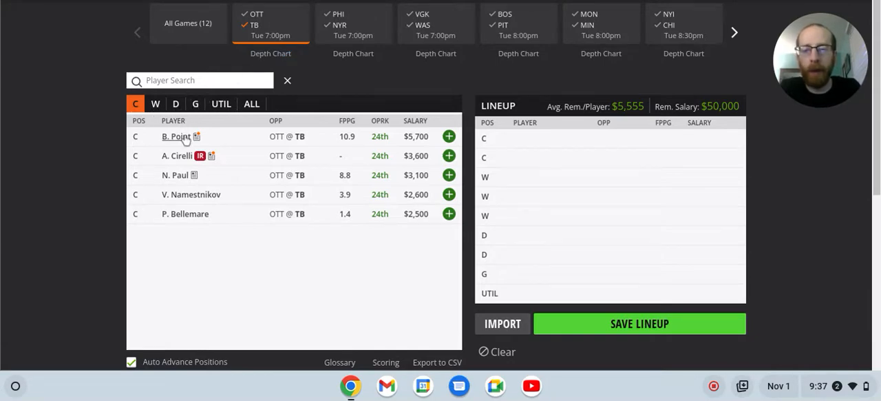
mouse_move(222, 152)
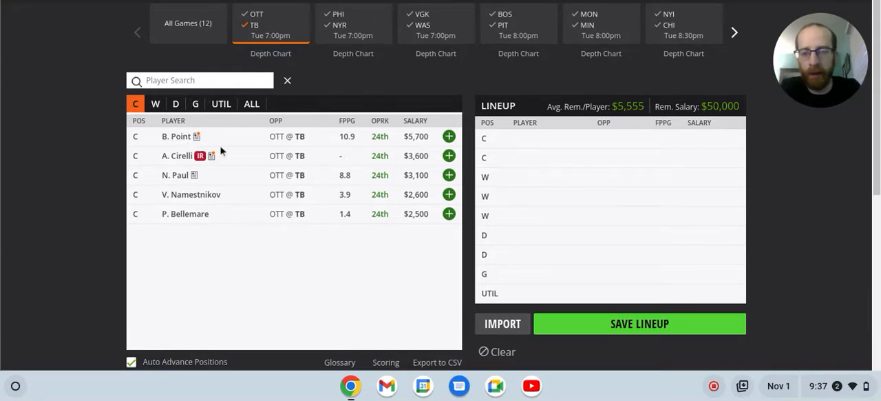
mouse_move(176, 136)
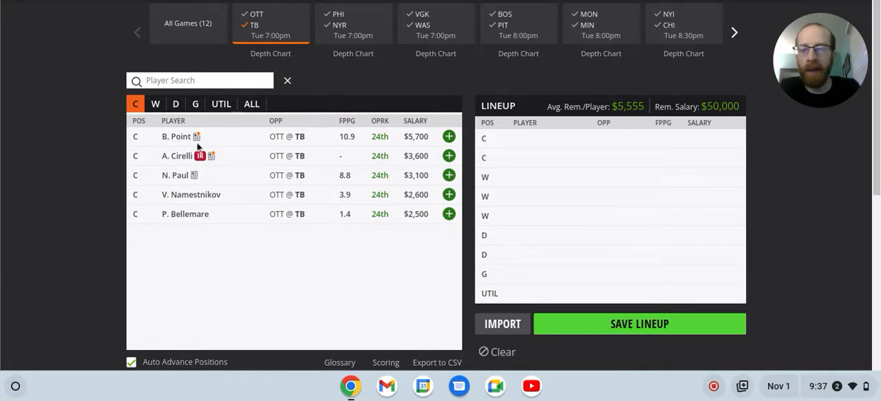
mouse_move(211, 142)
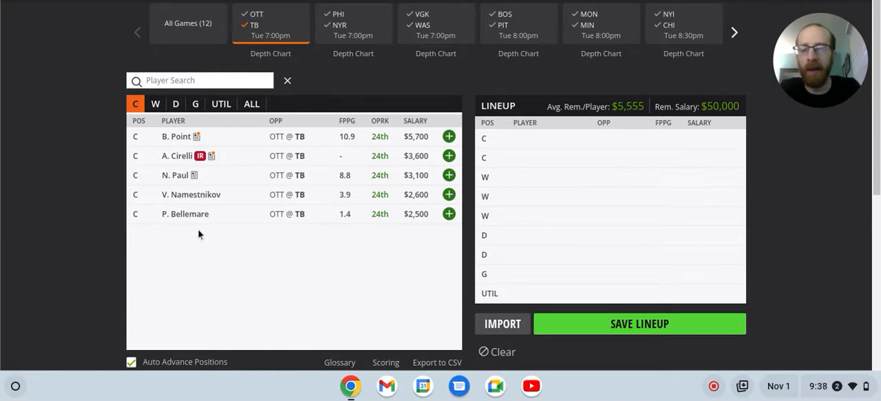
mouse_move(417, 199)
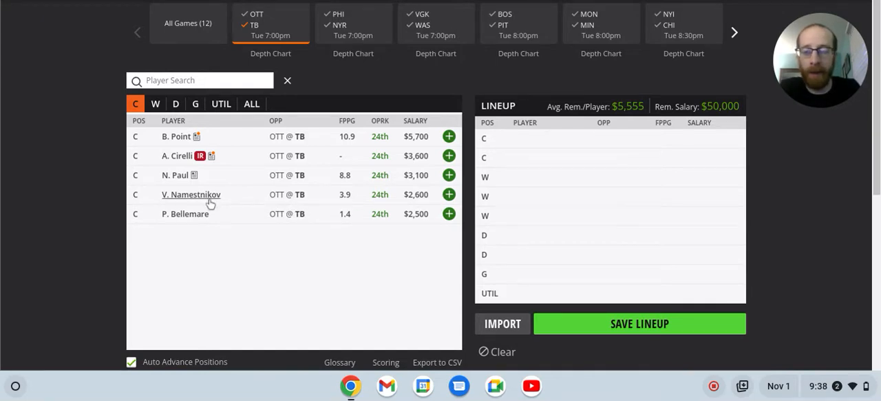
mouse_move(191, 194)
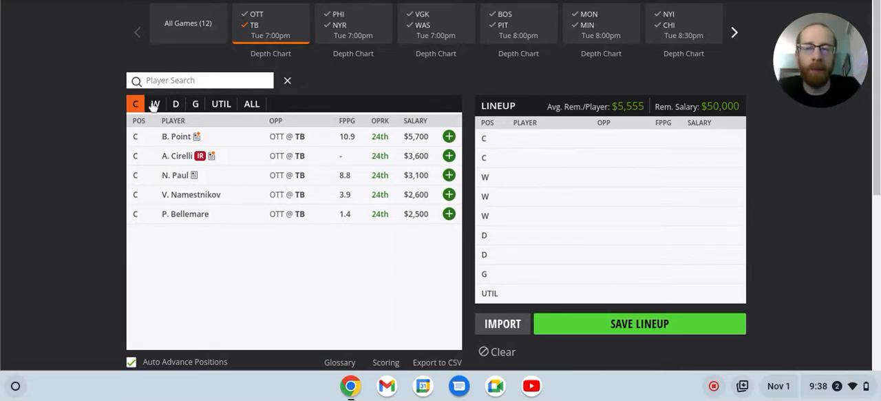
Review the OTT @ TB wingers and then its defensemen
click(155, 103)
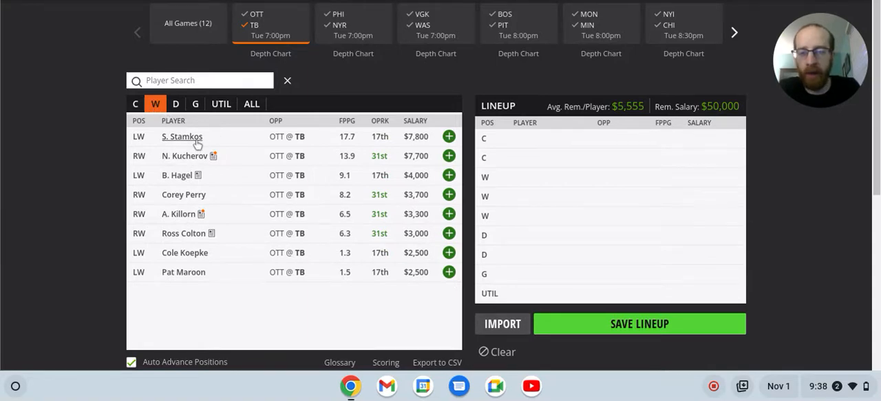
mouse_move(181, 174)
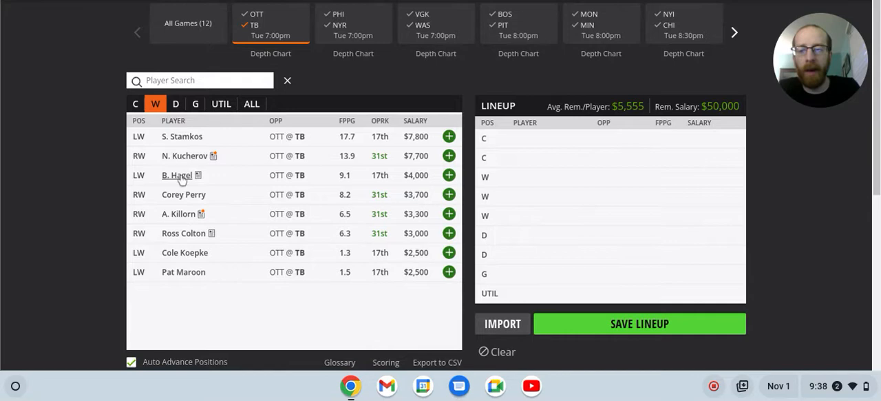
mouse_move(181, 175)
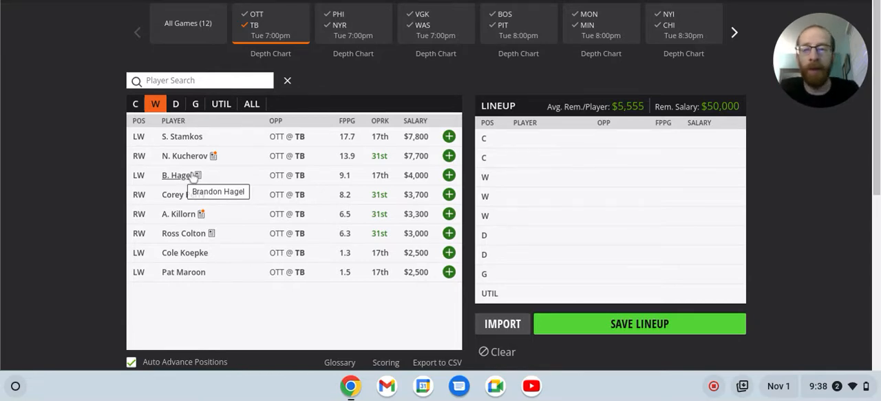
mouse_move(207, 181)
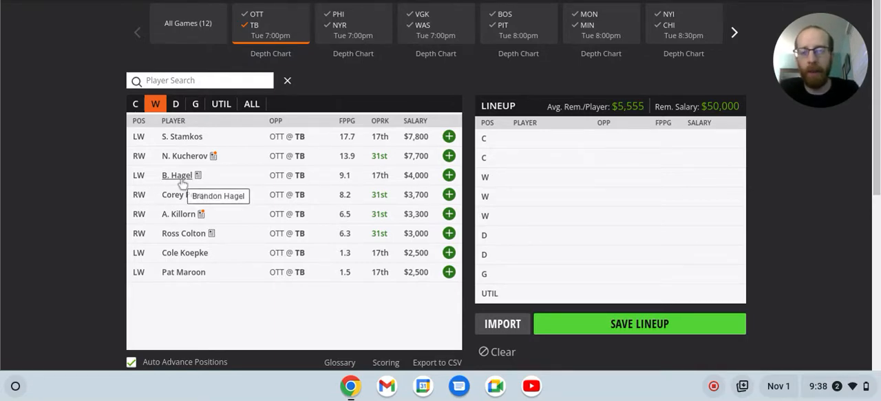
mouse_move(216, 187)
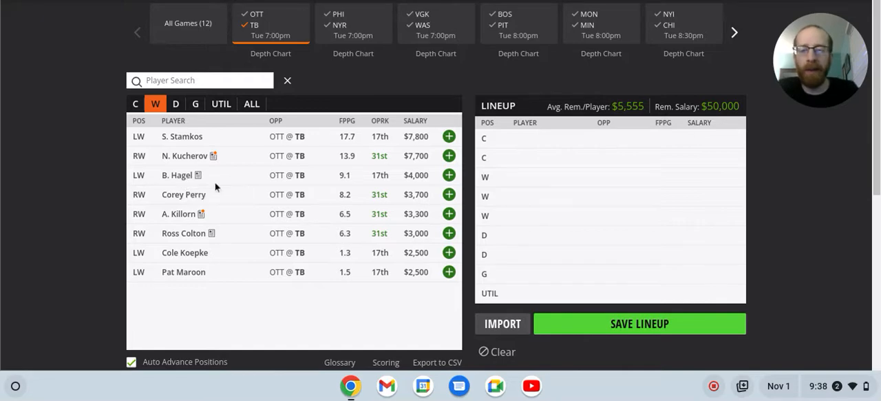
mouse_move(416, 174)
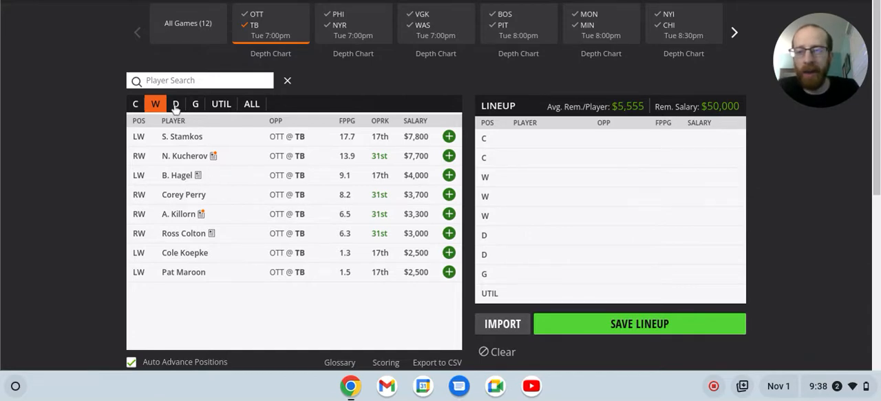
click(176, 103)
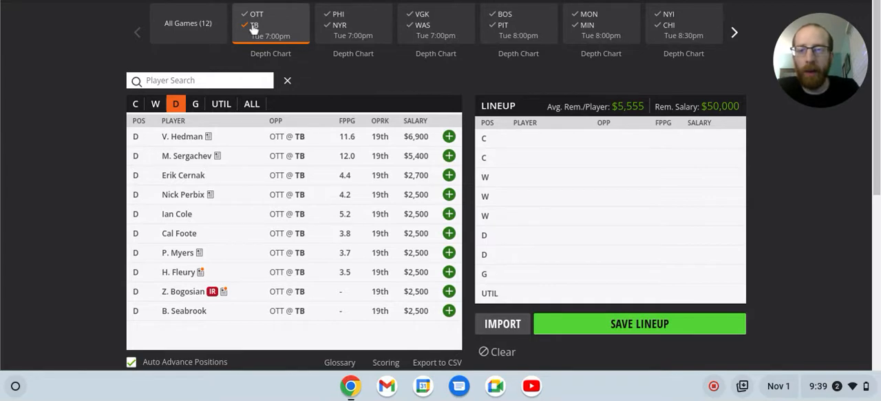
Filter to the PHI @ NYR game and list its centers
click(353, 23)
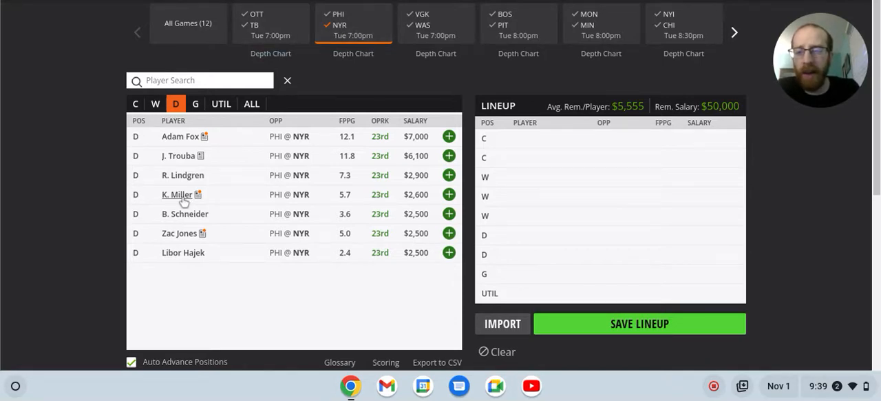
mouse_move(423, 204)
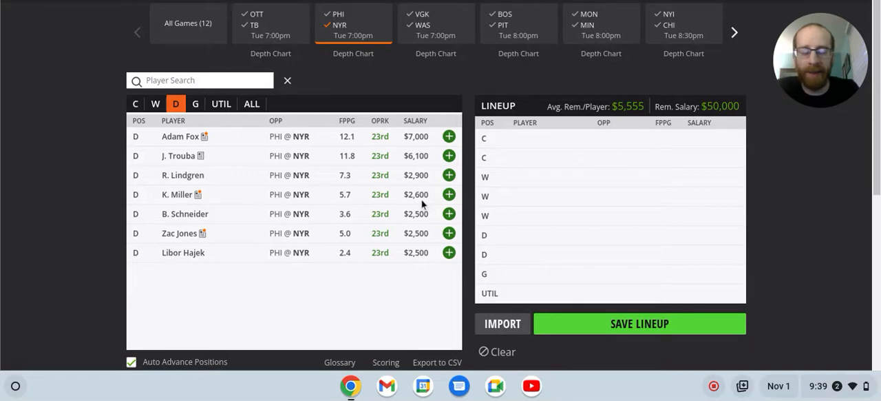
mouse_move(344, 205)
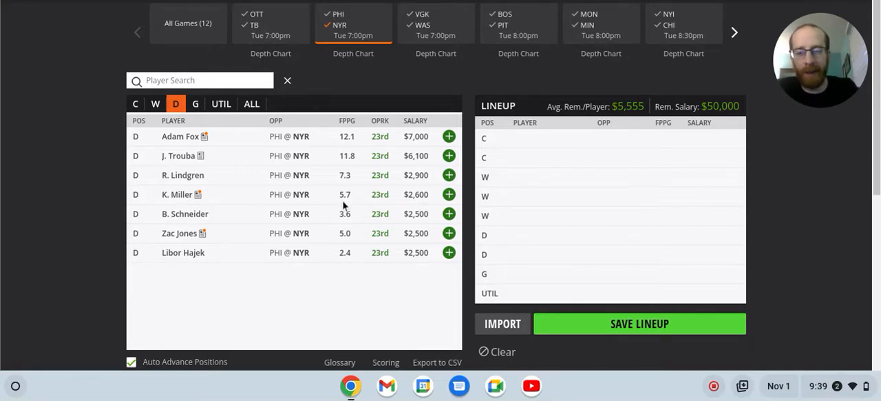
mouse_move(212, 206)
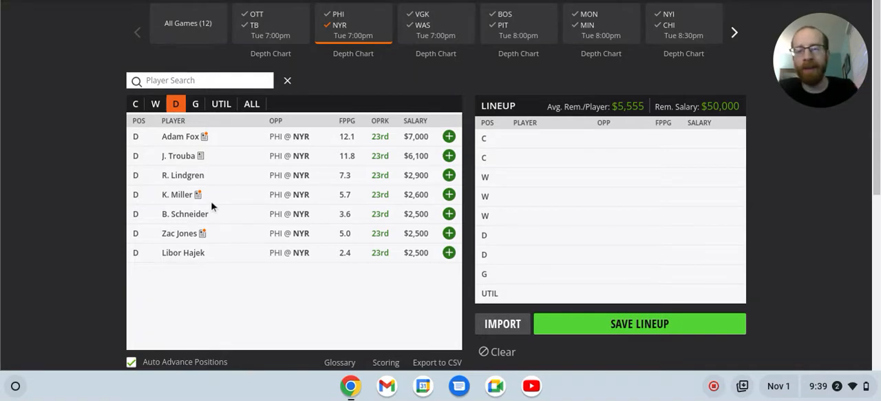
mouse_move(283, 212)
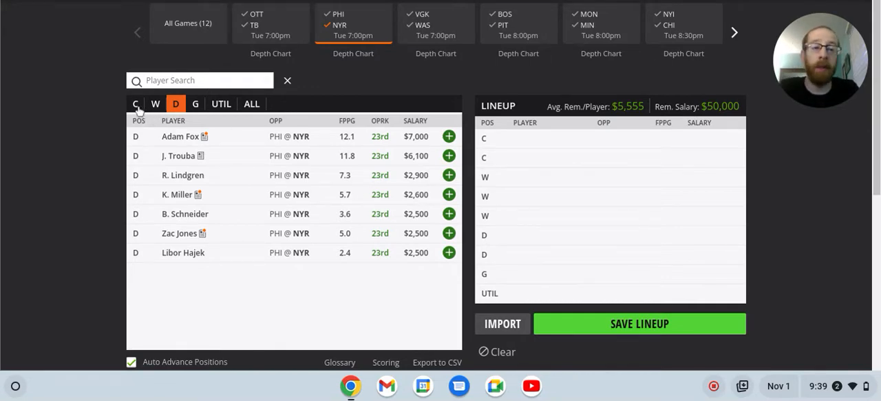
click(136, 103)
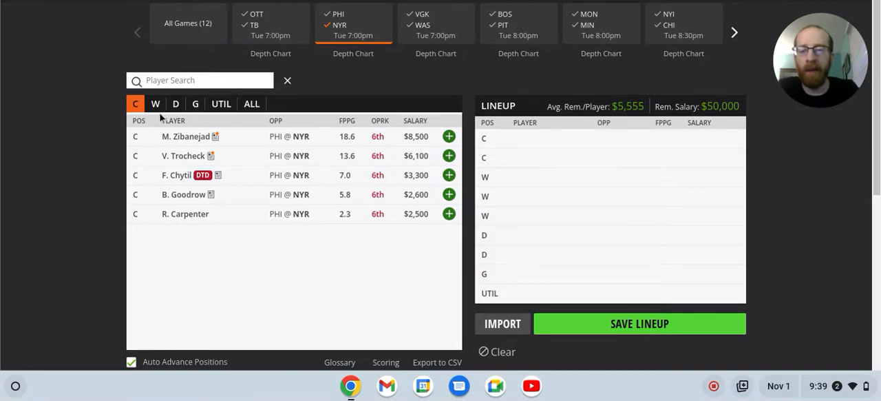
mouse_move(204, 141)
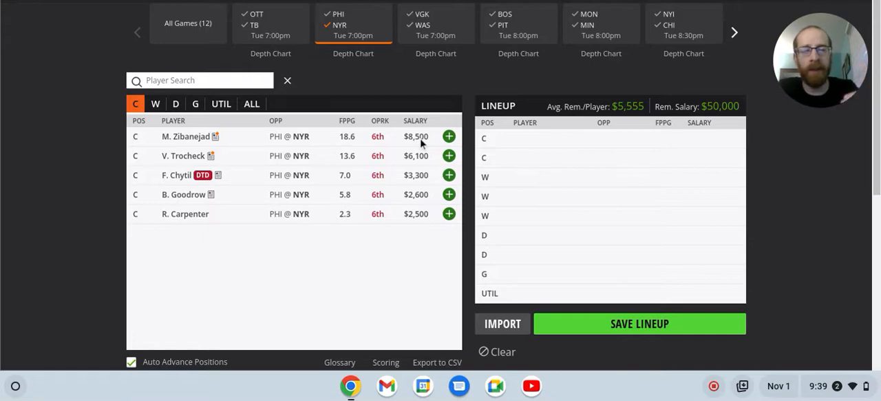
mouse_move(285, 145)
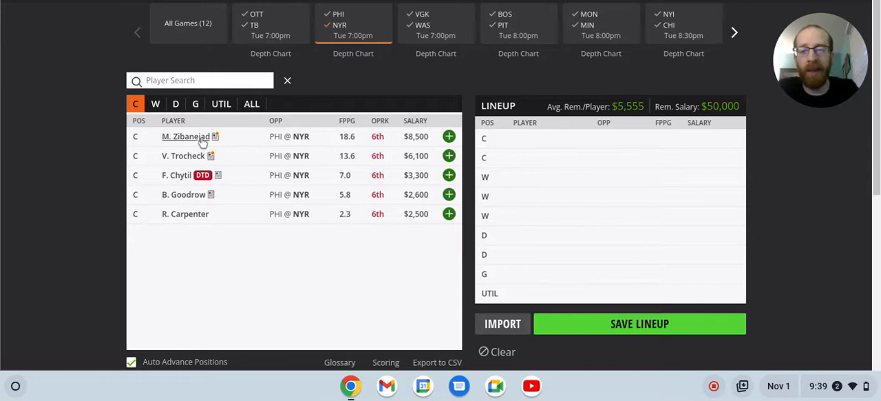
click(185, 135)
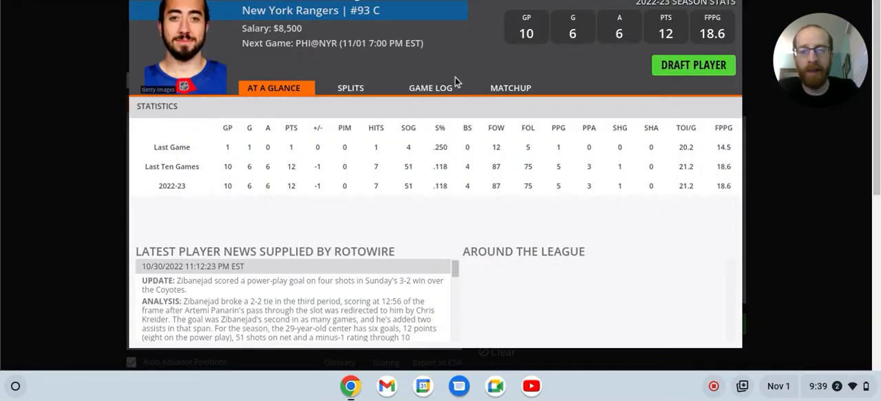
click(434, 87)
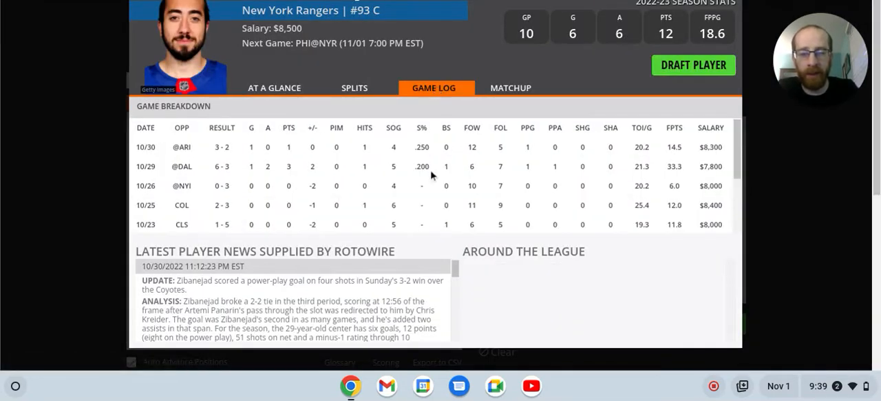
click(354, 88)
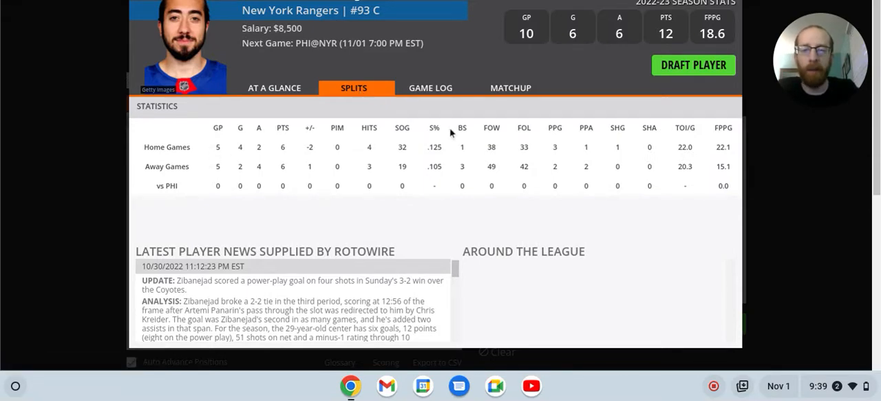
mouse_move(410, 149)
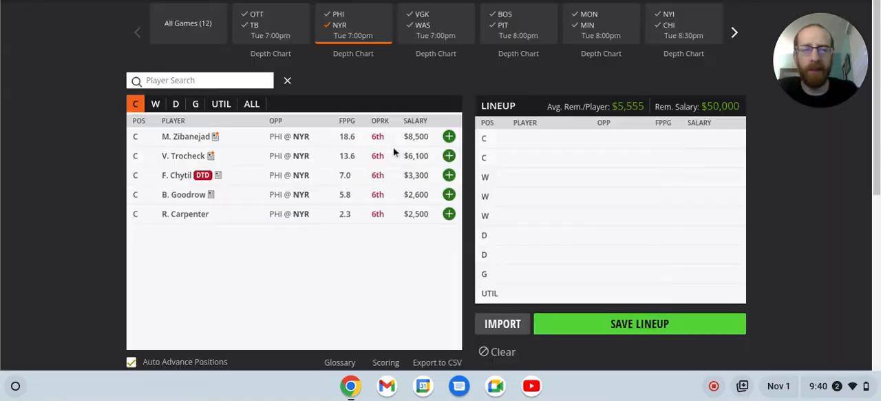
List the PHI @ NYR wingers and check A. Lafreniere's game log
click(156, 103)
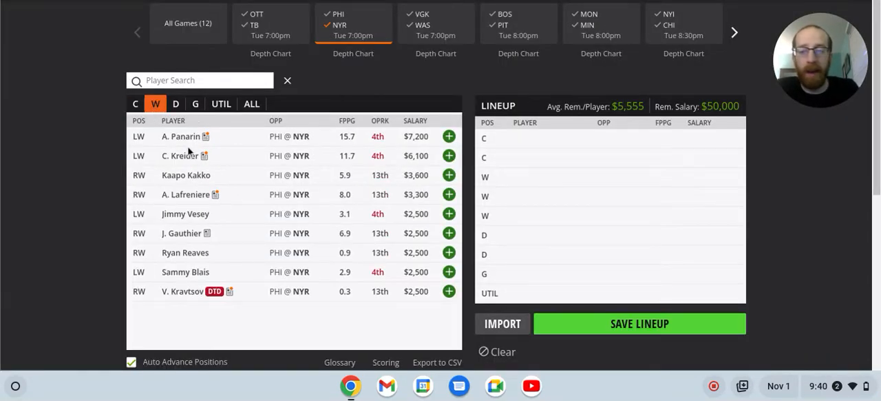
mouse_move(177, 148)
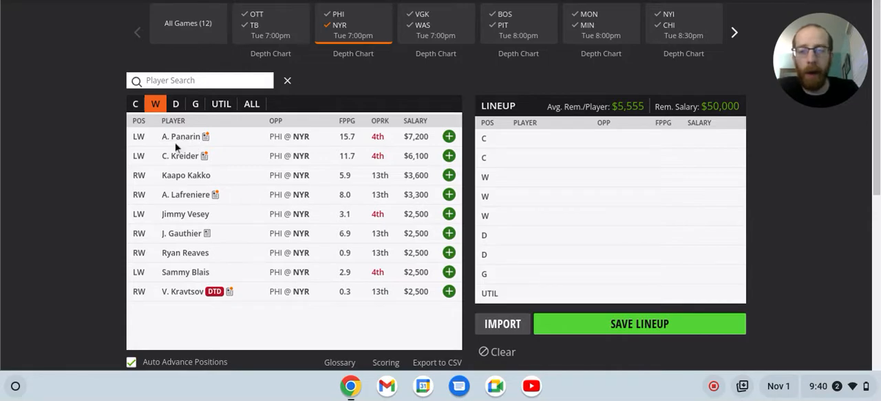
mouse_move(187, 194)
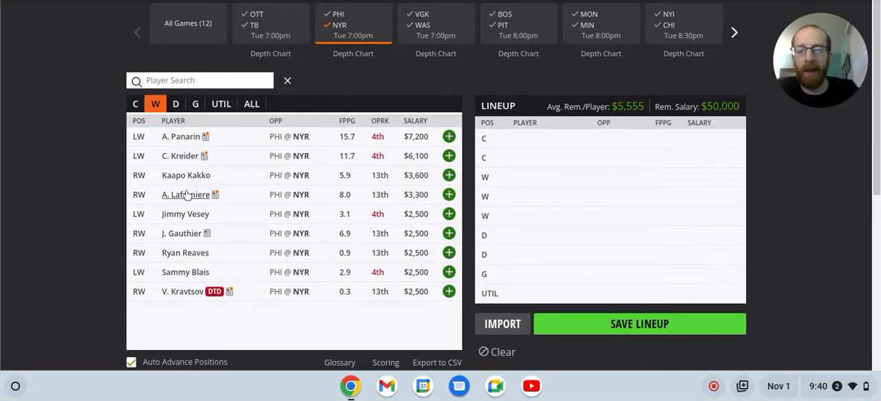
click(184, 194)
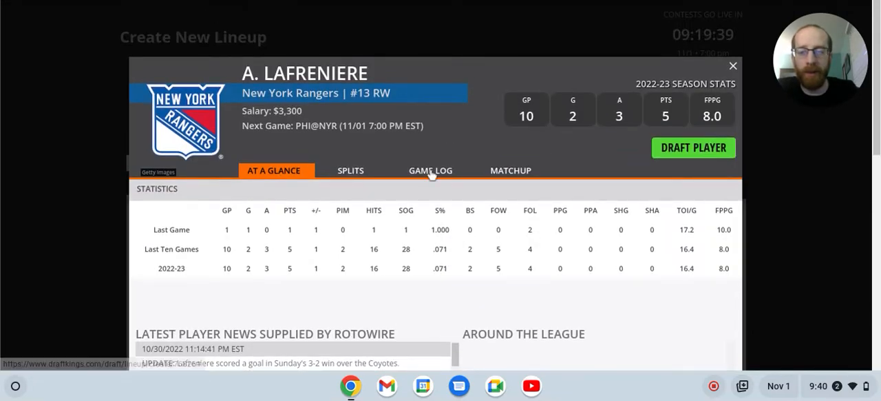
click(430, 170)
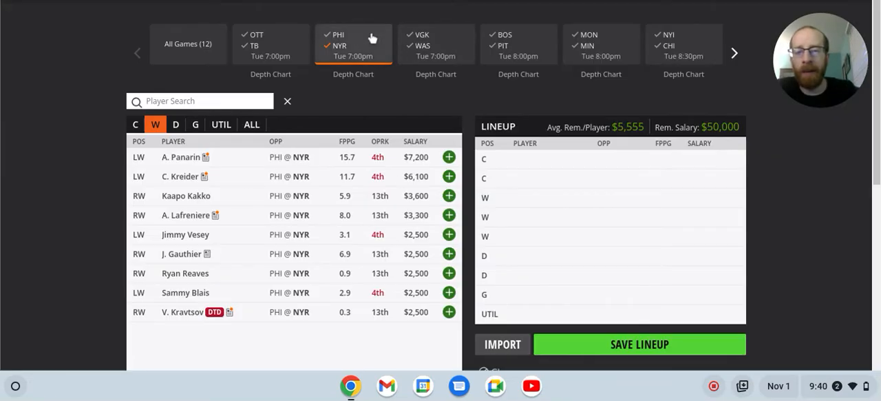
Replace the PHI @ NYR filter with the VGK @ WAS game
click(188, 43)
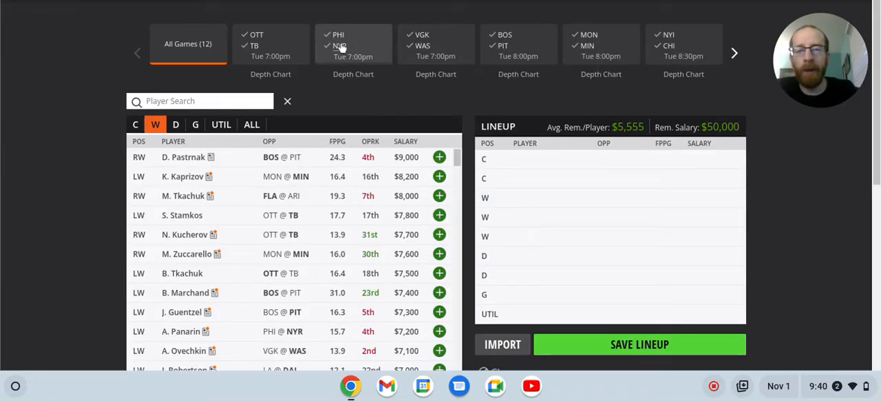
click(436, 43)
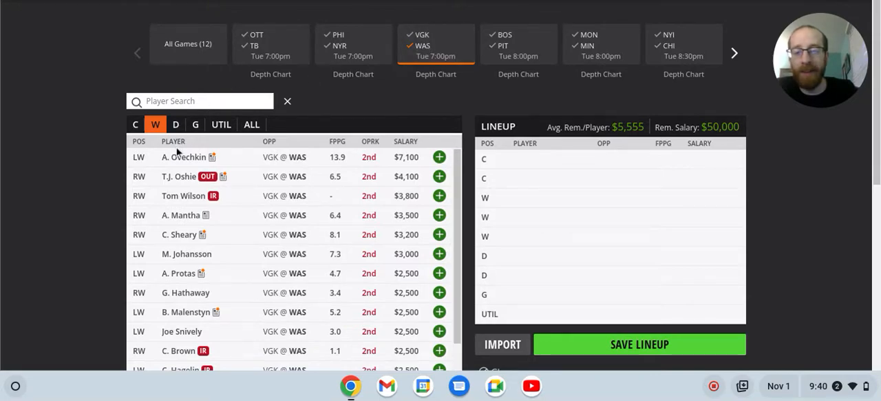
click(181, 156)
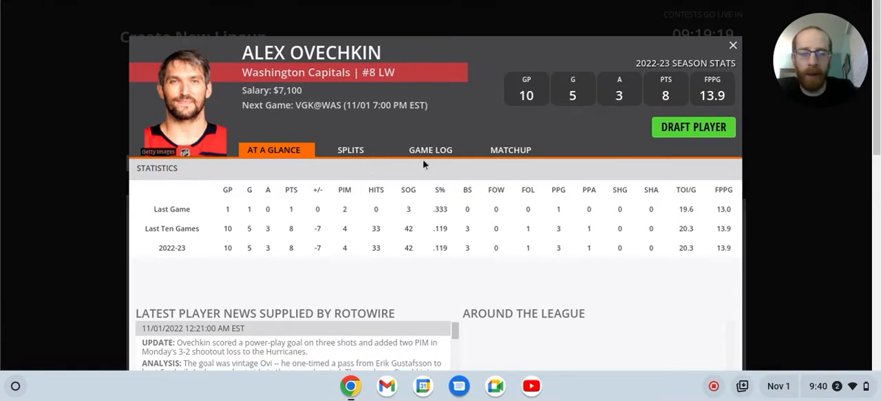
click(430, 150)
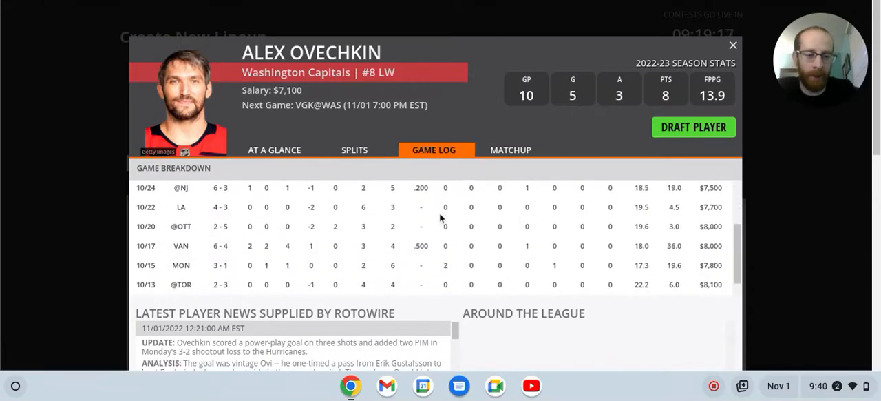
mouse_move(489, 170)
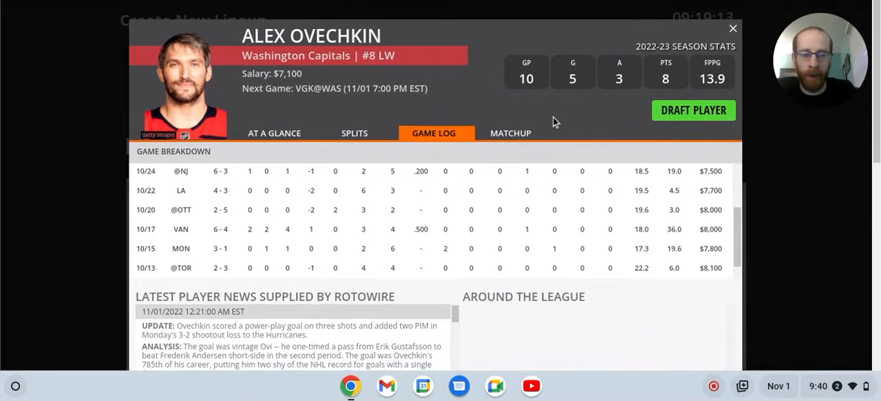
mouse_move(480, 184)
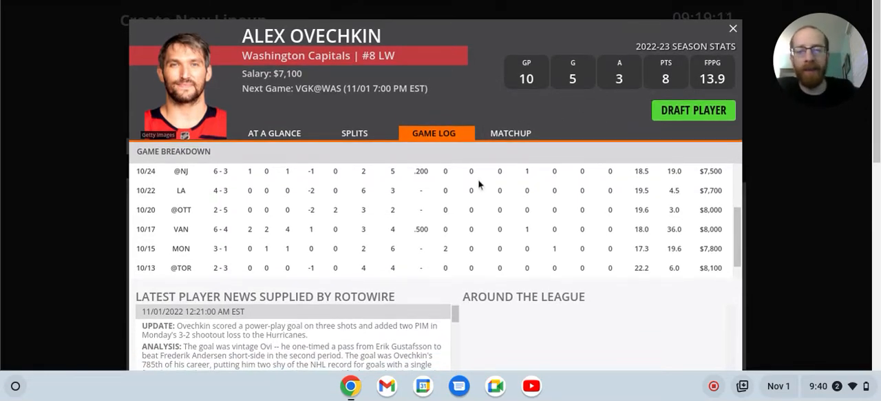
mouse_move(432, 231)
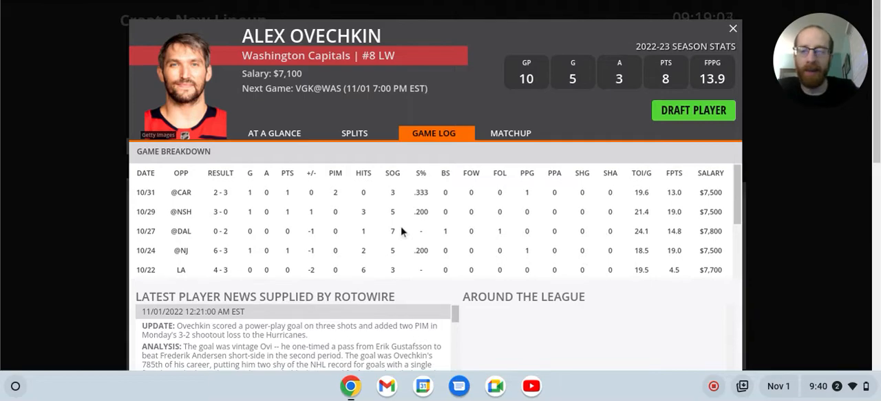
click(733, 28)
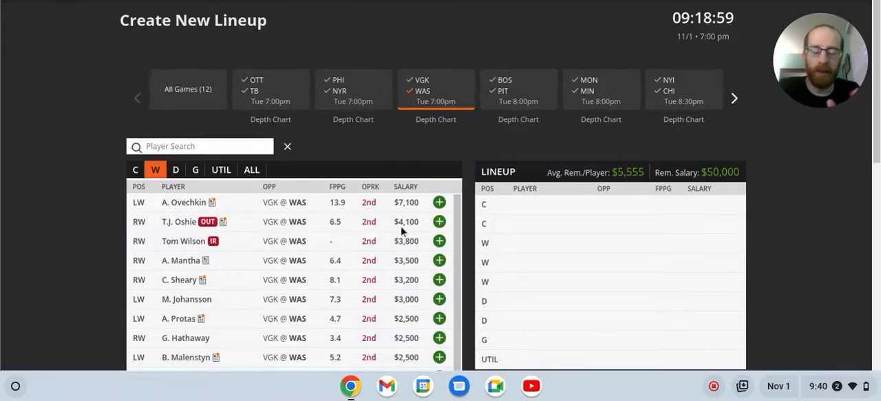
mouse_move(377, 211)
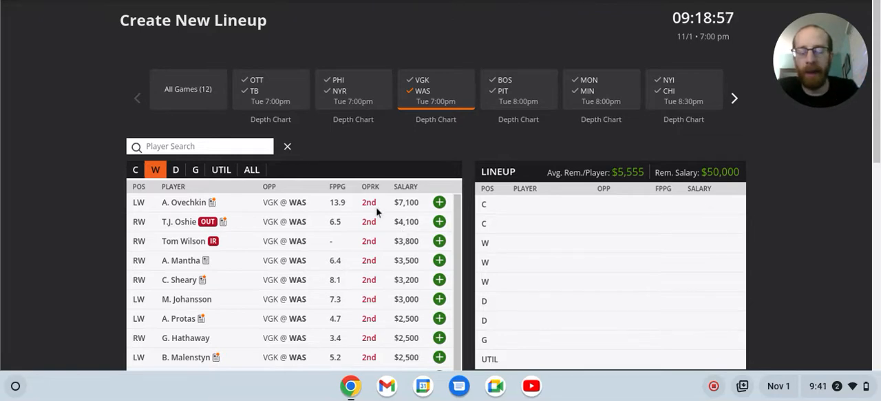
mouse_move(408, 117)
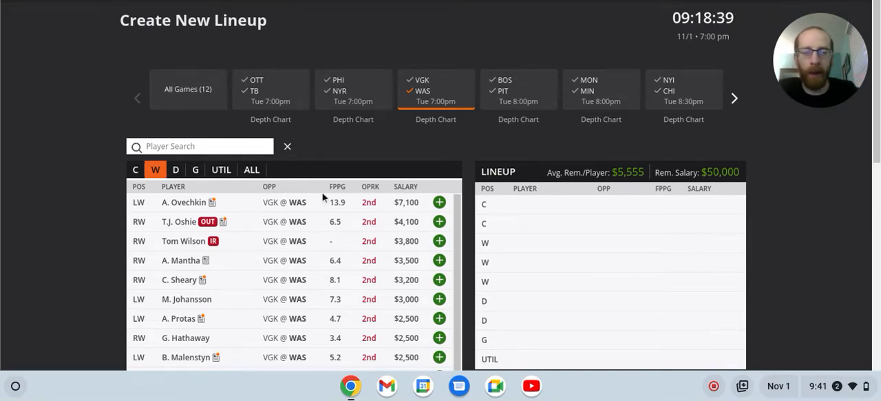
Show the VGK @ WAS defensemen instead of the wingers
scroll(down, 3)
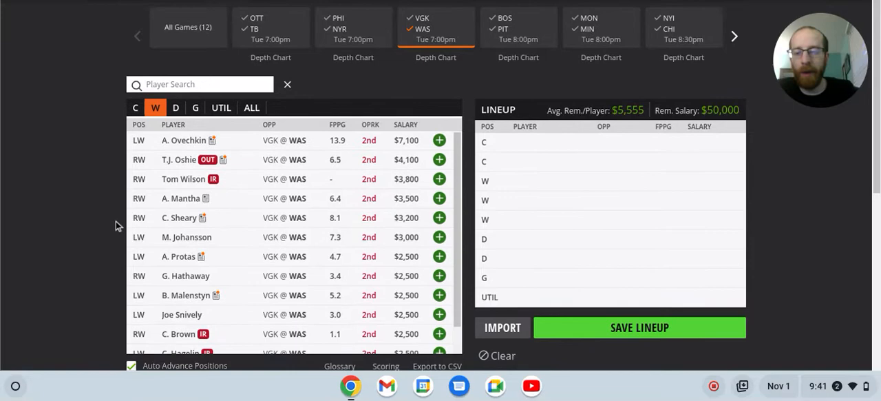
mouse_move(433, 239)
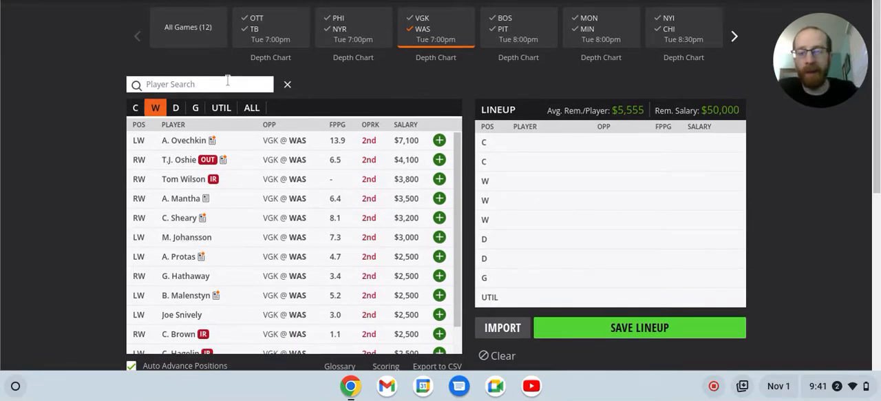
click(176, 107)
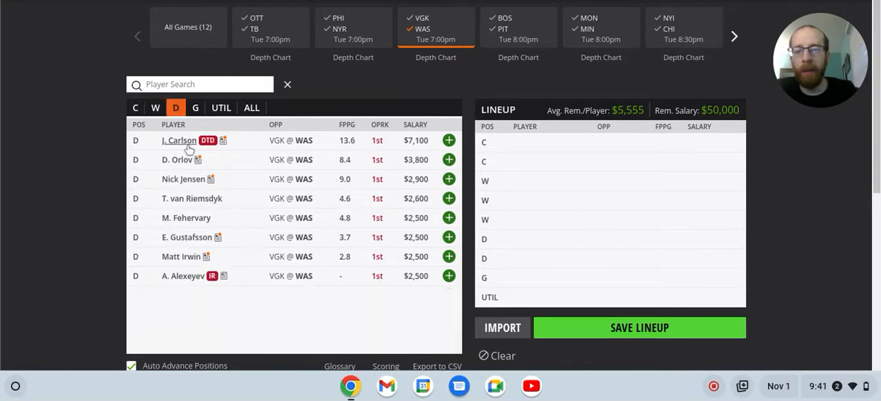
click(449, 159)
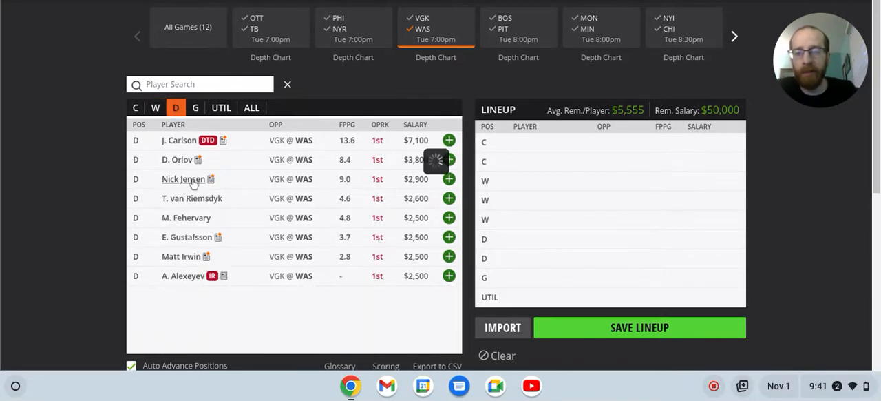
click(183, 179)
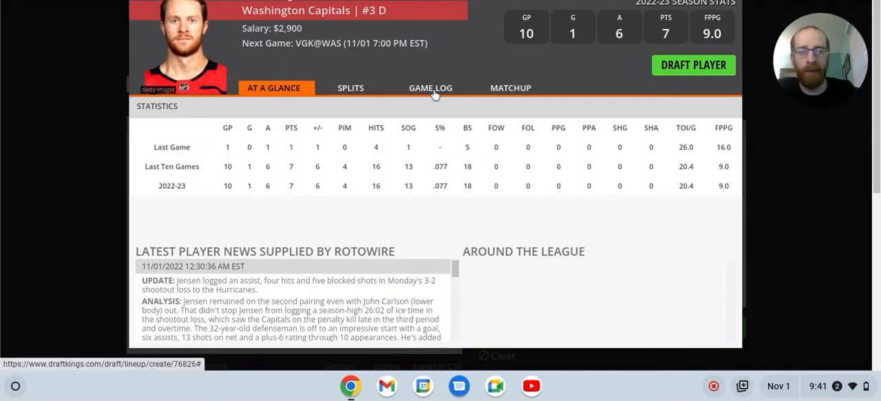
click(430, 87)
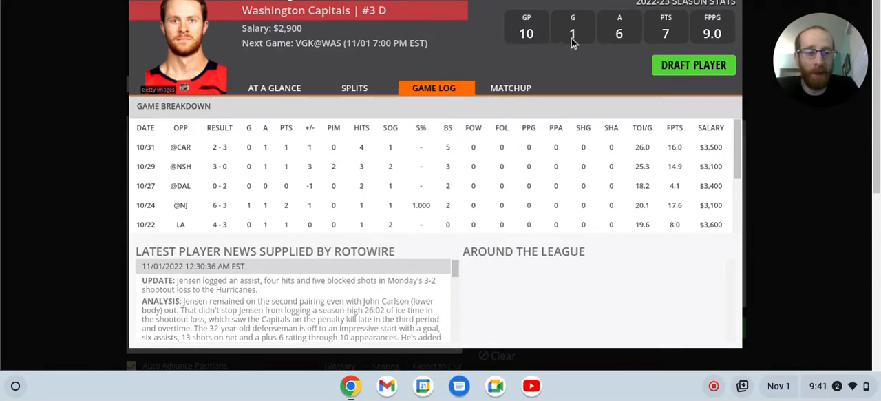
mouse_move(556, 137)
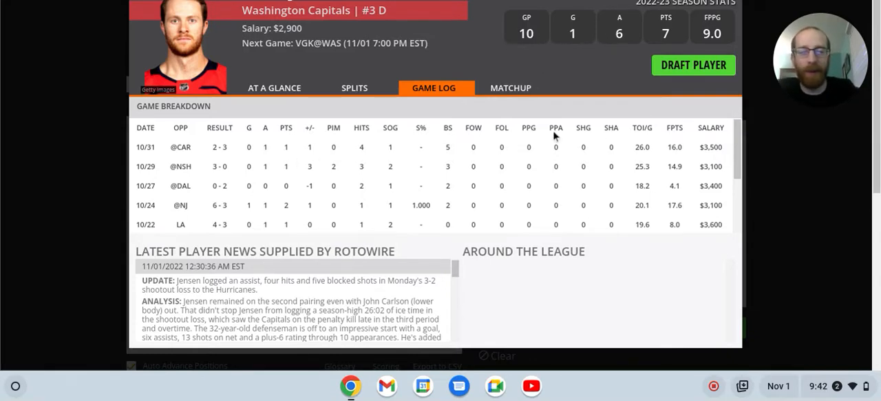
mouse_move(389, 83)
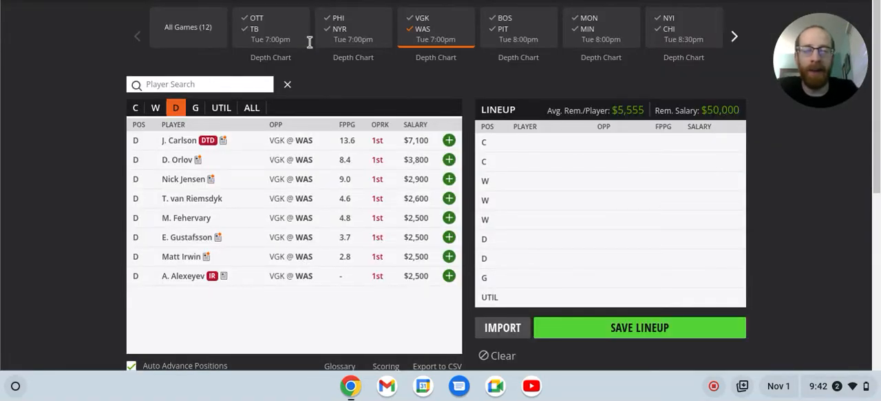
mouse_move(421, 18)
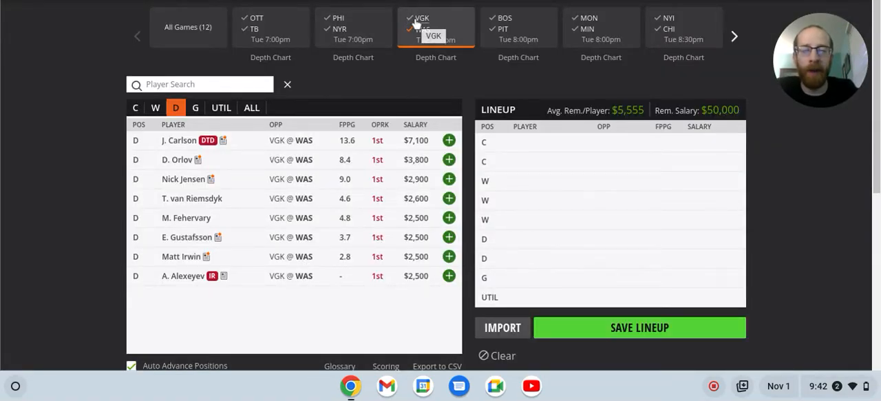
Narrow the pool to VGK @ WAS and list its wingers
click(436, 28)
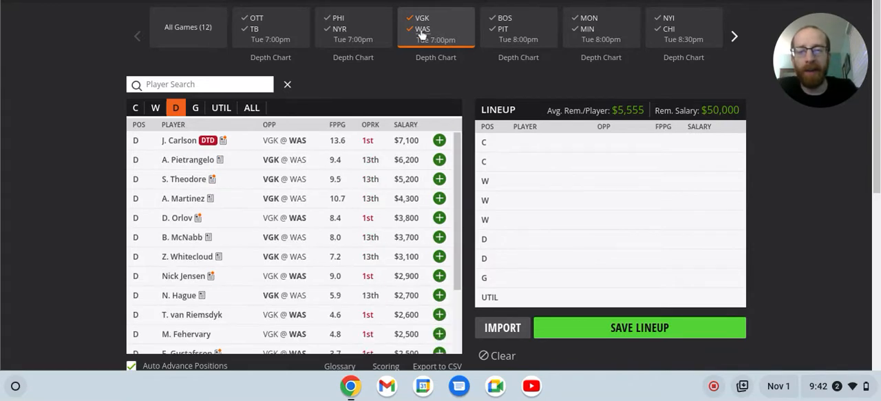
click(155, 107)
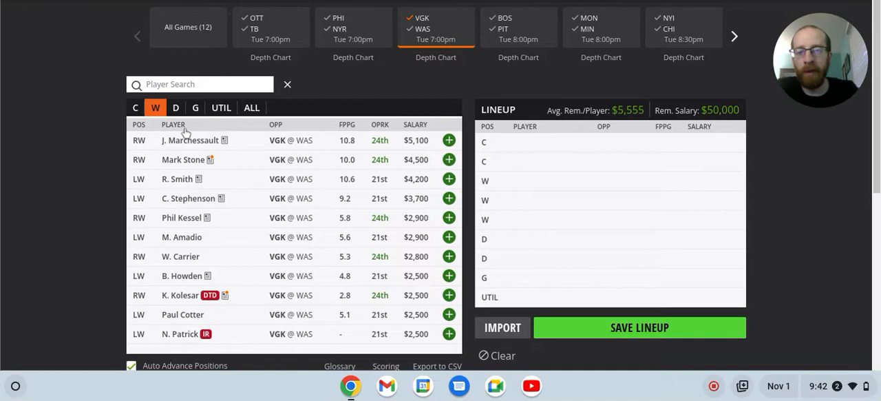
mouse_move(222, 167)
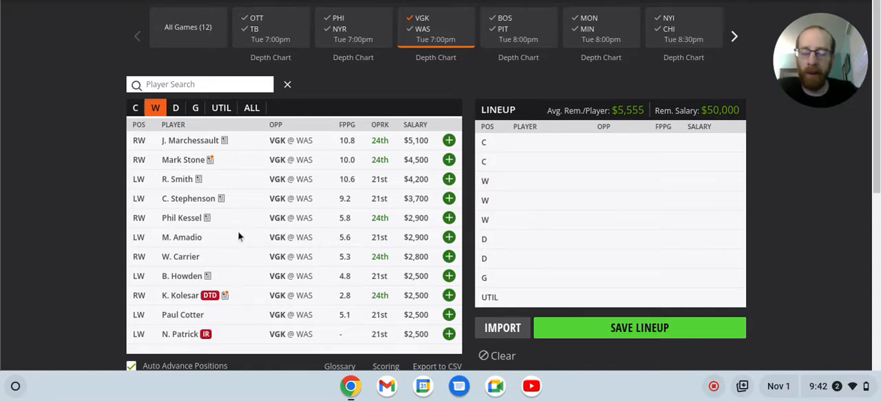
mouse_move(206, 222)
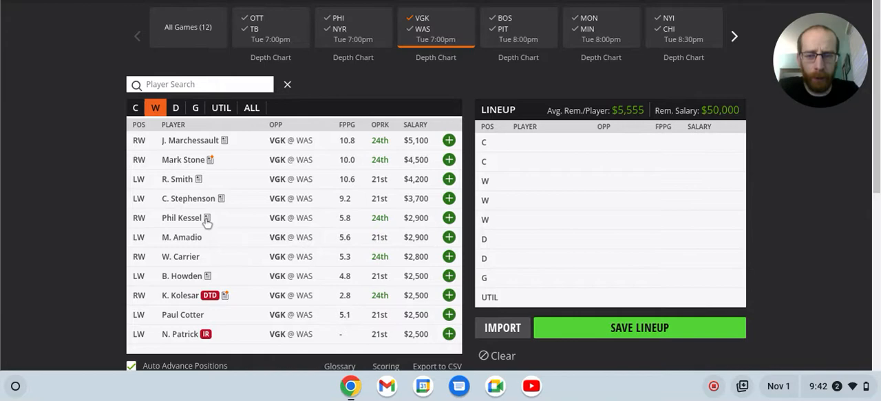
mouse_move(180, 206)
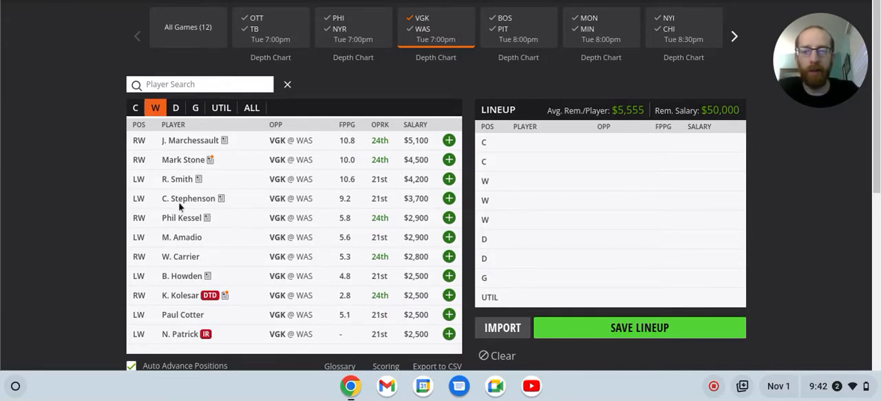
mouse_move(214, 247)
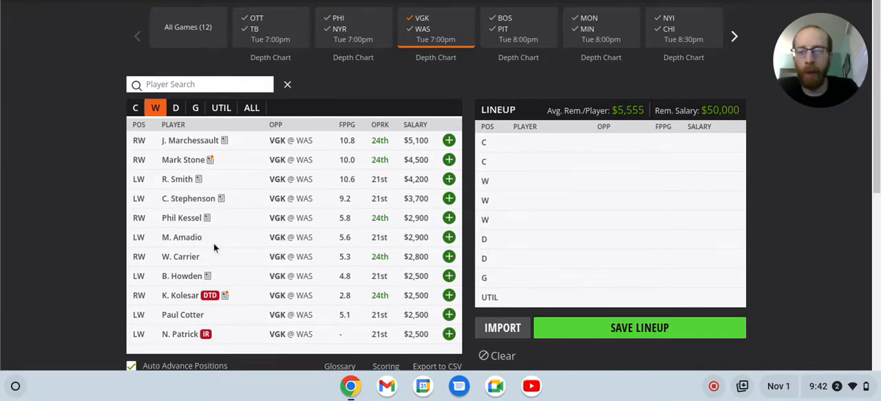
mouse_move(190, 141)
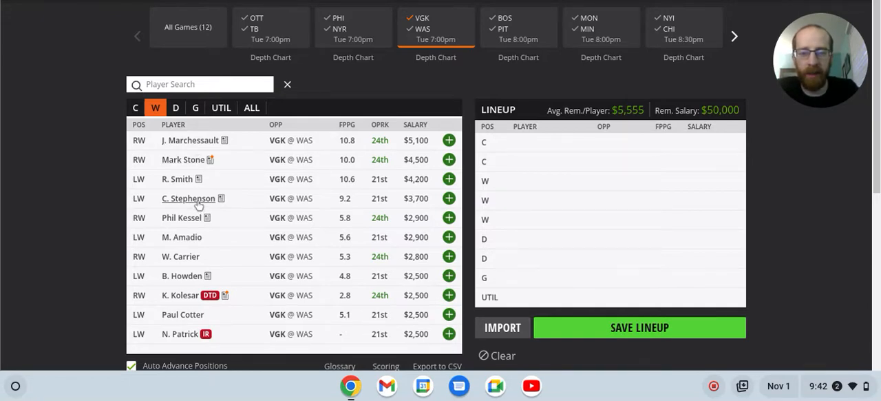
mouse_move(427, 205)
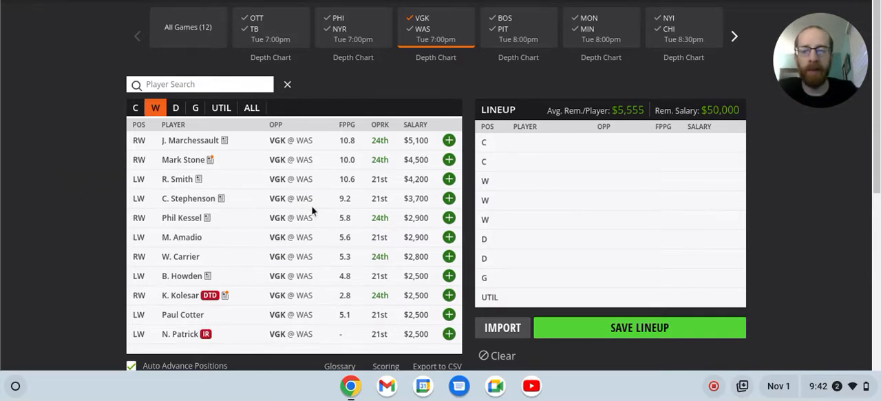
mouse_move(189, 197)
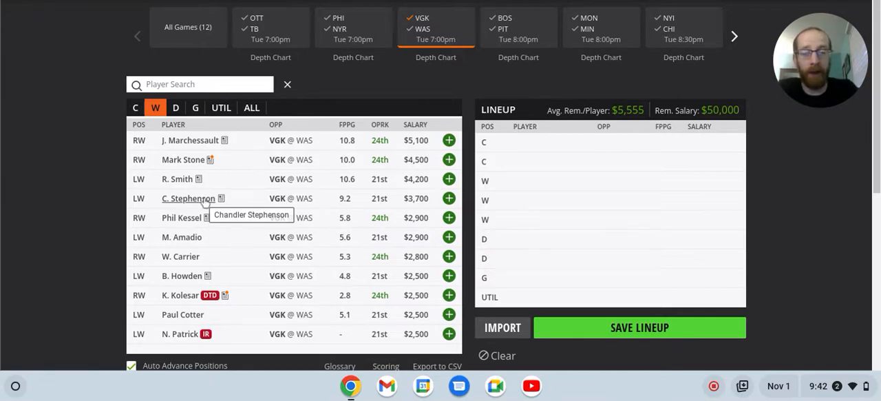
mouse_move(253, 76)
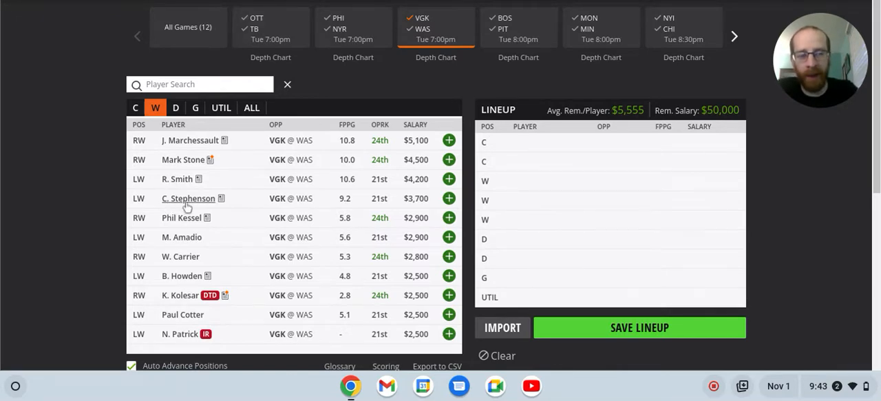
mouse_move(188, 198)
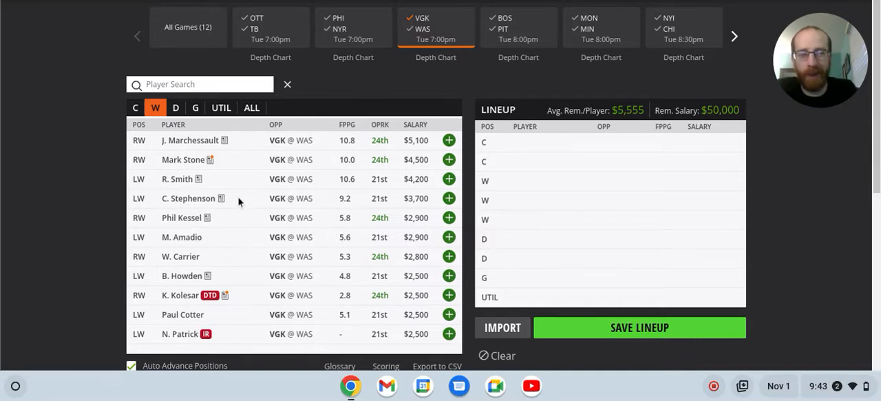
mouse_move(228, 201)
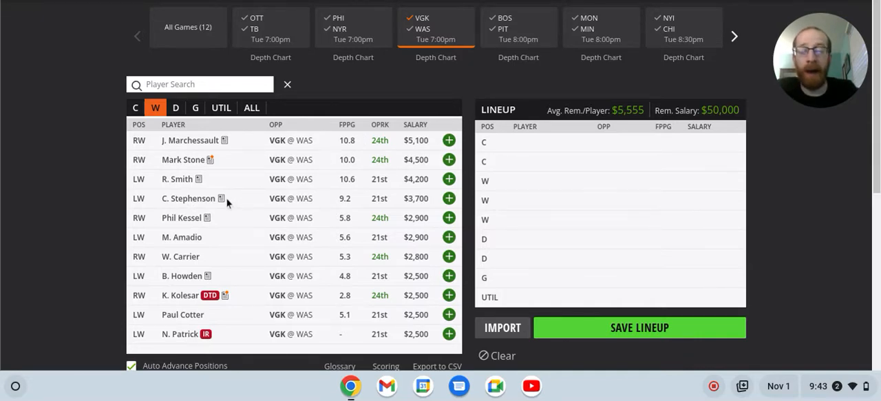
mouse_move(317, 200)
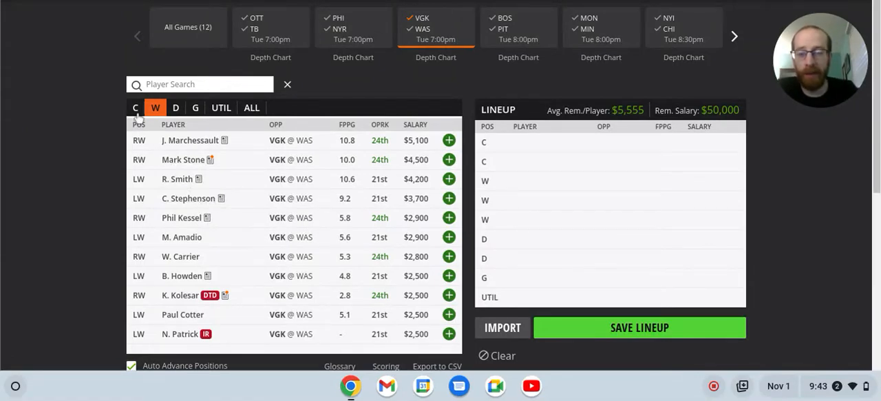
List the VGK @ WAS centers, led by Jack Eichel at $6,600
click(135, 107)
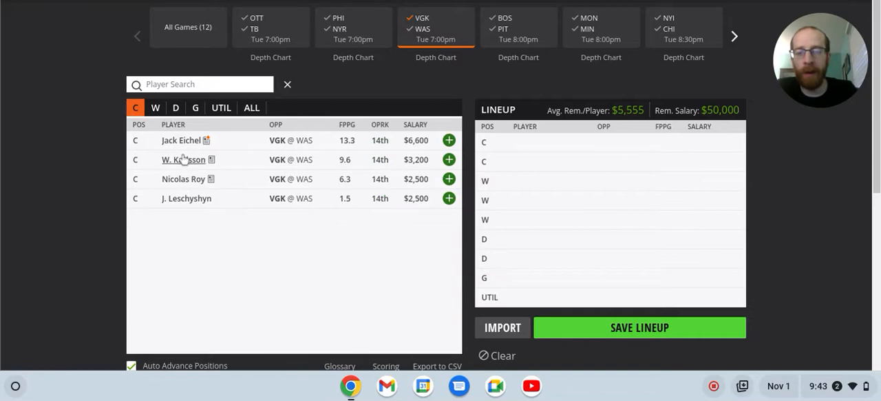
mouse_move(420, 162)
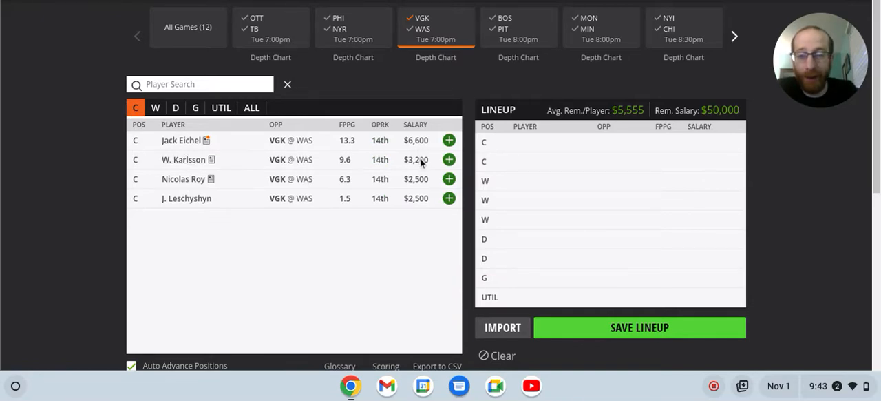
mouse_move(237, 167)
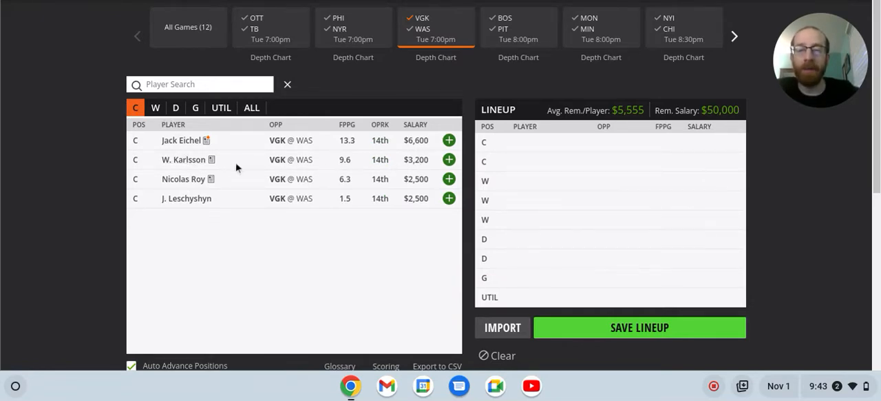
mouse_move(223, 160)
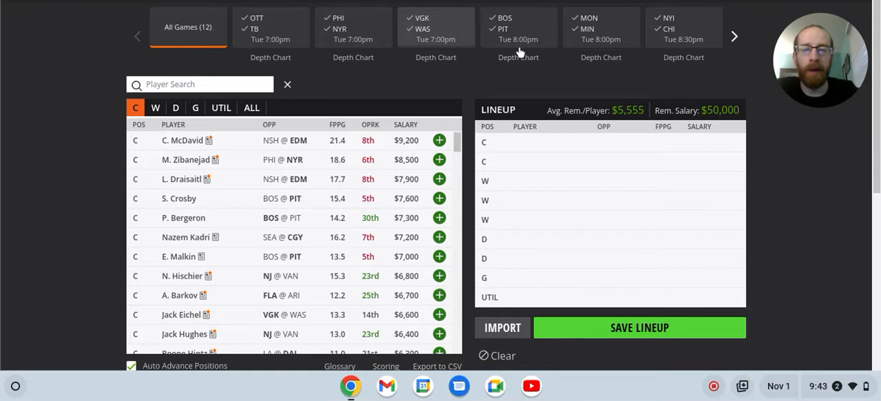
mouse_move(516, 29)
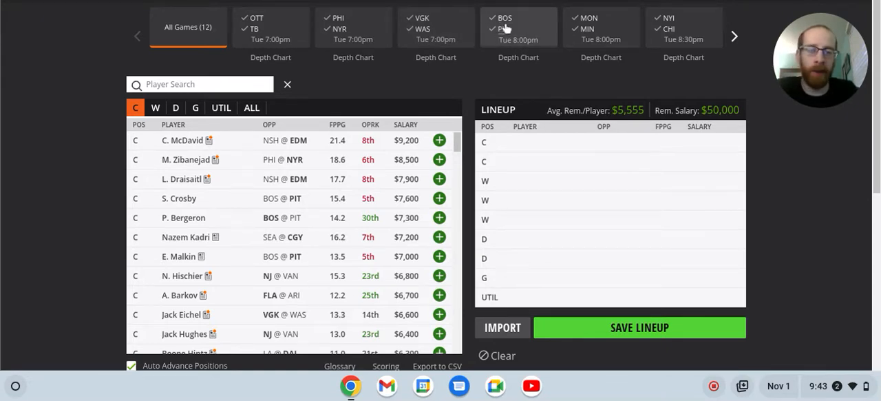
click(518, 29)
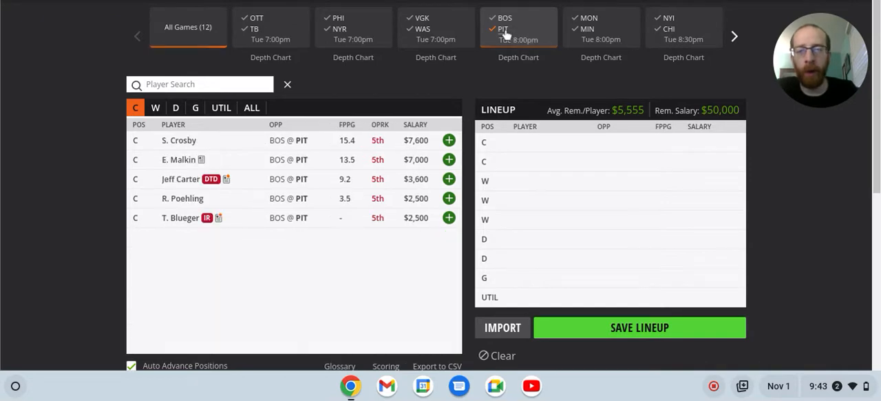
click(518, 31)
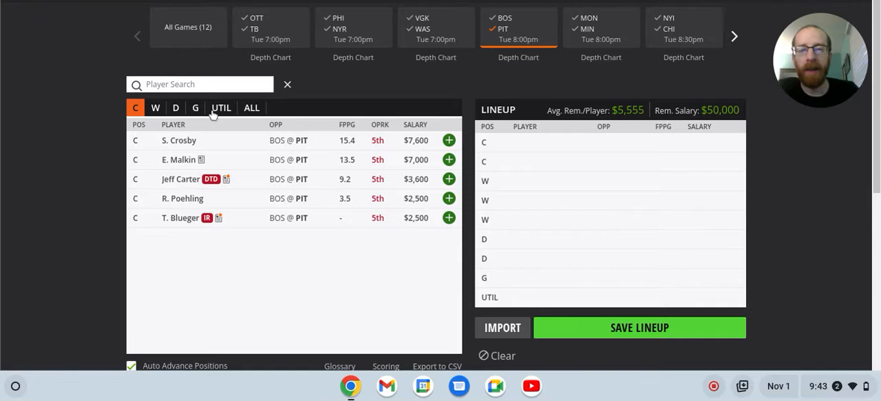
mouse_move(418, 81)
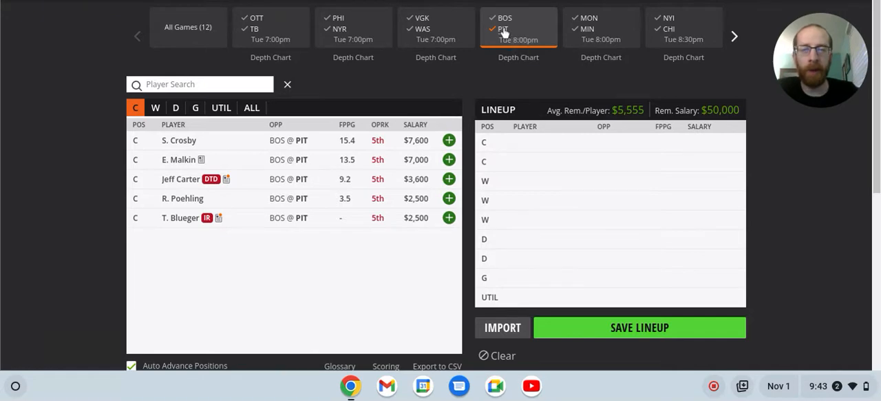
click(504, 27)
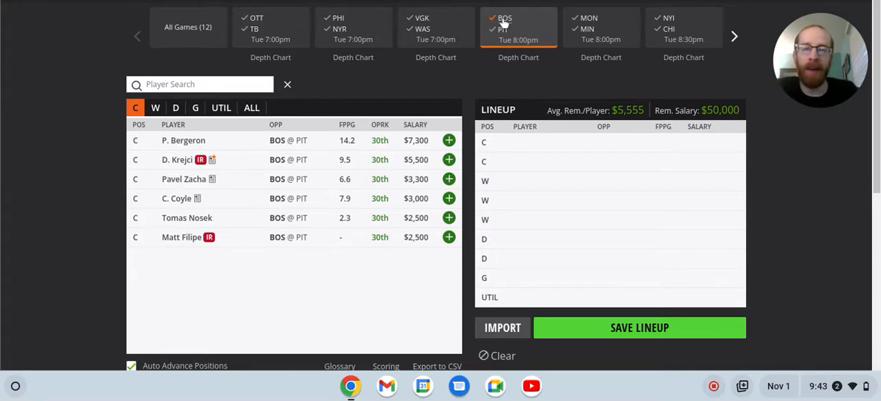
click(188, 27)
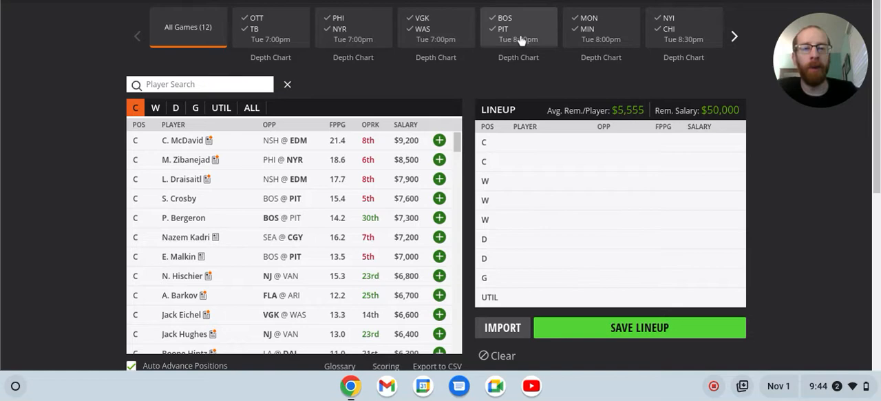
click(601, 27)
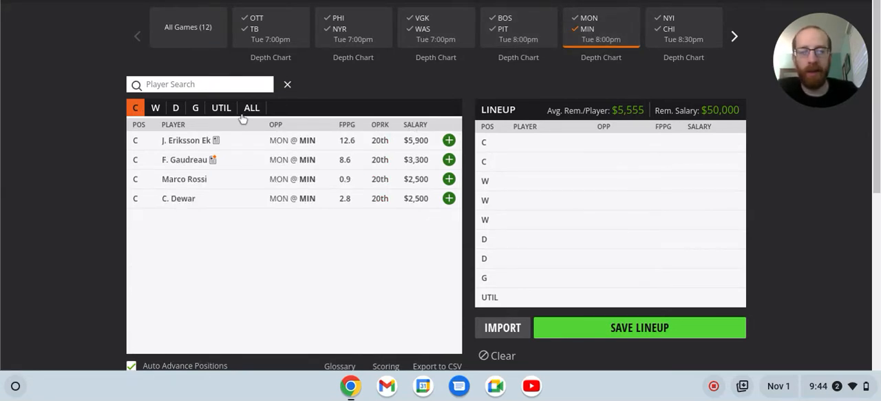
mouse_move(201, 122)
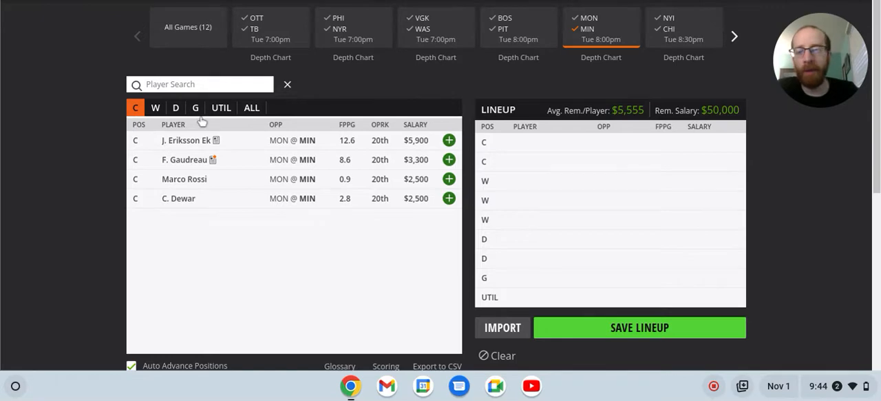
Check F. Gaudreau's game log, then list Minnesota's wingers
click(184, 159)
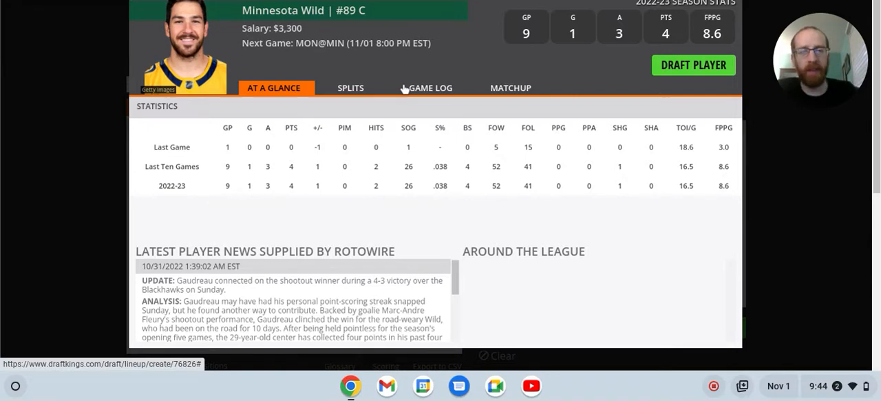
click(433, 88)
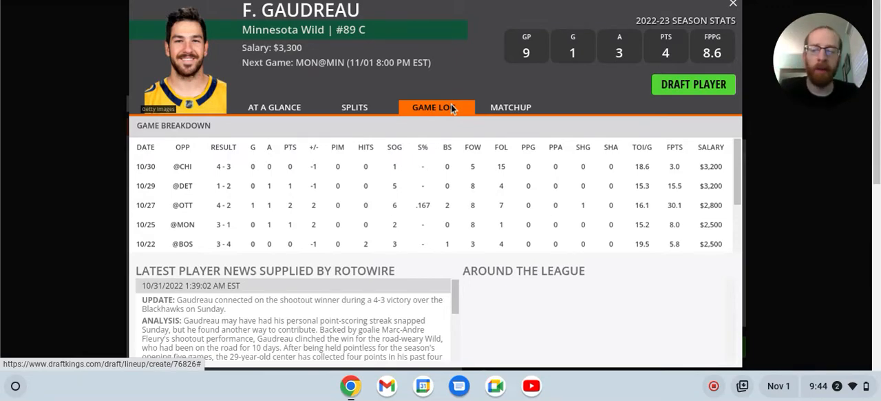
click(733, 4)
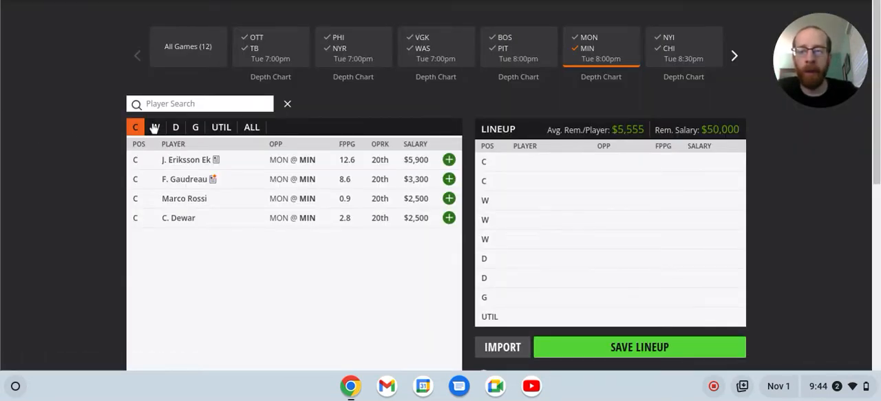
click(155, 127)
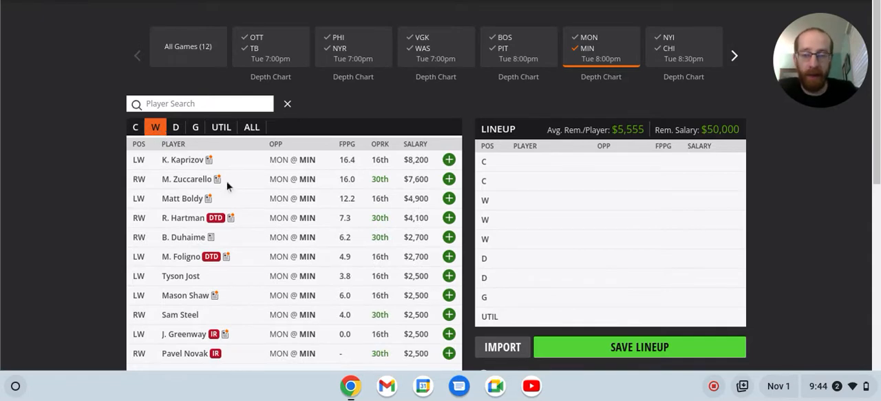
mouse_move(315, 174)
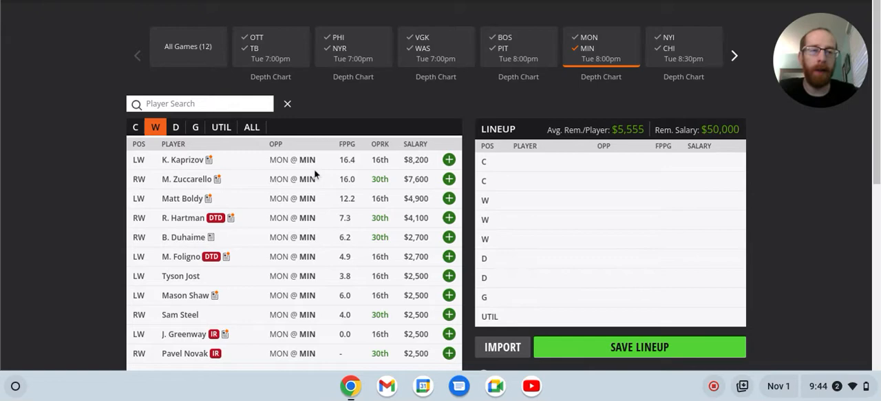
mouse_move(261, 178)
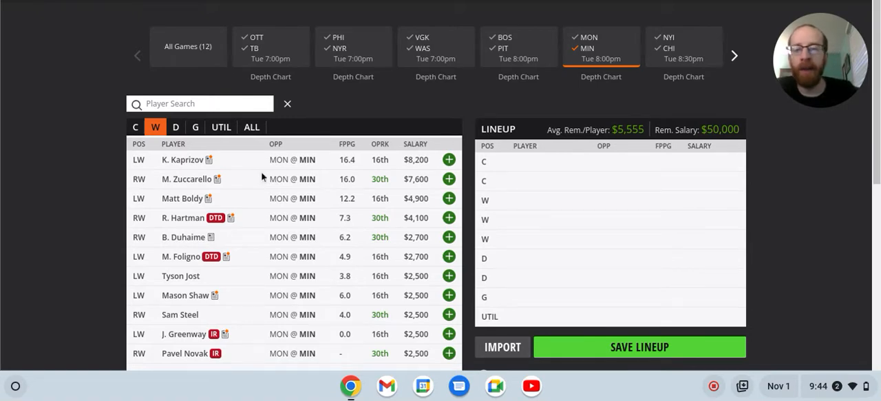
mouse_move(226, 159)
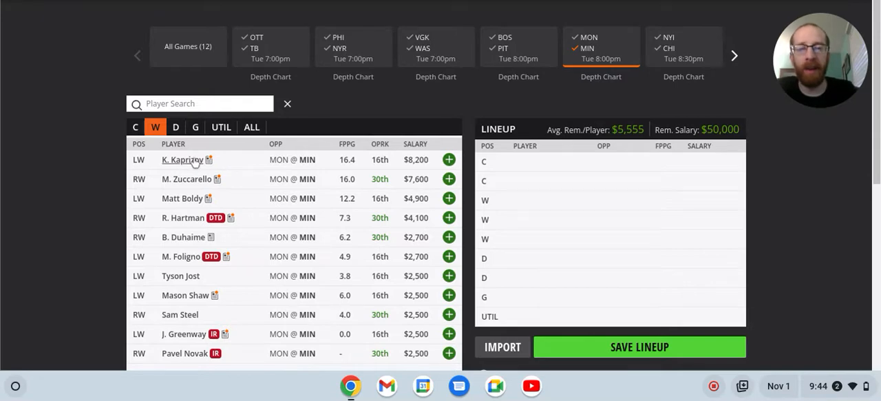
mouse_move(150, 137)
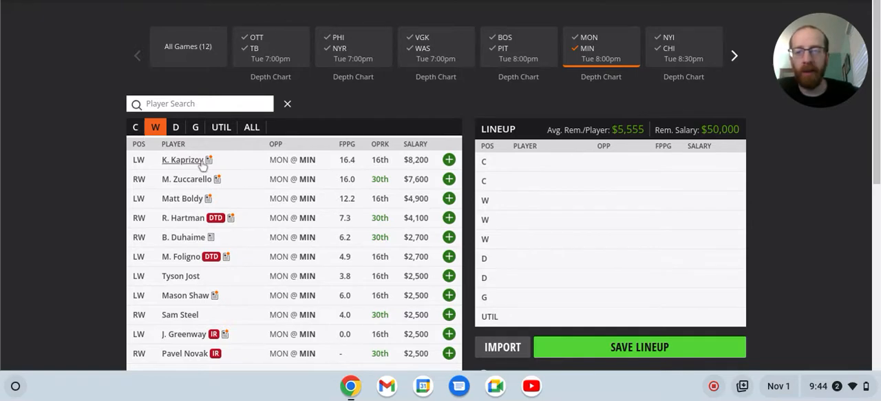
mouse_move(164, 150)
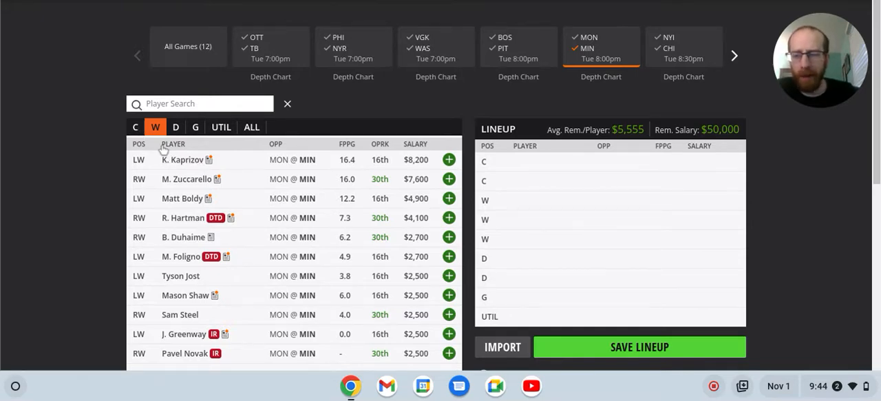
Glance at the MON @ MIN centers, return to wingers and review Matt Boldy's game log
click(134, 127)
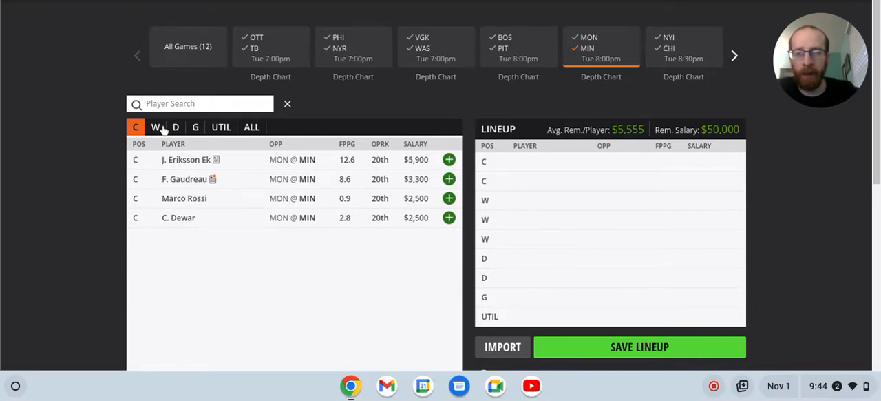
click(156, 126)
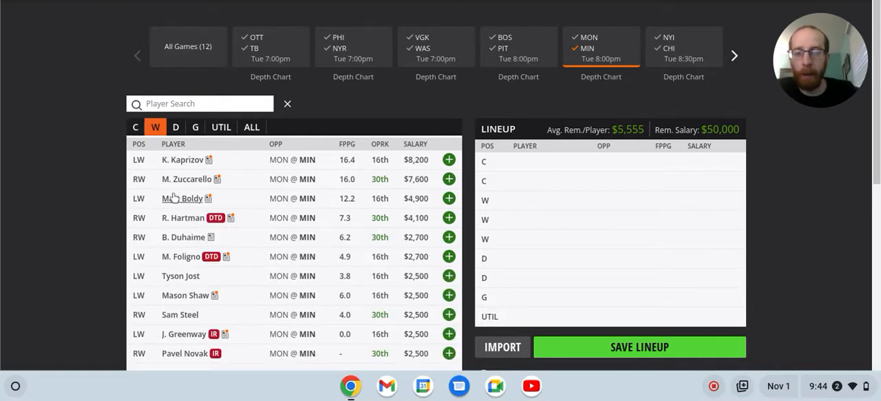
click(182, 198)
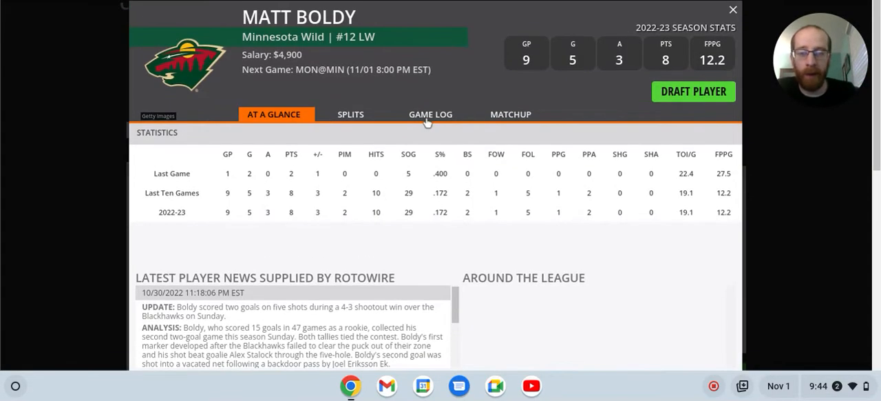
click(430, 114)
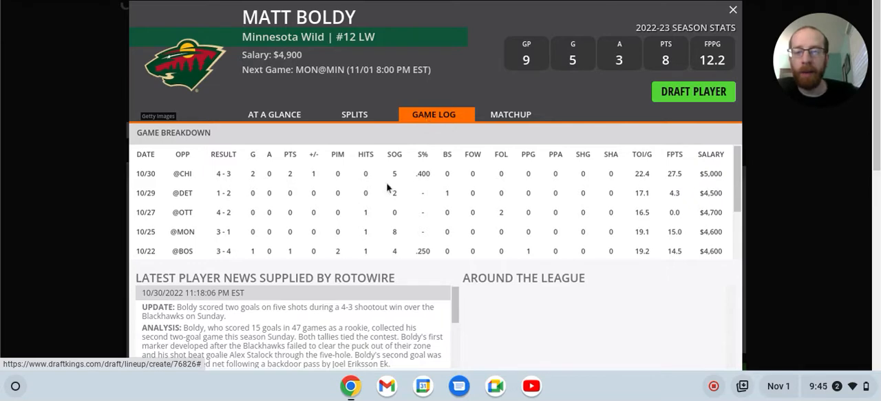
mouse_move(414, 212)
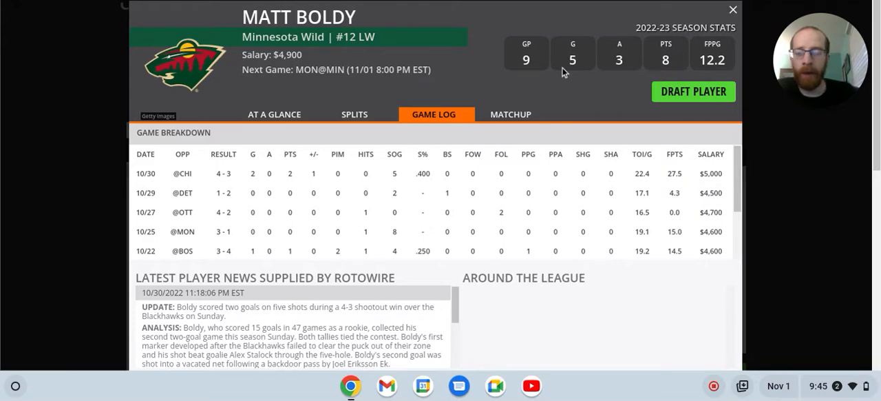
click(733, 10)
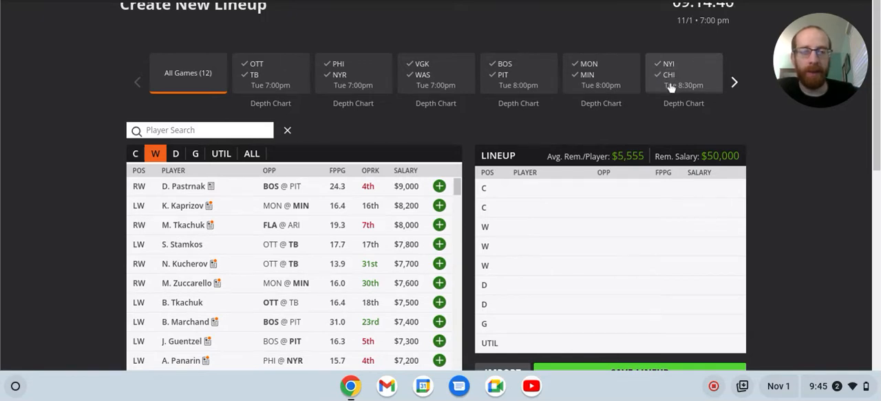
Filter to NYI @ CHI, review its centers and wingers, then return to all games
click(684, 73)
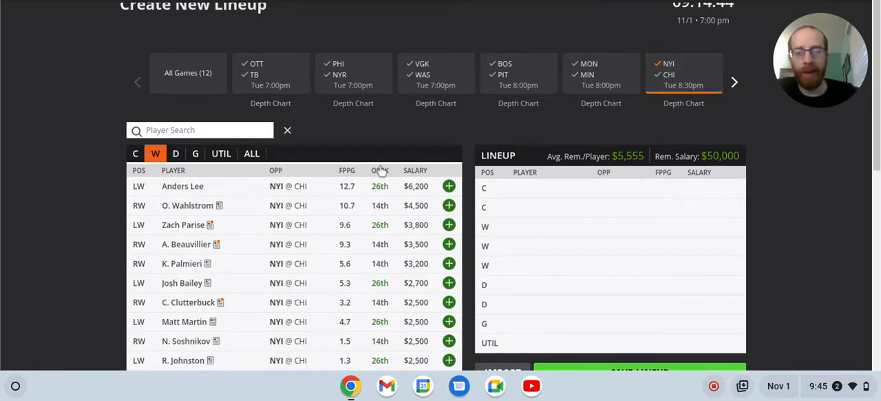
scroll(down, 3)
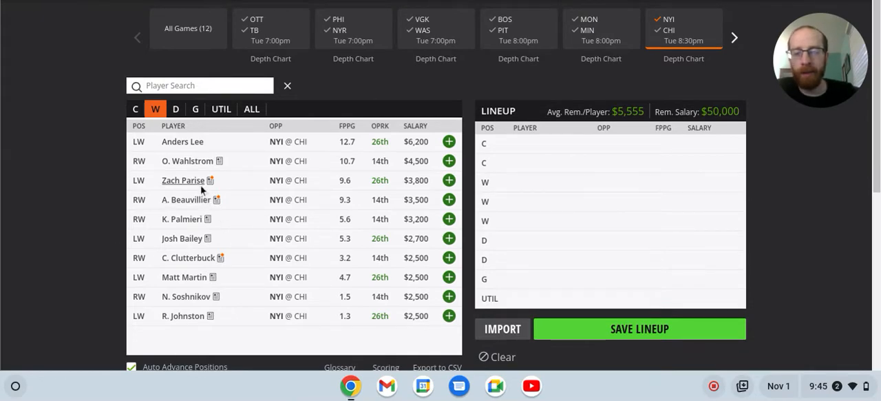
click(135, 108)
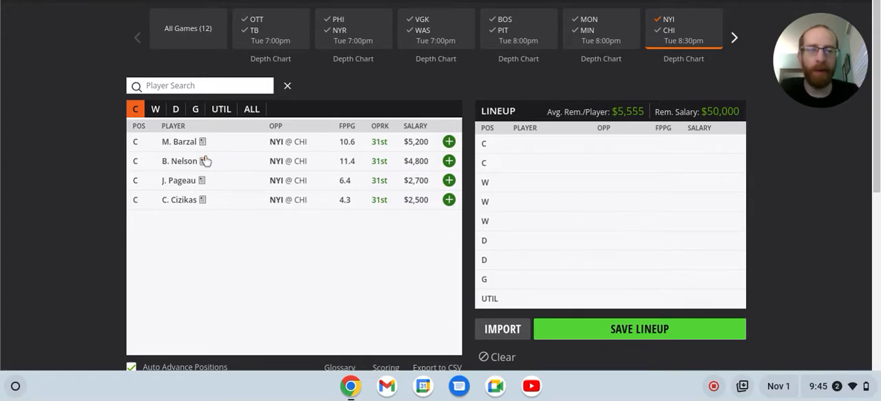
mouse_move(255, 158)
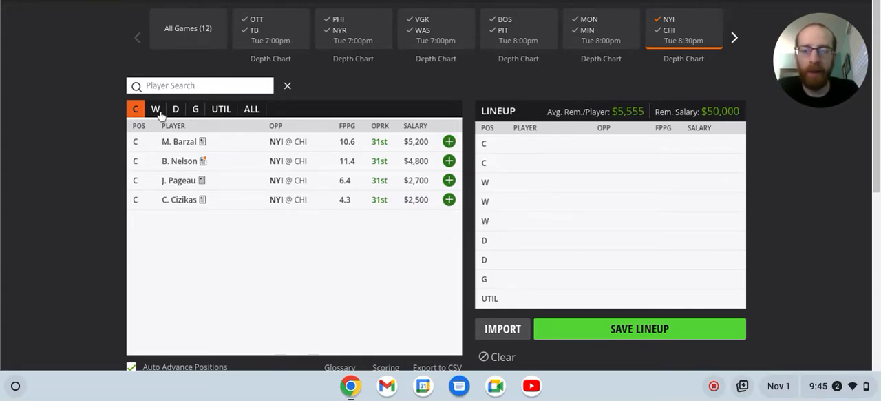
click(156, 108)
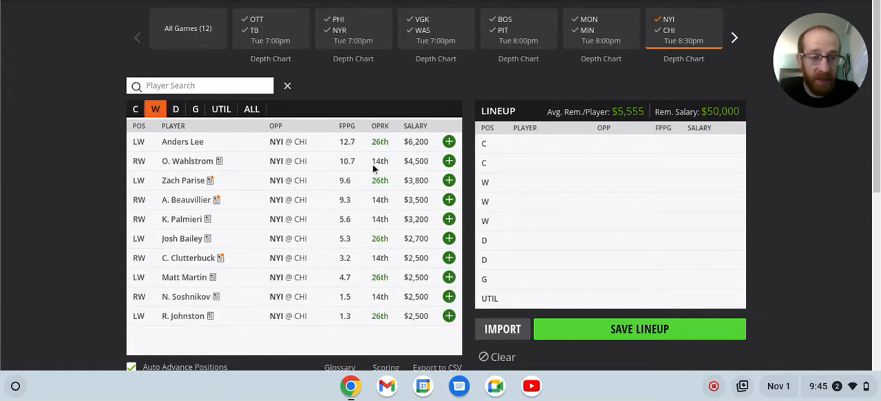
mouse_move(372, 169)
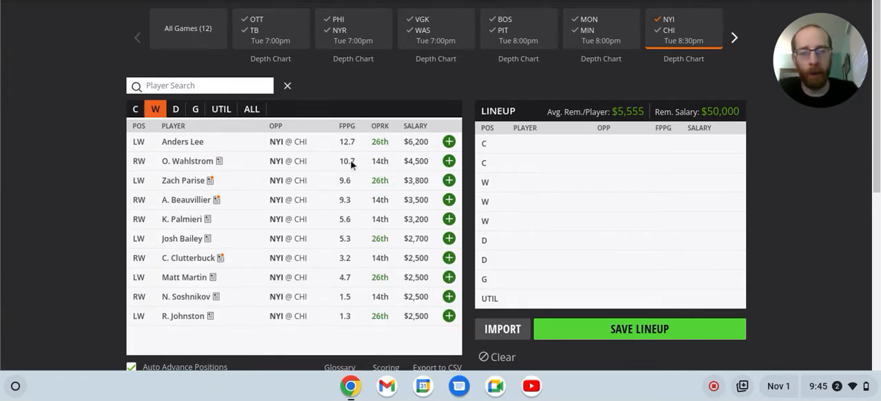
mouse_move(344, 171)
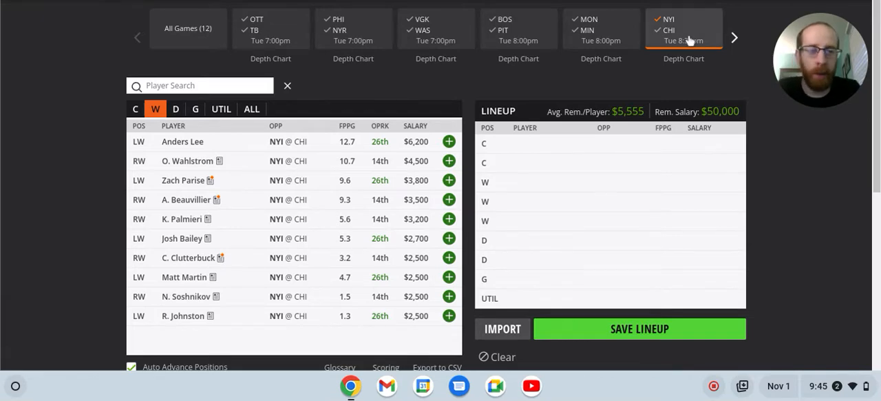
click(188, 28)
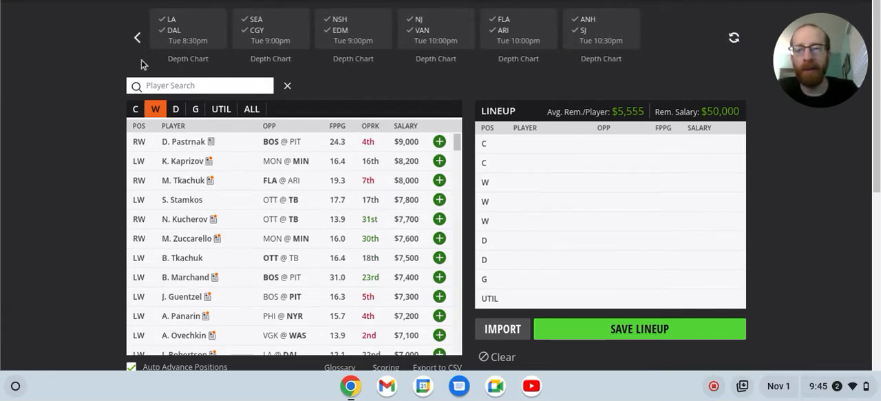
Filter to LA @ DAL wingers and review Gabriel Vilardi's game log
click(188, 29)
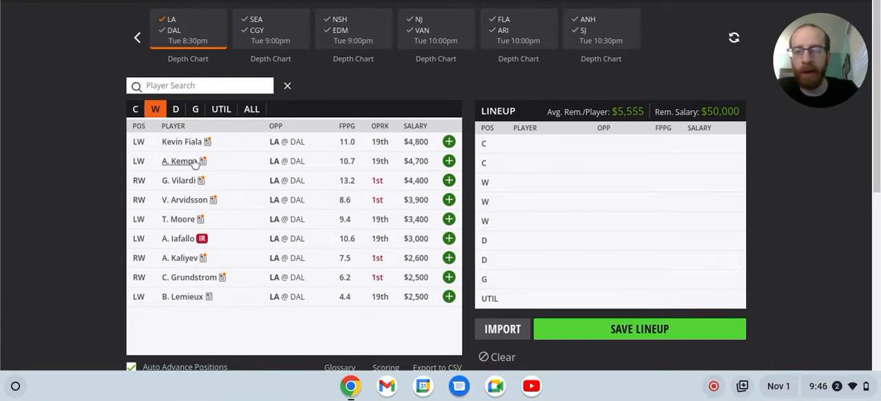
mouse_move(183, 160)
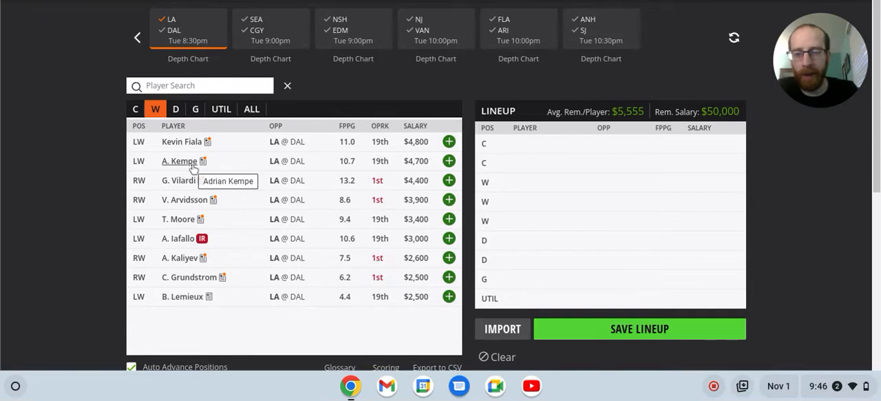
mouse_move(174, 186)
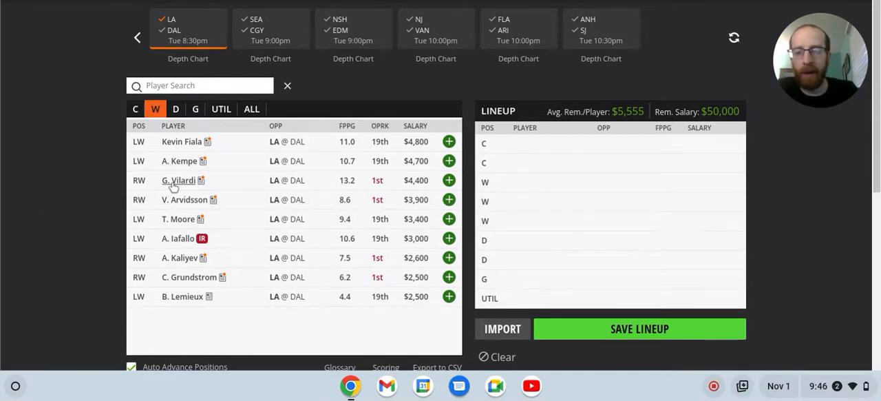
click(180, 180)
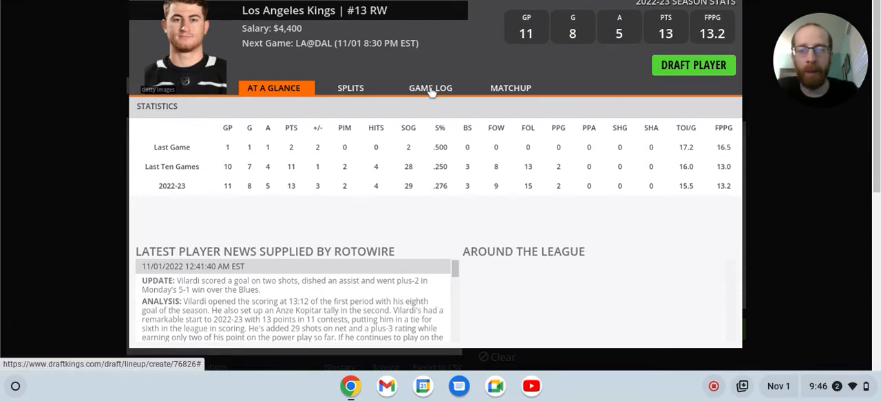
click(430, 88)
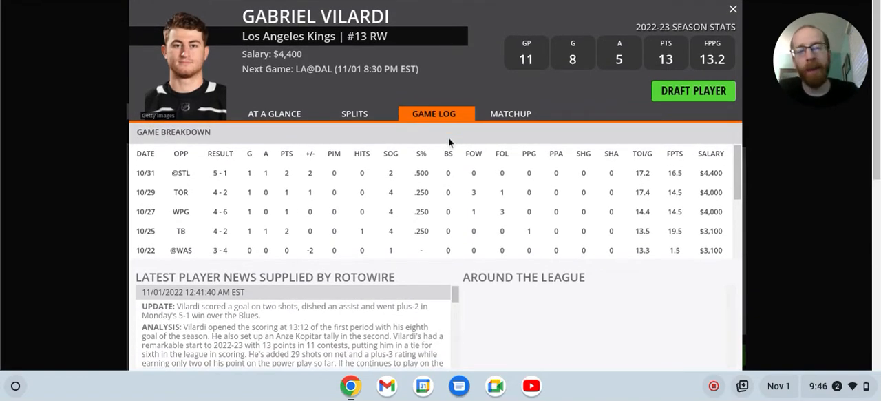
scroll(down, 3)
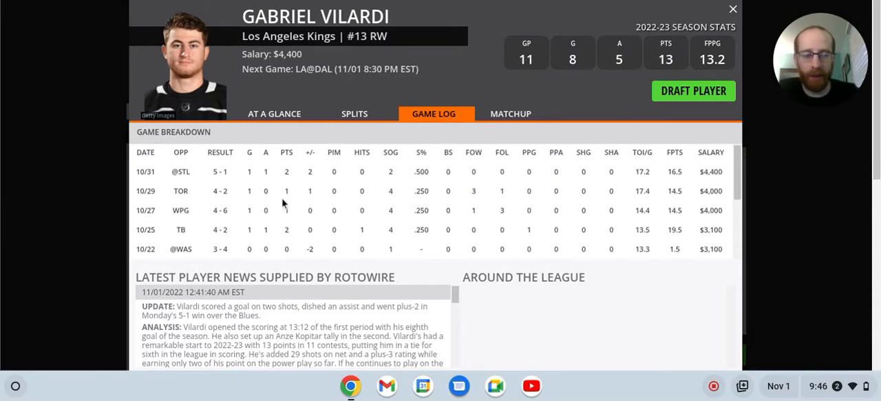
mouse_move(408, 191)
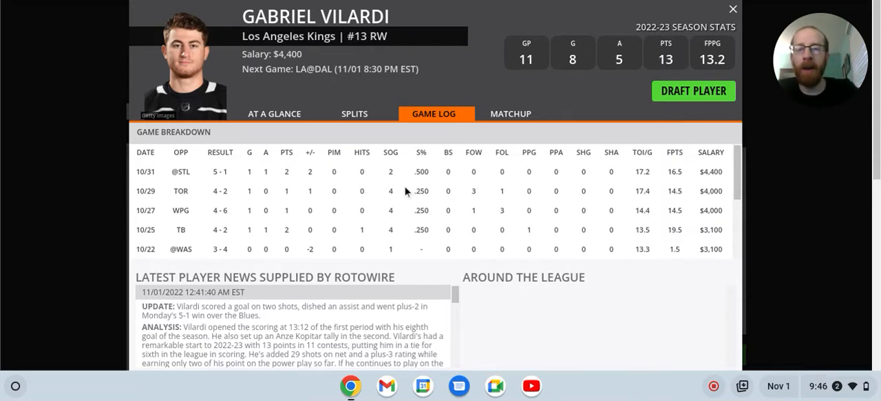
click(733, 9)
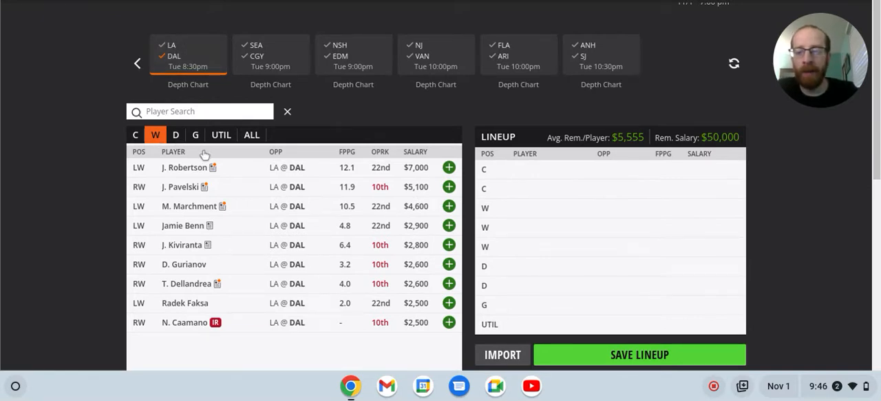
Cycle through the Dallas centers, wingers and defensemen
click(136, 134)
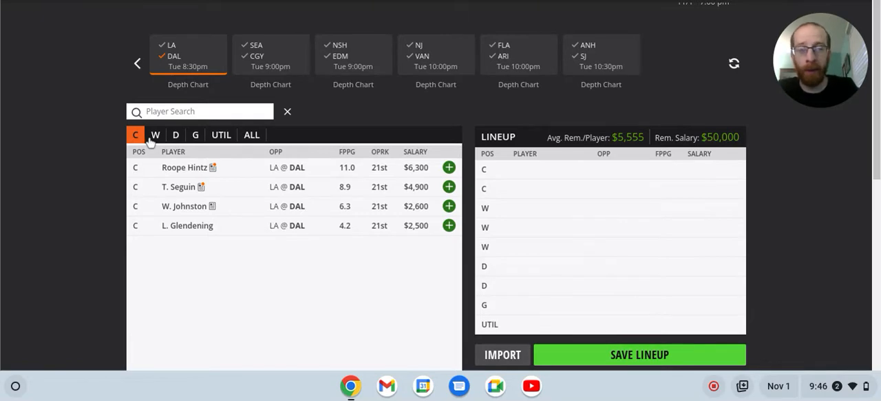
mouse_move(163, 126)
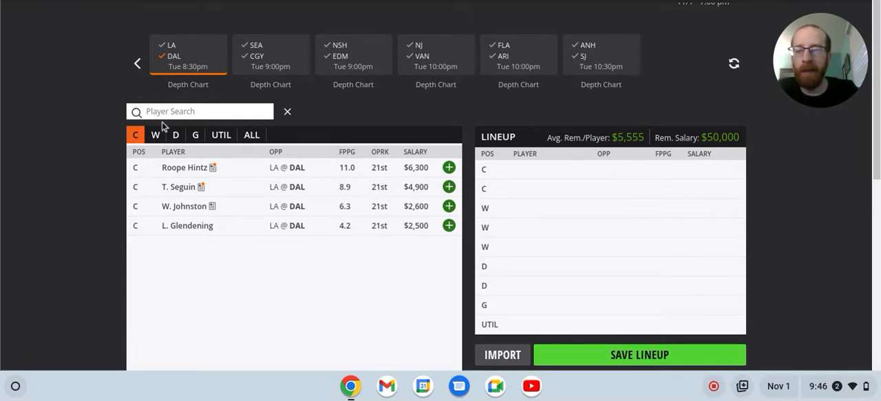
click(155, 134)
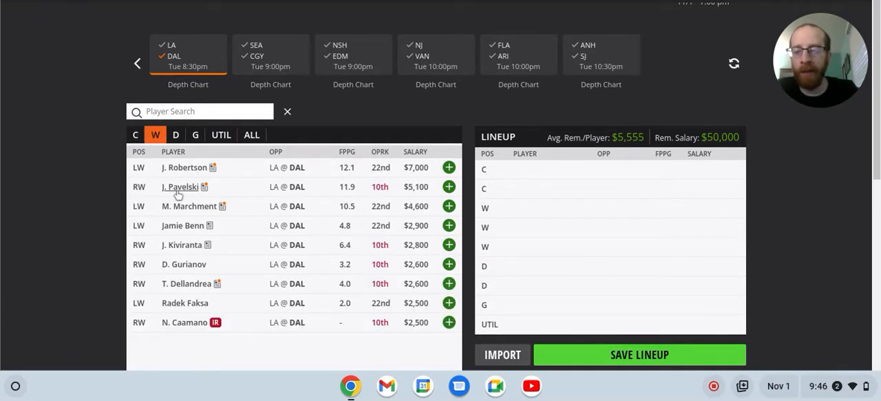
click(175, 134)
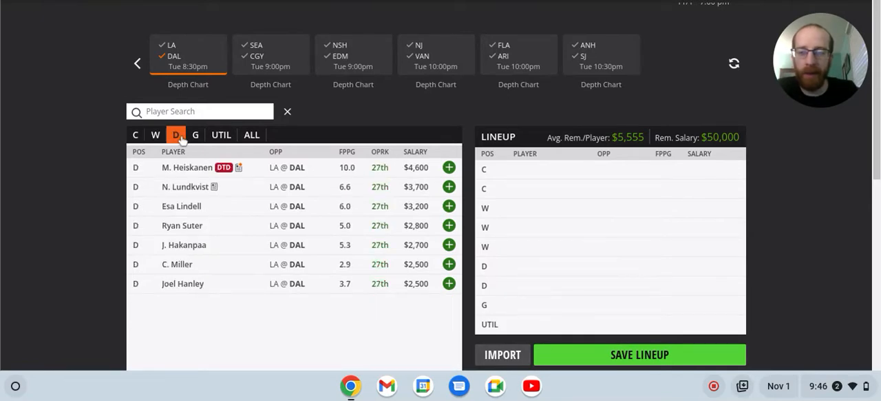
mouse_move(249, 243)
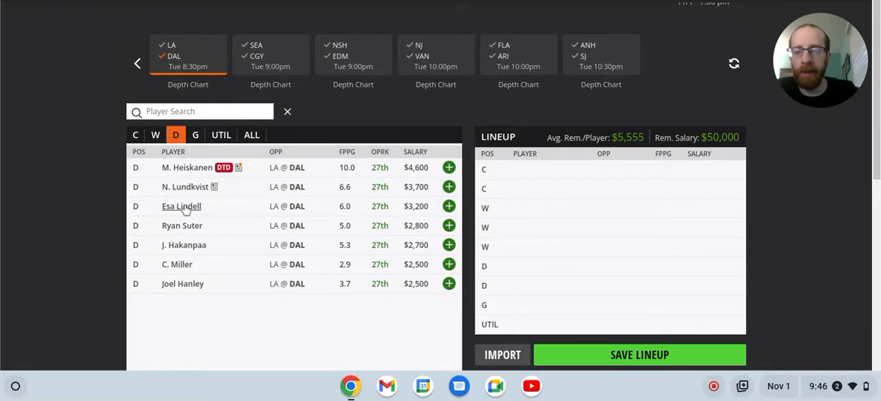
mouse_move(189, 214)
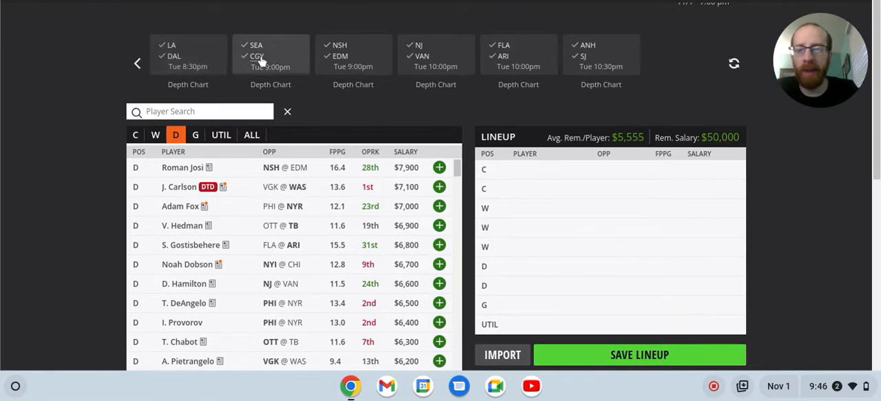
Filter to the SEA at CGY wingers and review Tyler Toffoli's game log
click(270, 56)
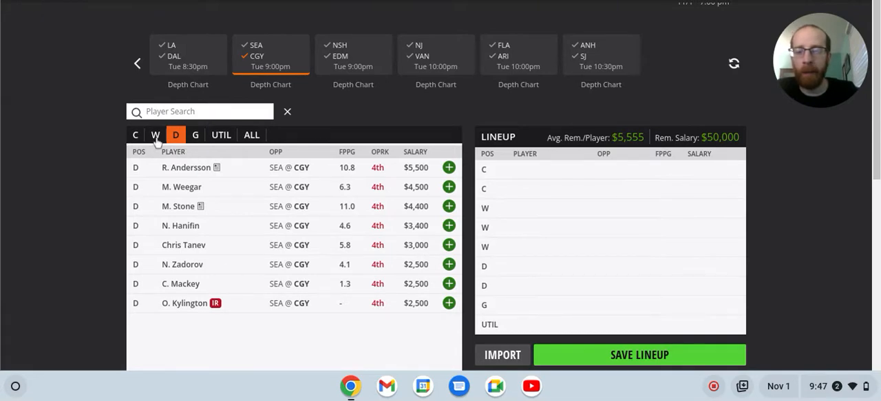
click(155, 135)
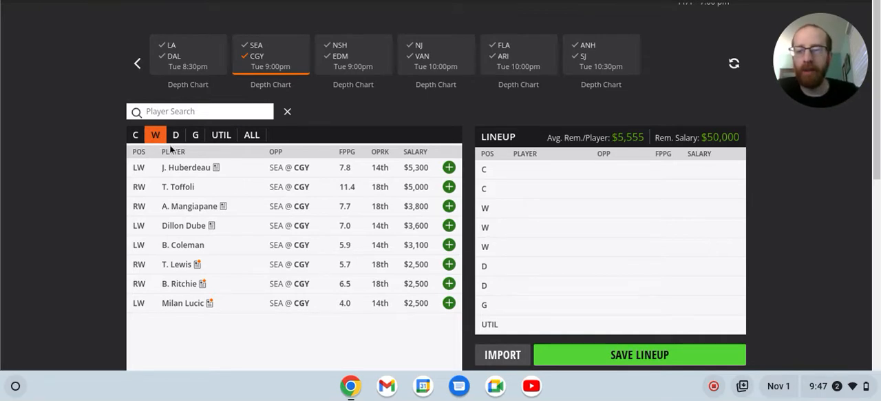
mouse_move(186, 168)
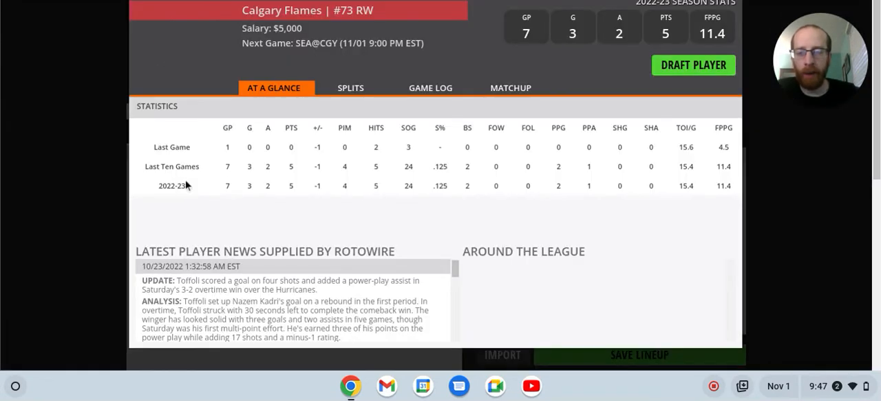
click(430, 87)
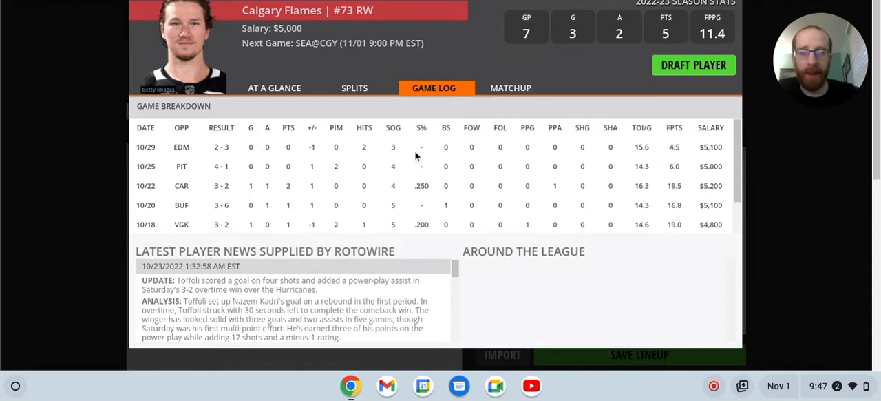
scroll(down, 3)
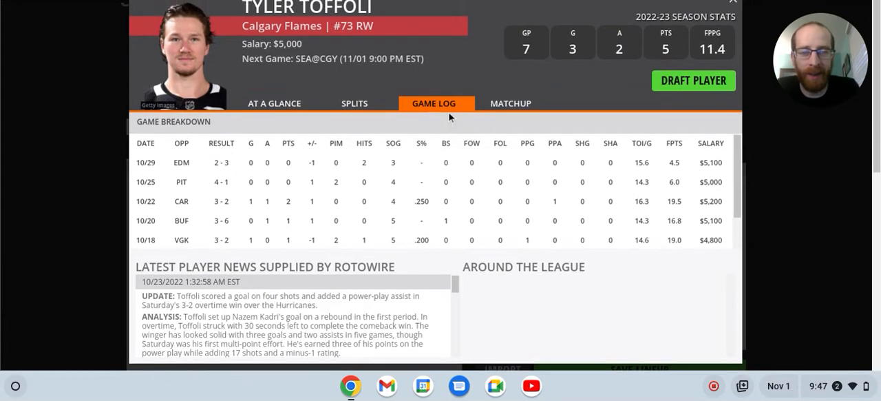
mouse_move(503, 90)
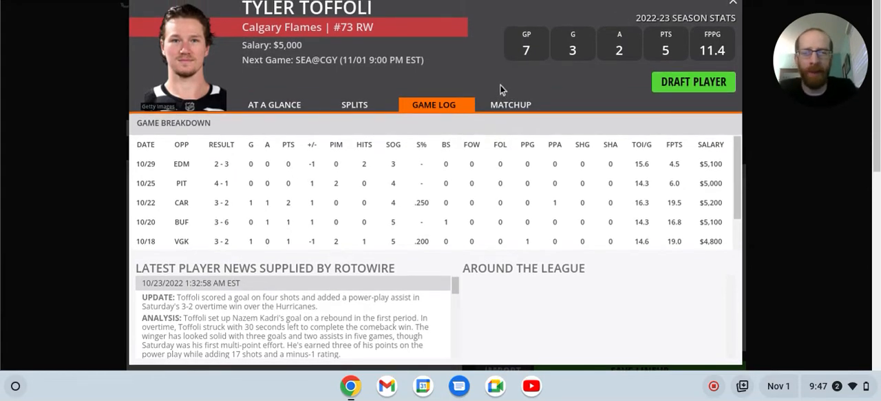
mouse_move(424, 86)
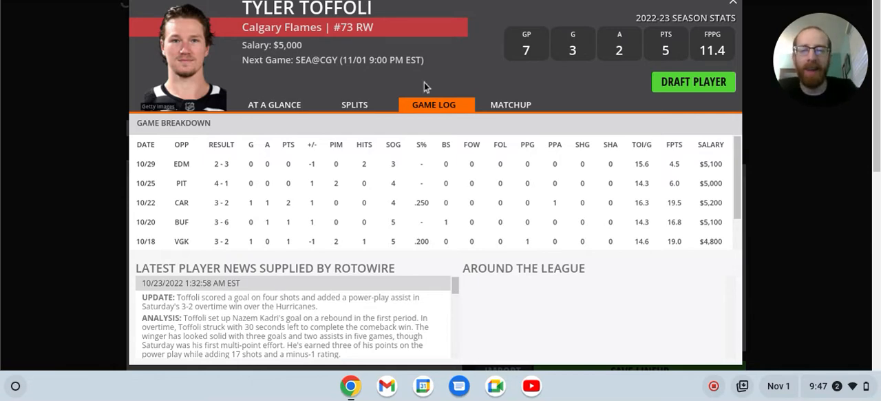
mouse_move(406, 230)
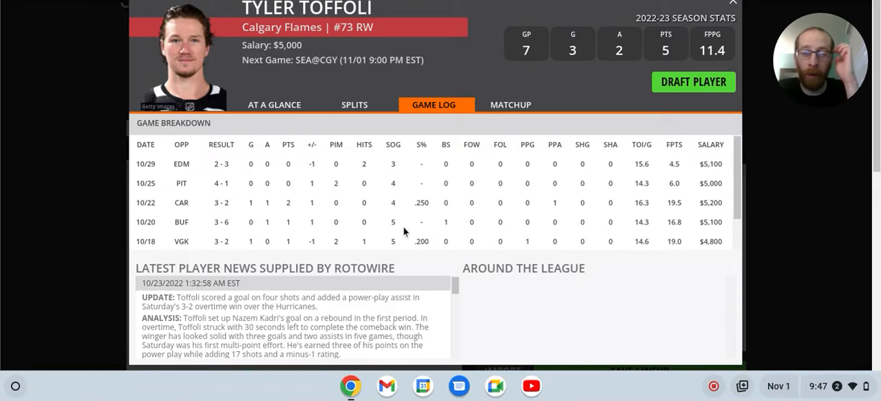
scroll(down, 3)
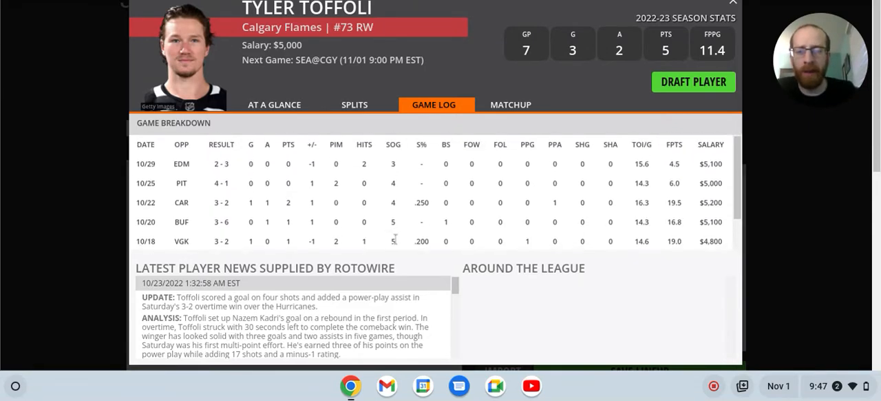
mouse_move(396, 178)
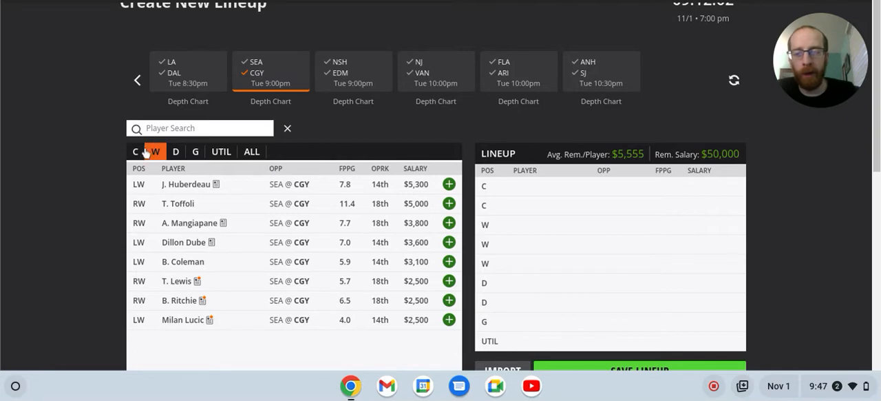
List the SEA at CGY centers, led by Nazem Kadri at $7,200
click(135, 151)
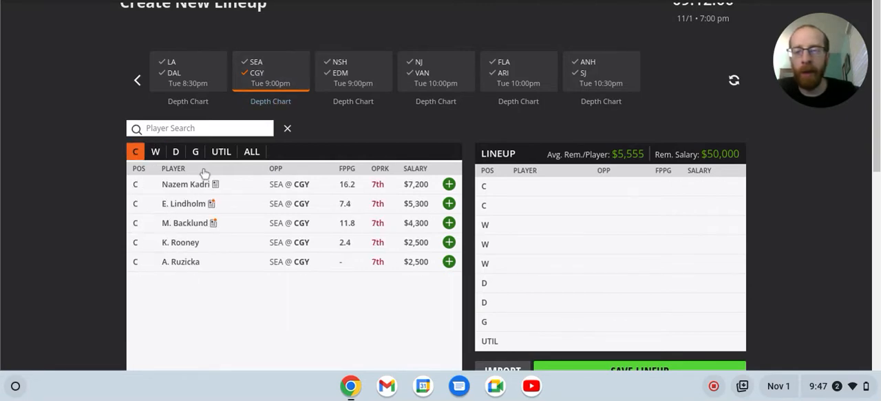
mouse_move(211, 219)
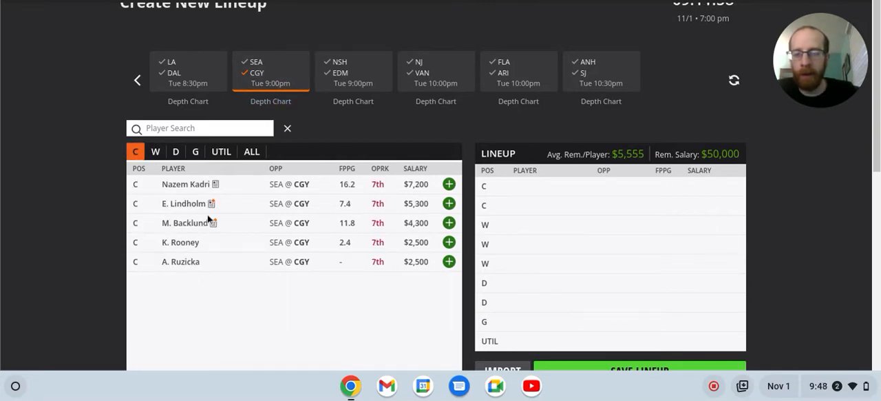
mouse_move(185, 203)
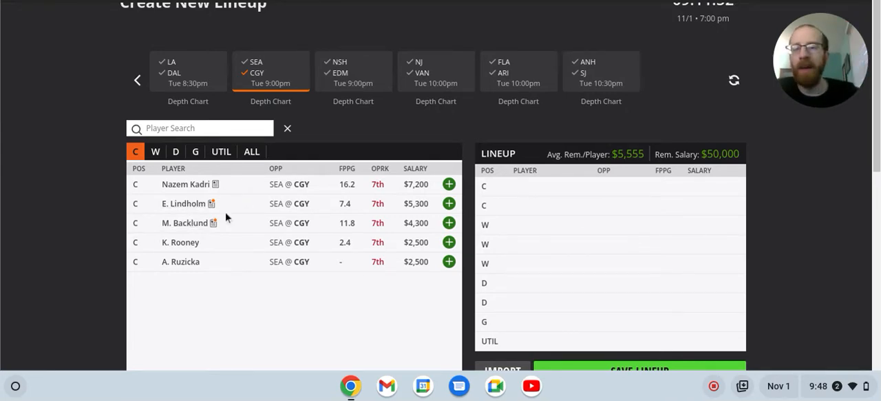
mouse_move(172, 236)
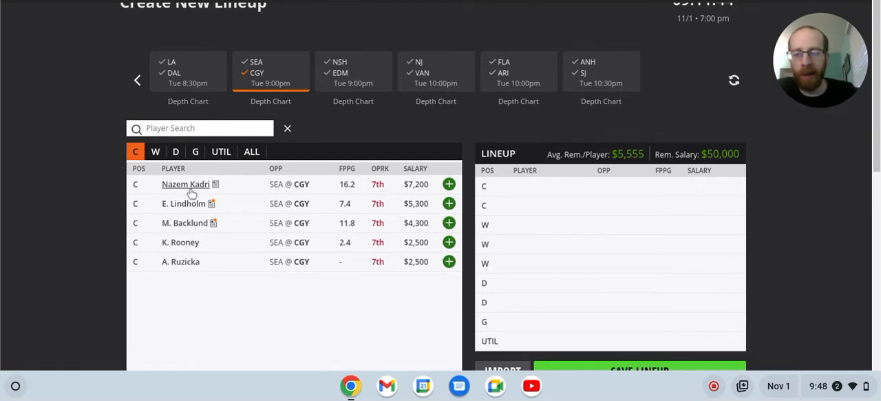
mouse_move(193, 193)
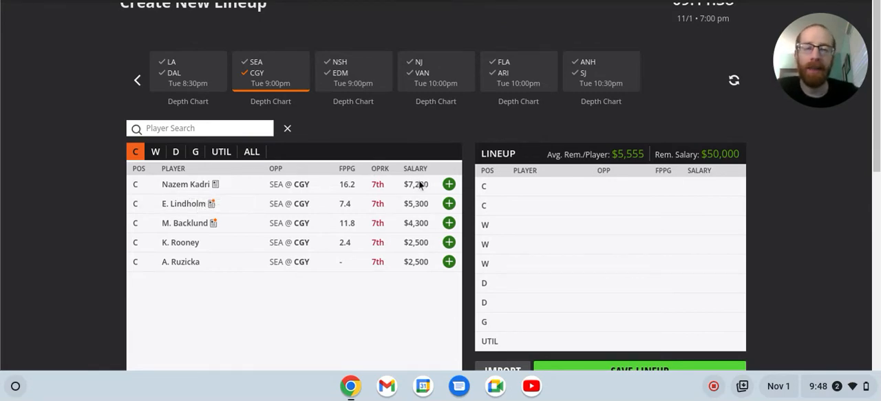
mouse_move(261, 83)
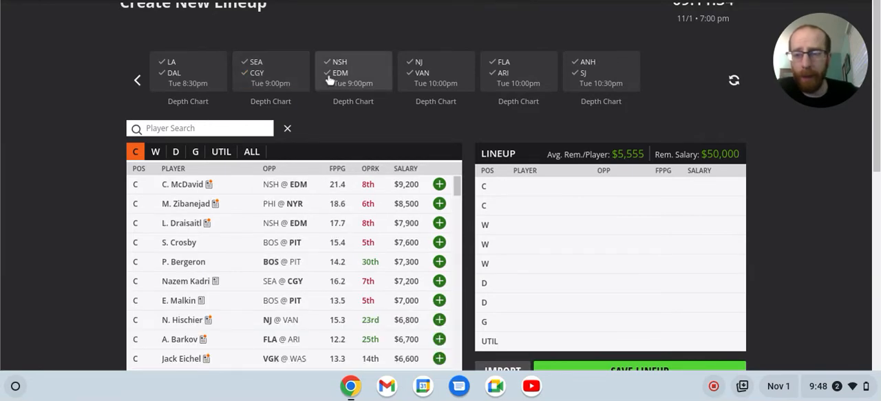
Filter to the NSH at EDM wingers and review Ryan Nugent-Hopkins' game log
click(353, 71)
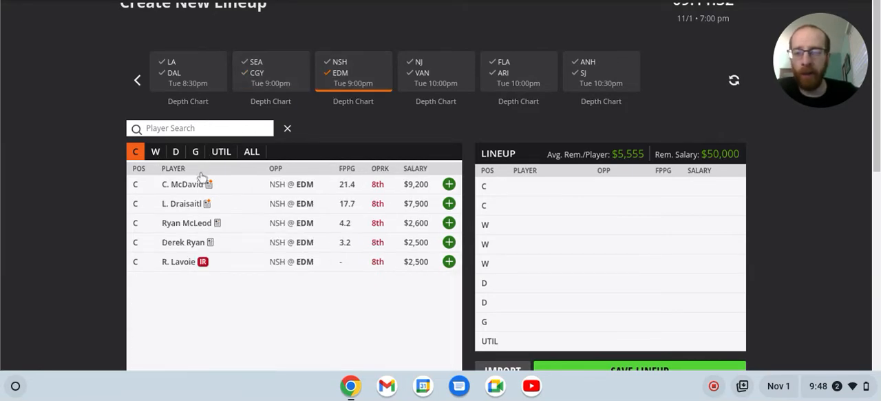
click(155, 152)
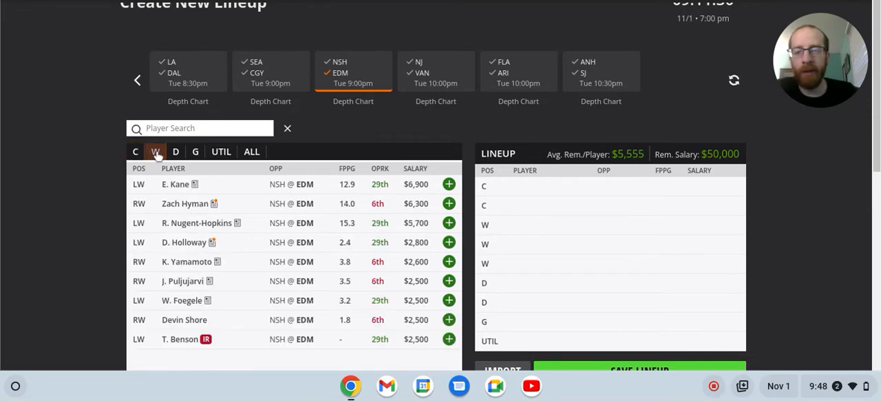
click(155, 150)
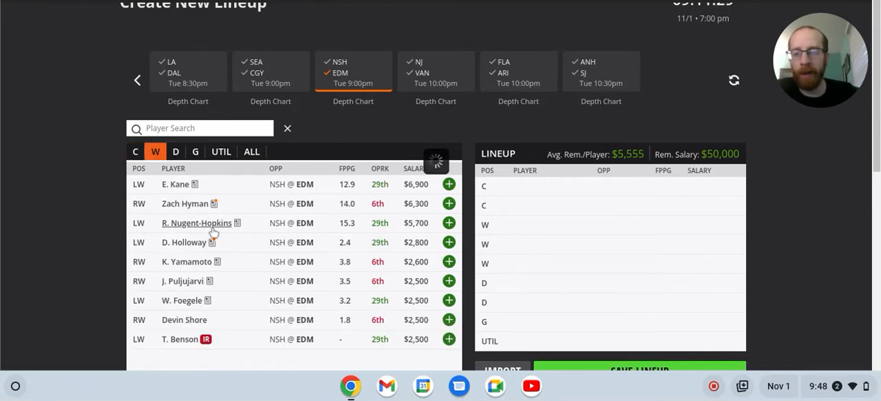
click(196, 222)
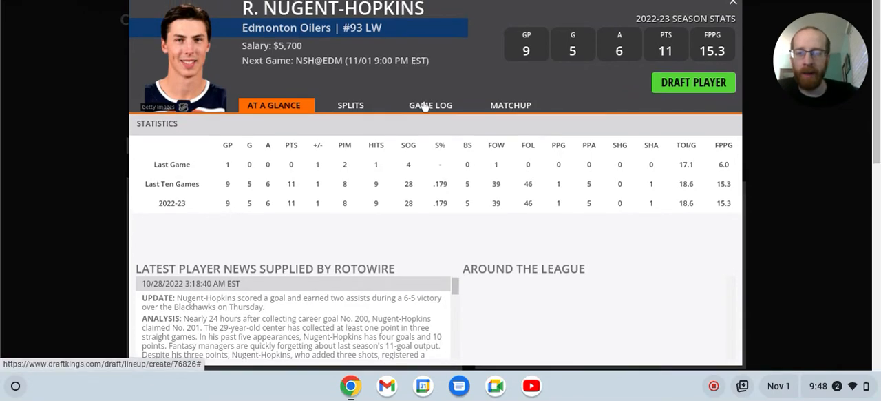
click(434, 105)
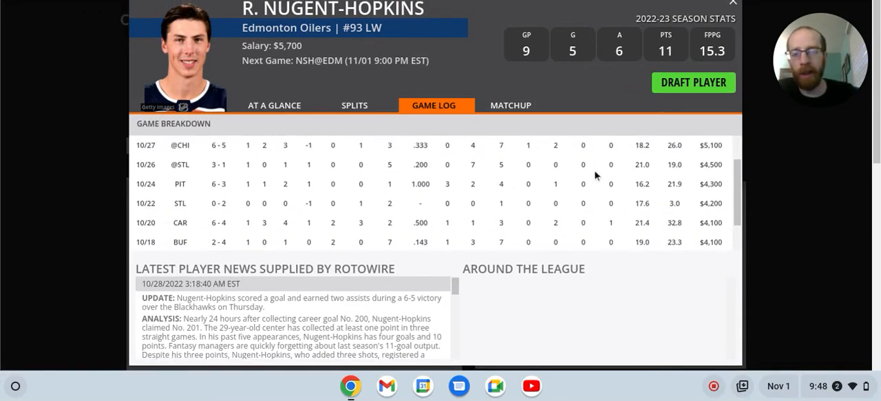
mouse_move(461, 220)
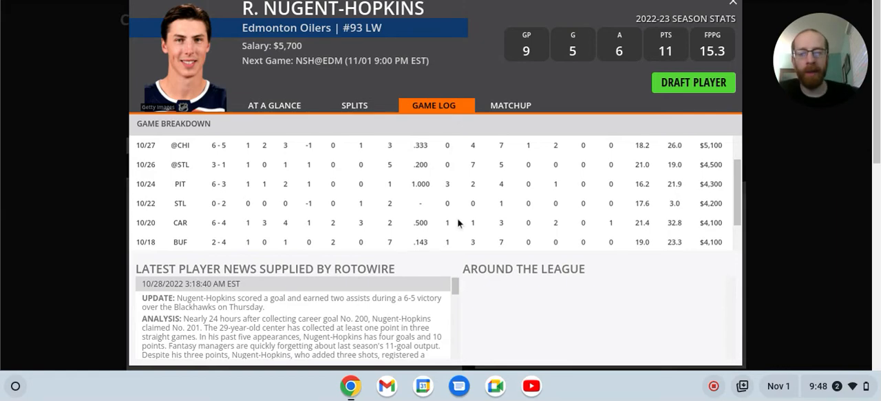
mouse_move(341, 192)
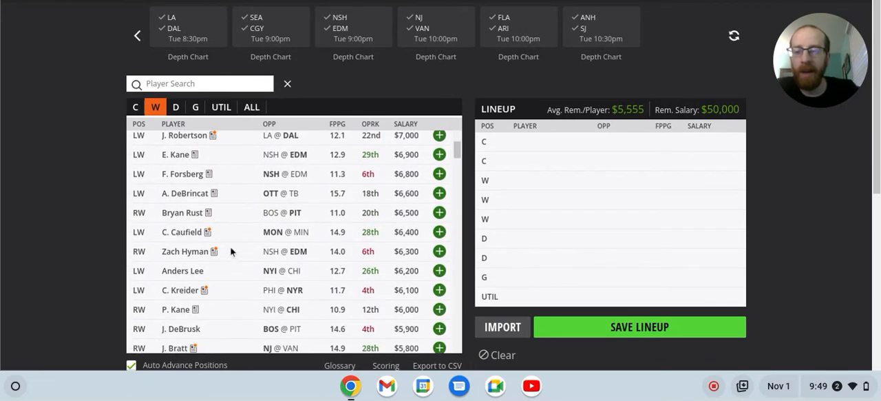
Browse the all-games wingers list and review Timo Meier's game log
scroll(down, 3)
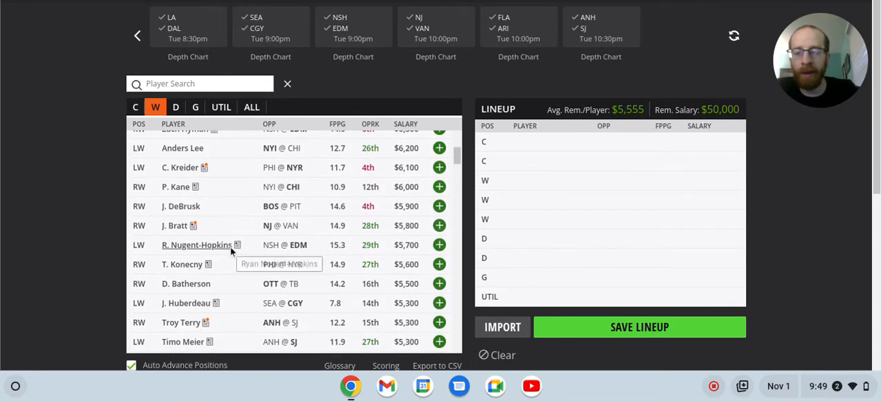
scroll(down, 3)
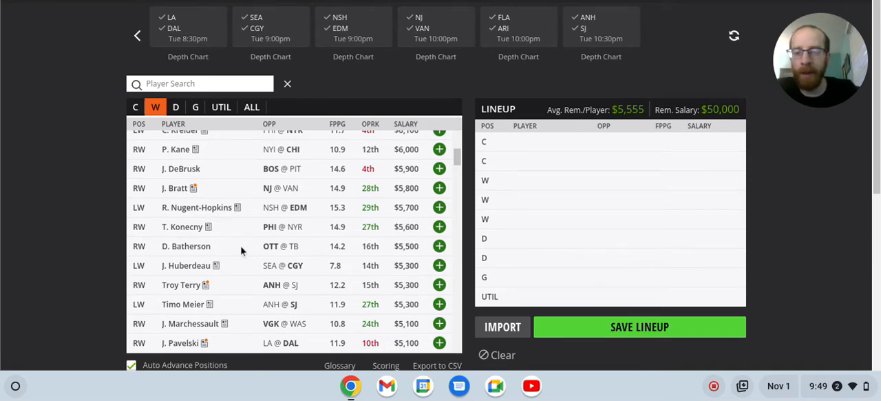
scroll(down, 3)
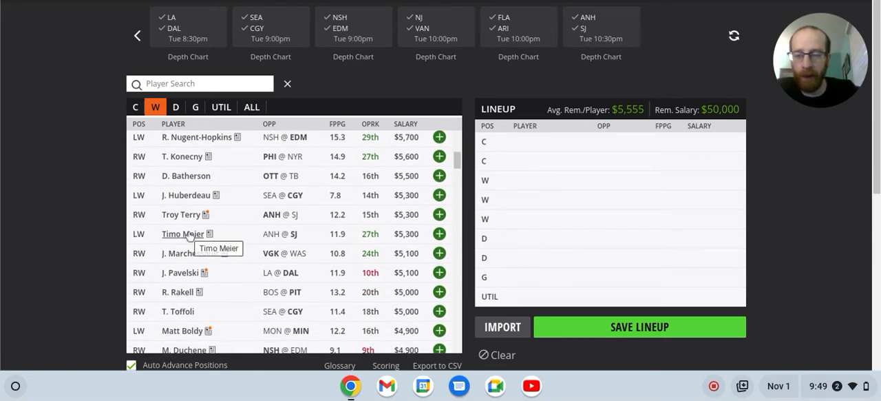
click(182, 233)
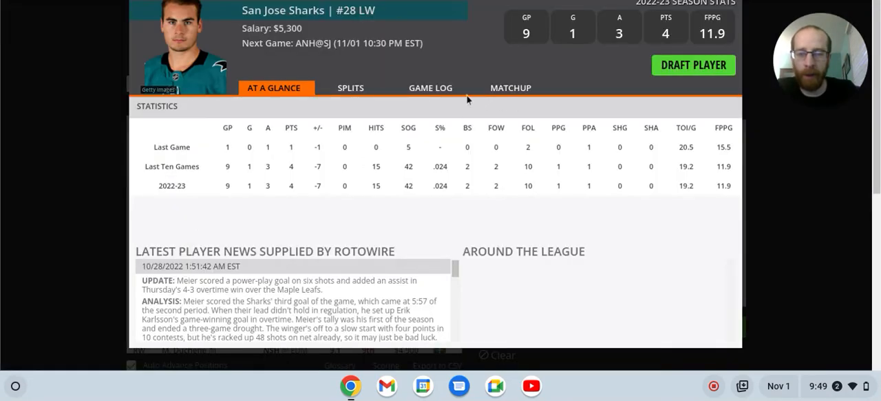
click(431, 87)
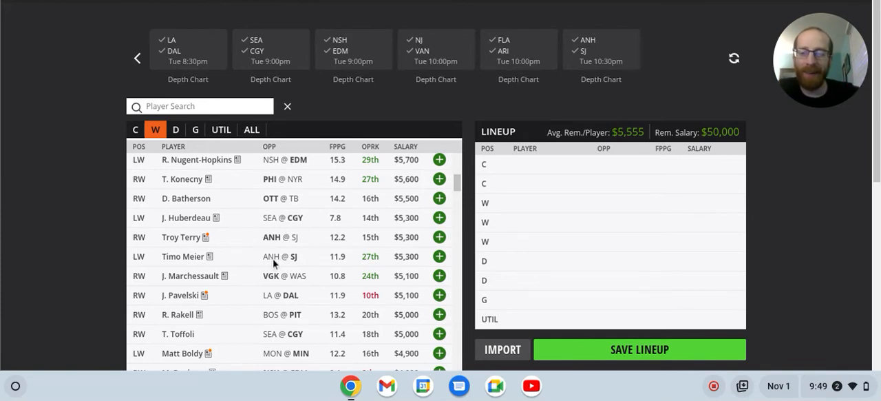
scroll(down, 3)
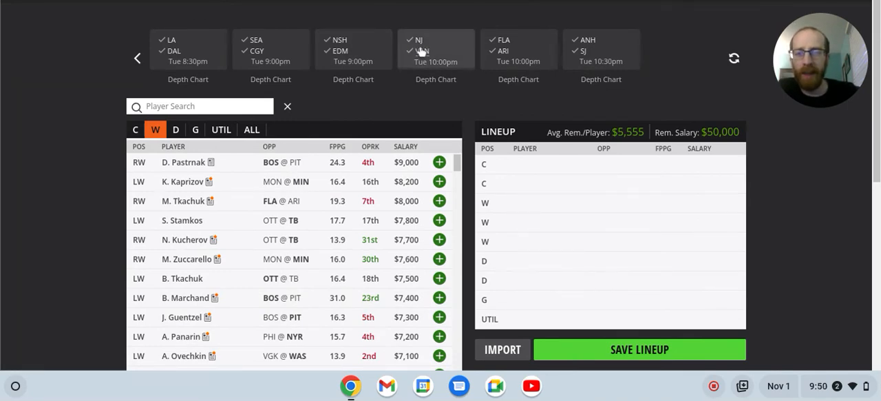
Review New Jersey's wingers and centres, then clear the NJ filter for all-games centres
click(436, 49)
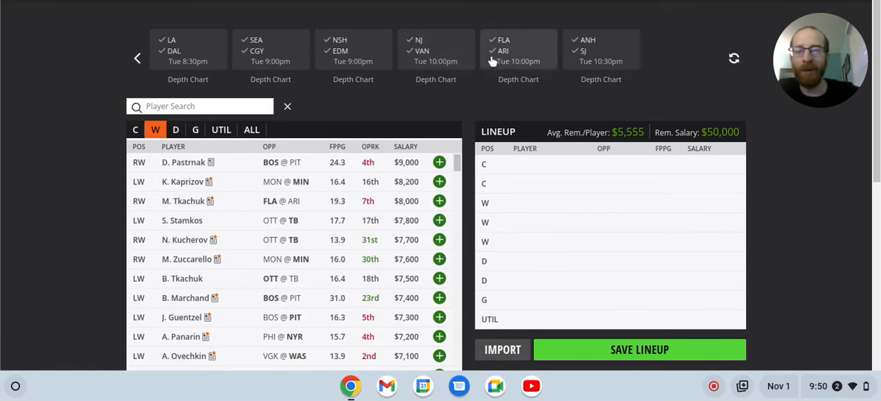
click(436, 49)
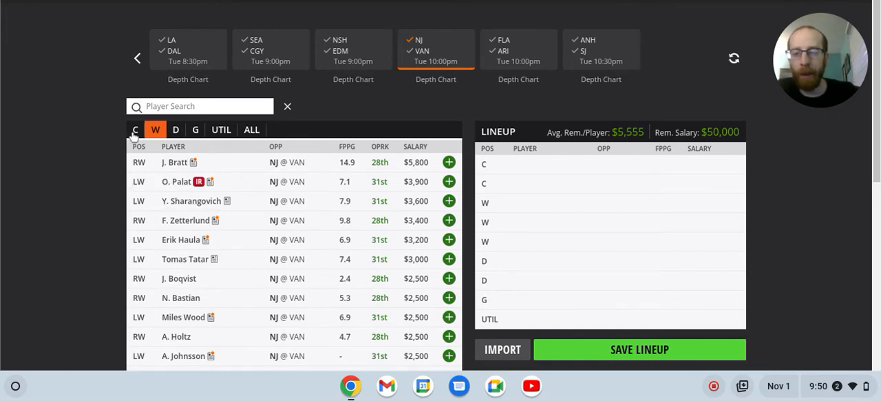
click(135, 129)
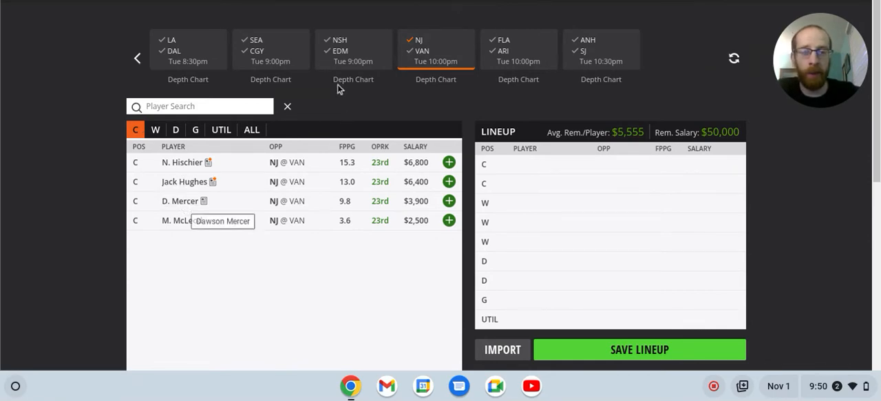
click(519, 49)
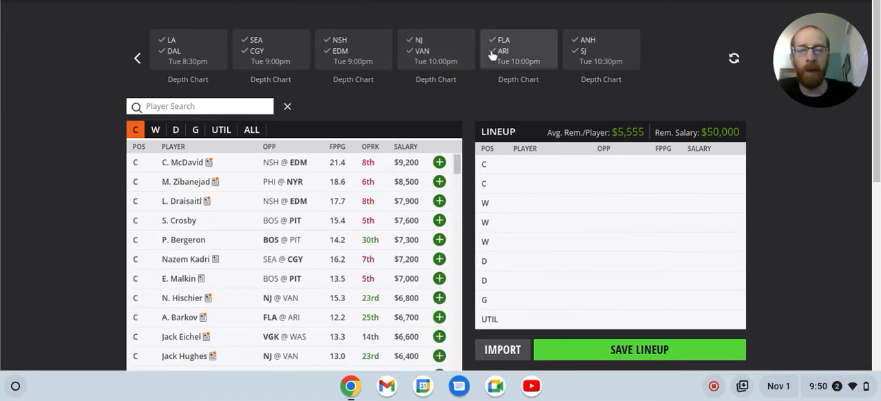
Filter to Florida's centres, then its wingers led by M. Tkachuk at $8,000
click(518, 48)
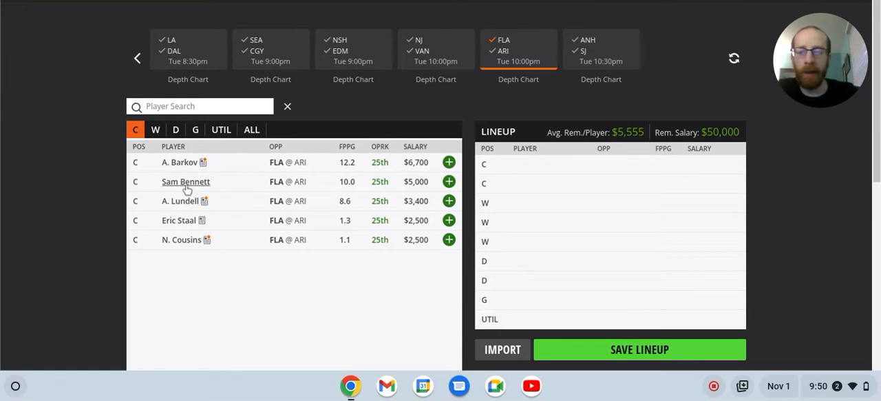
mouse_move(186, 189)
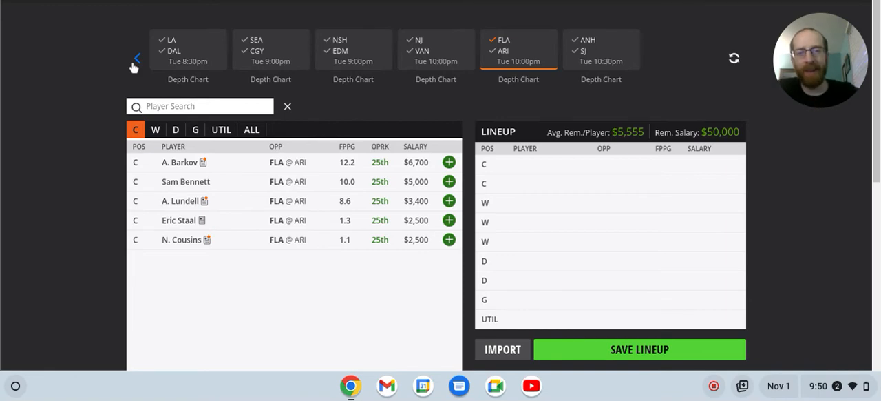
mouse_move(204, 178)
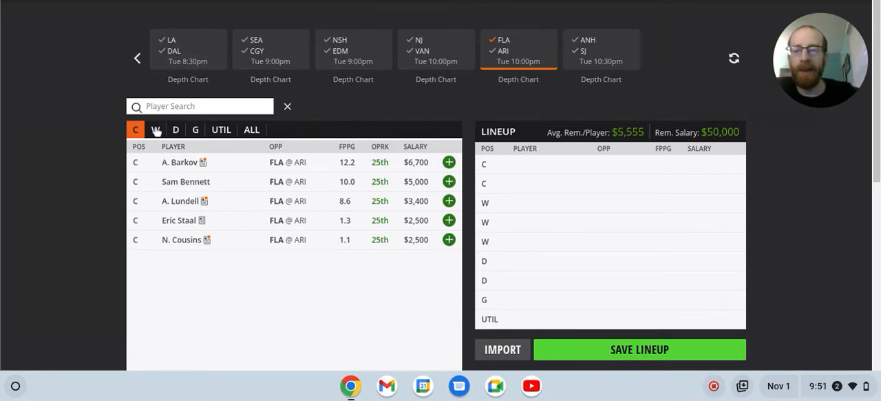
click(156, 129)
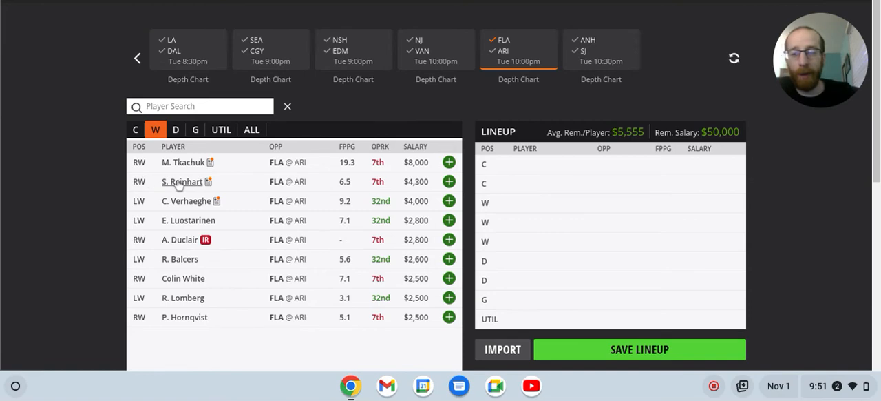
mouse_move(182, 181)
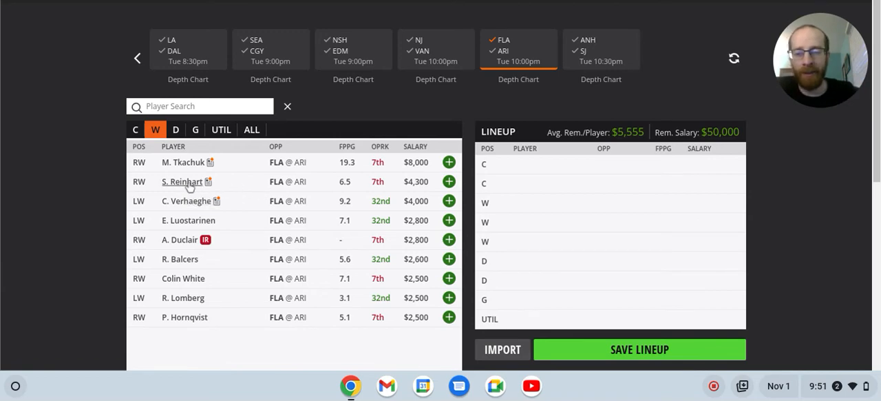
mouse_move(187, 200)
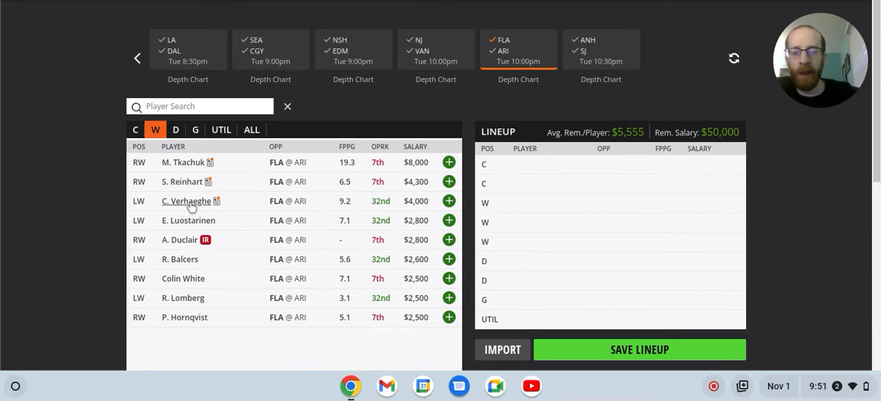
mouse_move(192, 204)
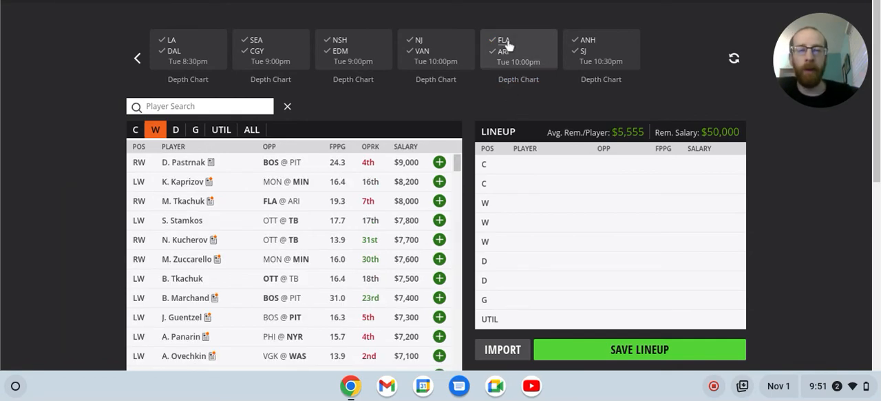
mouse_move(585, 54)
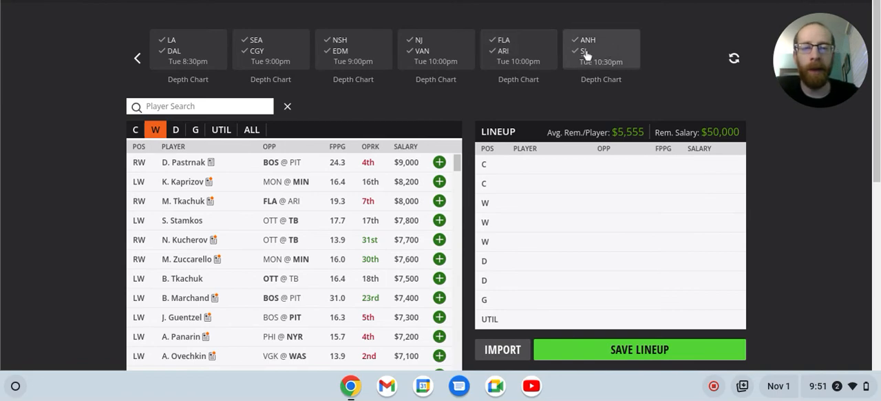
Cycle Anaheim and San Jose wingers, centres and SJ defence, then clear the SJ filter
click(601, 49)
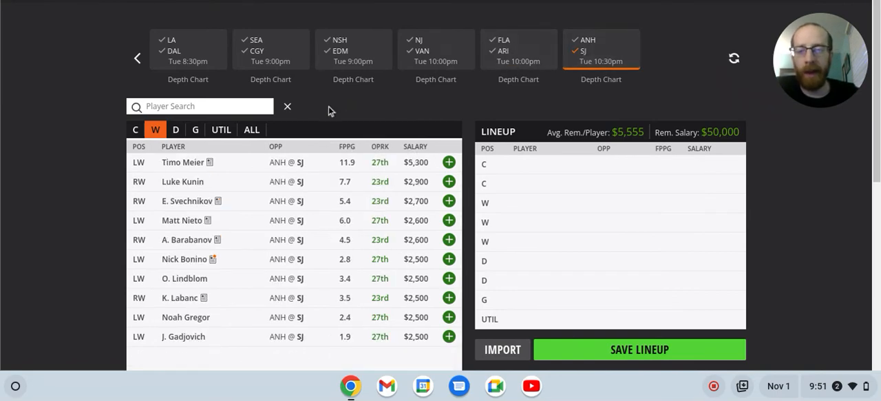
mouse_move(571, 9)
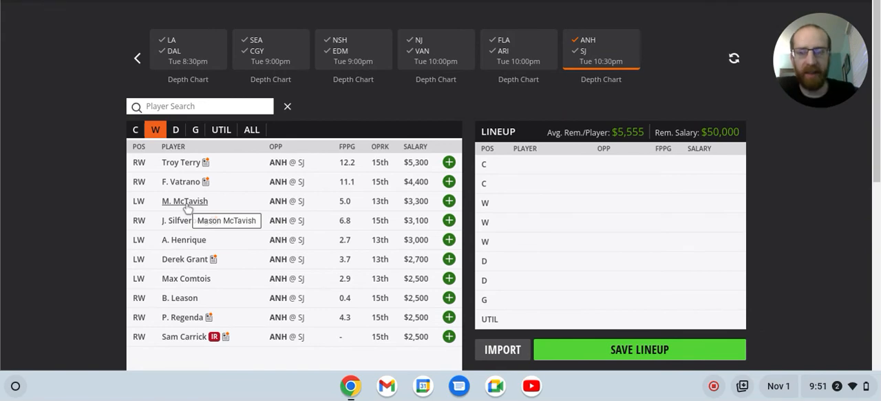
mouse_move(196, 170)
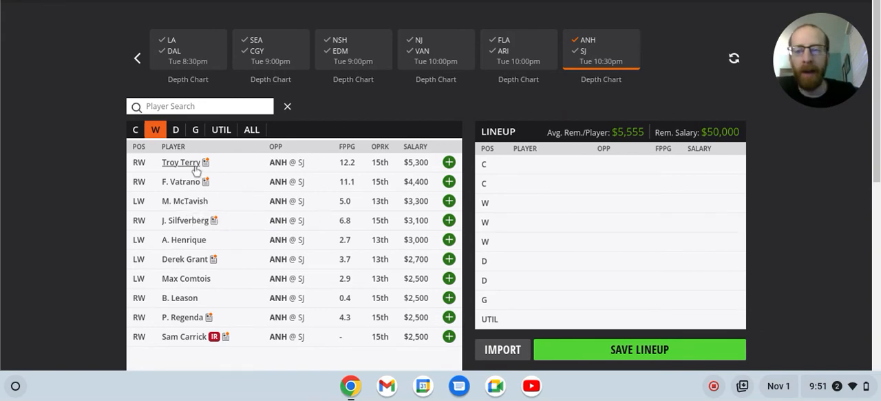
mouse_move(289, 169)
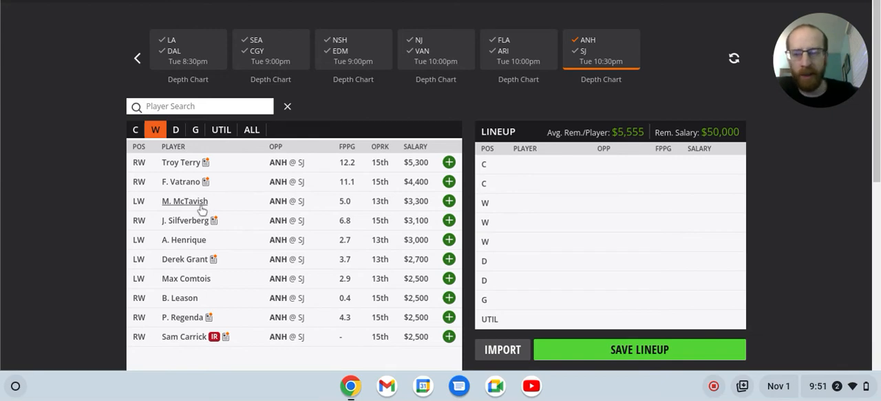
mouse_move(184, 200)
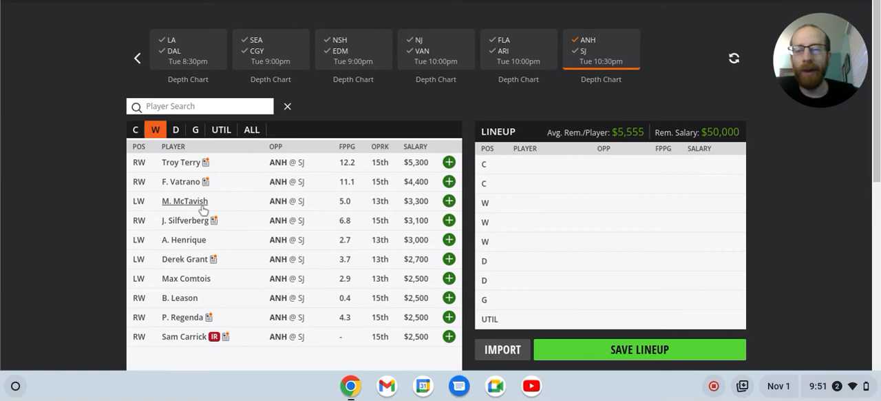
click(136, 129)
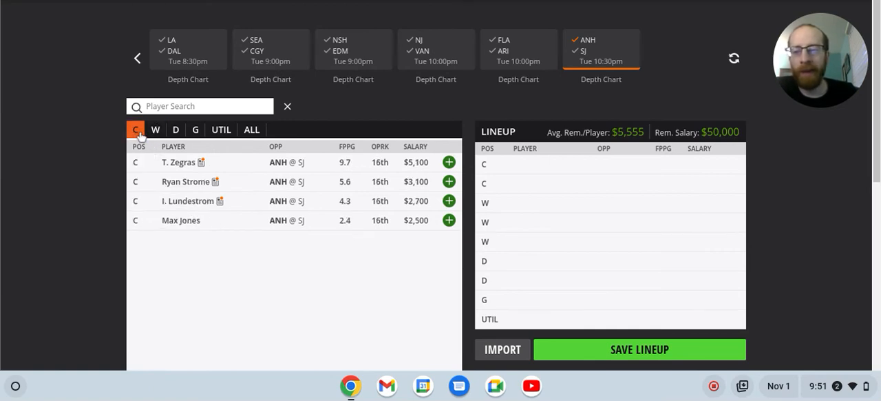
mouse_move(570, 101)
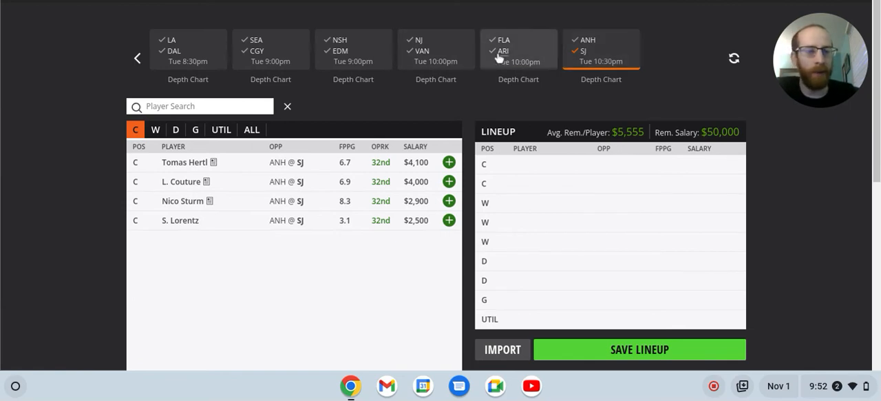
mouse_move(198, 128)
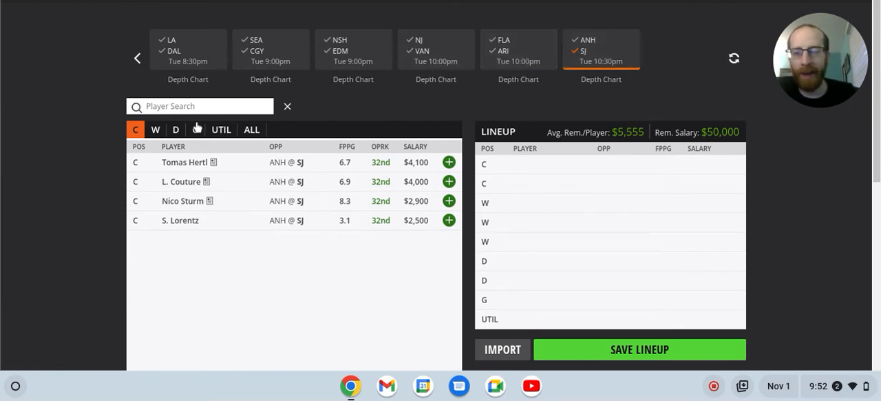
click(155, 129)
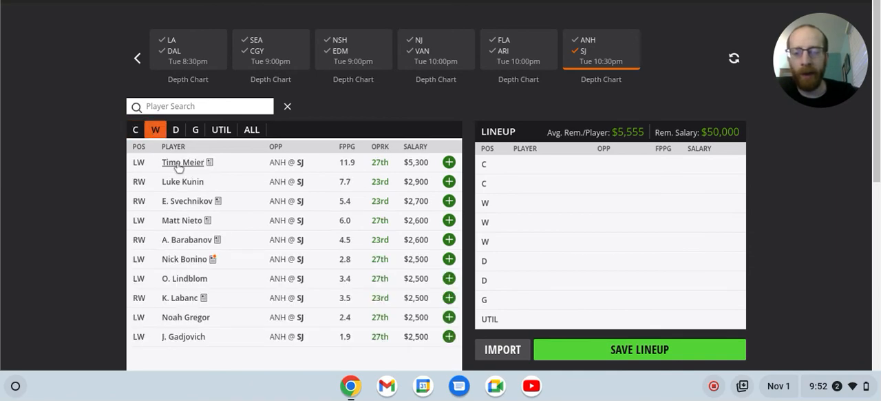
mouse_move(267, 229)
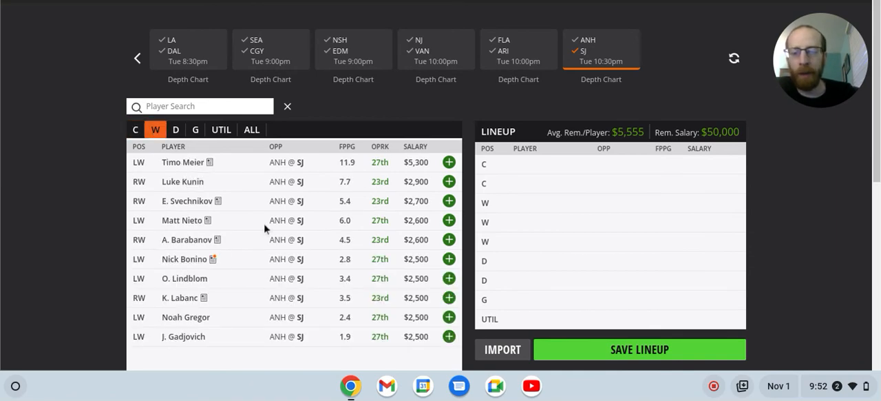
mouse_move(206, 247)
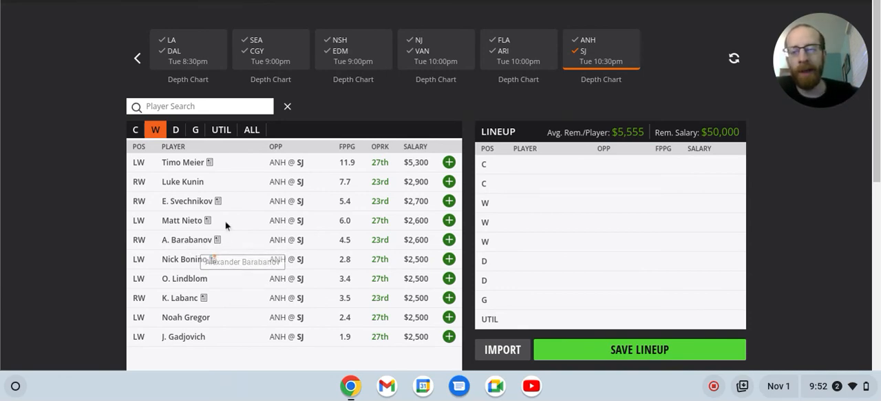
mouse_move(196, 244)
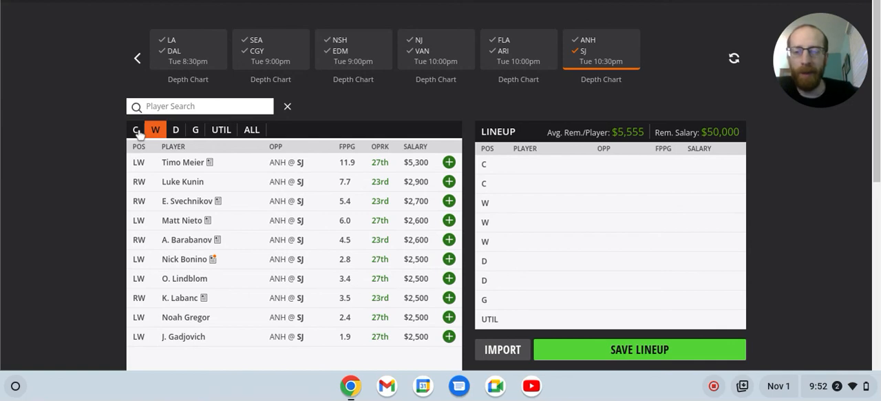
mouse_move(187, 200)
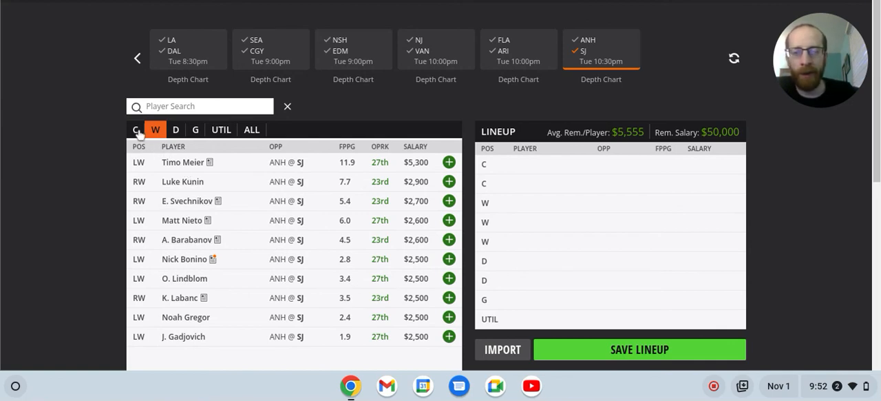
click(136, 129)
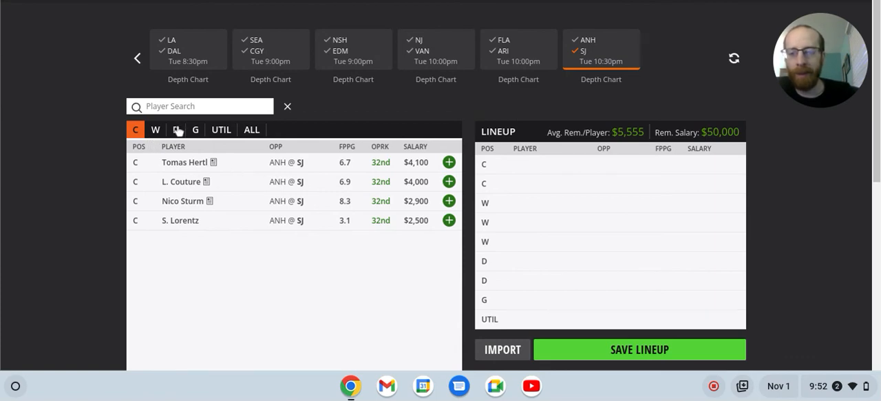
click(176, 129)
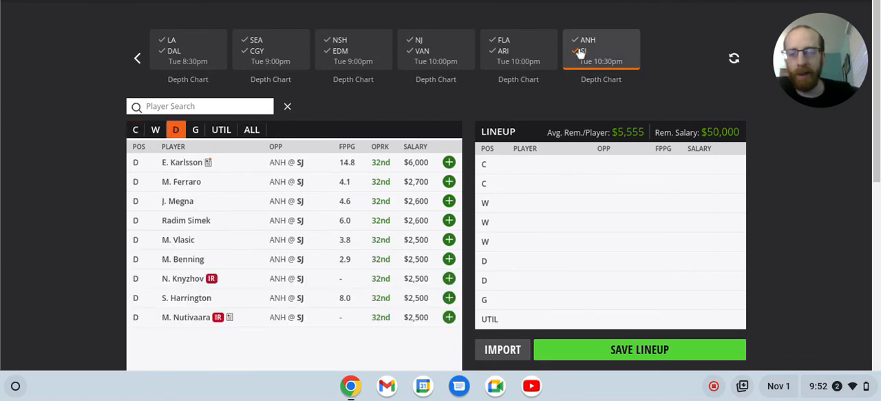
click(577, 52)
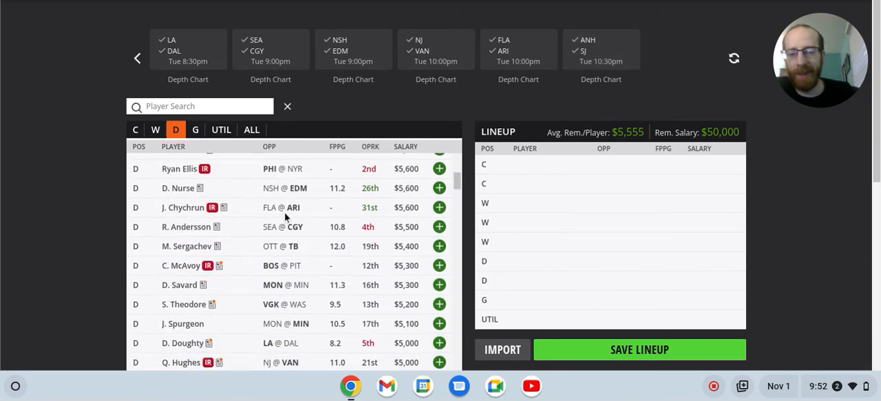
scroll(down, 3)
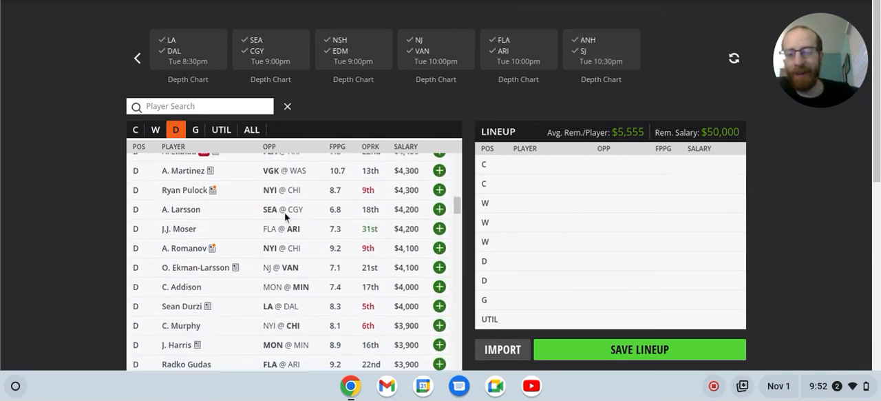
scroll(down, 3)
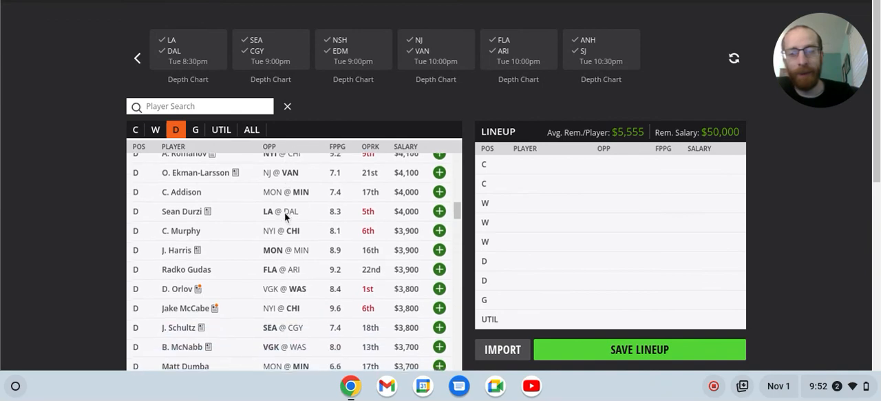
scroll(down, 3)
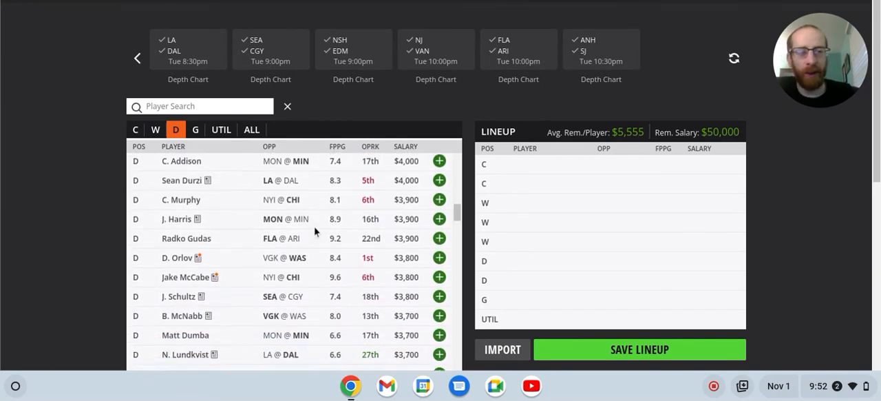
scroll(down, 3)
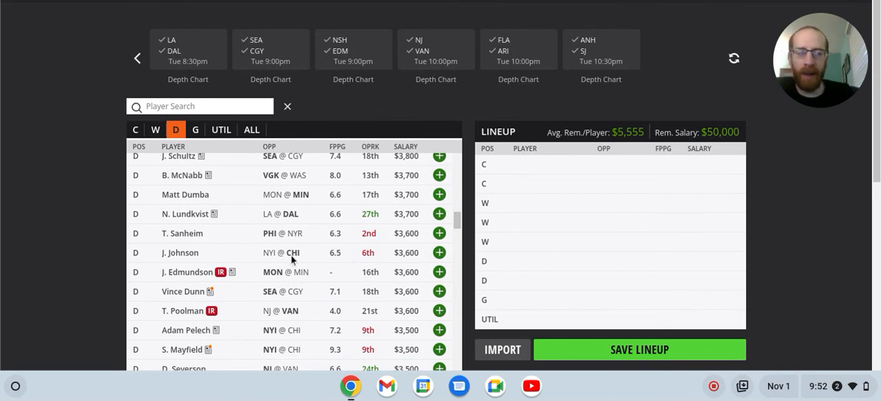
scroll(down, 3)
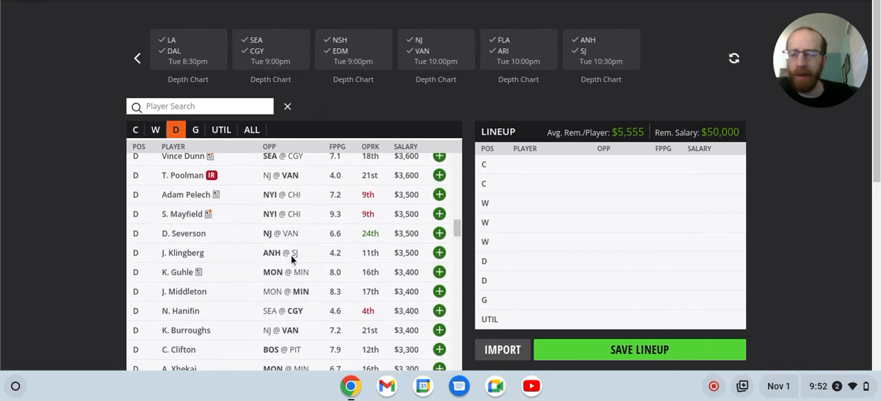
click(136, 58)
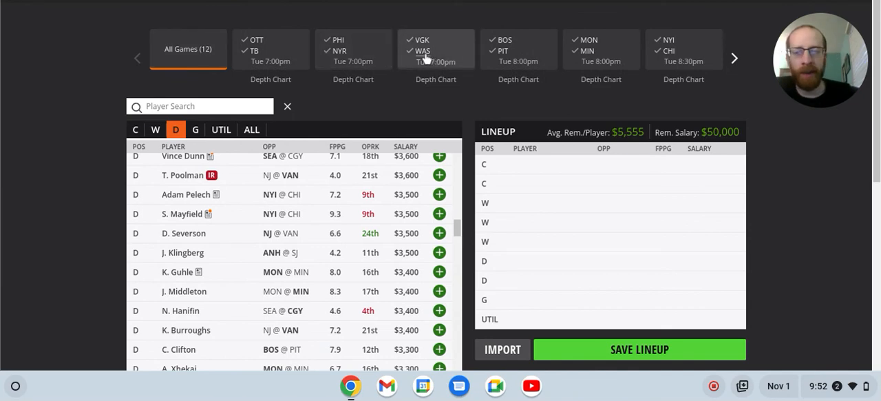
click(436, 48)
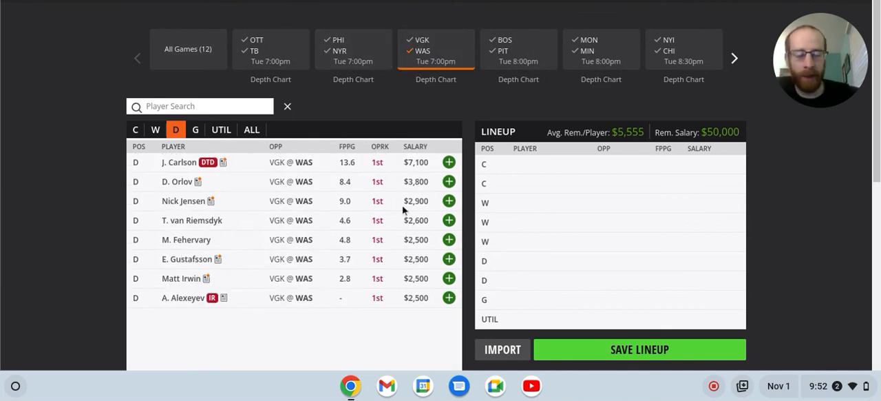
mouse_move(253, 85)
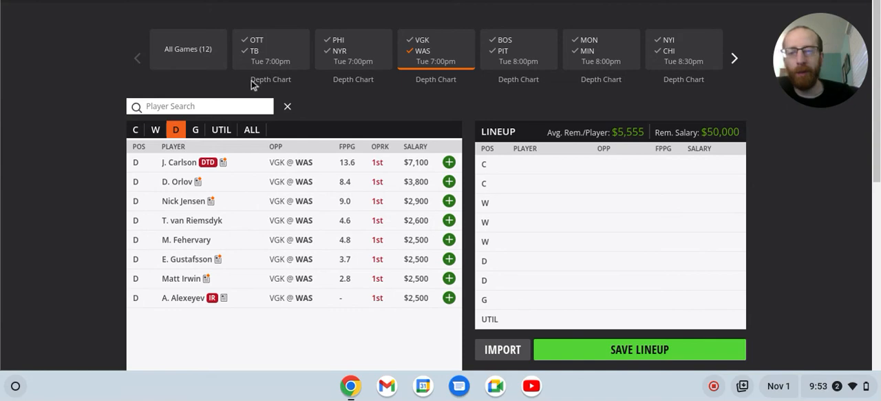
click(188, 49)
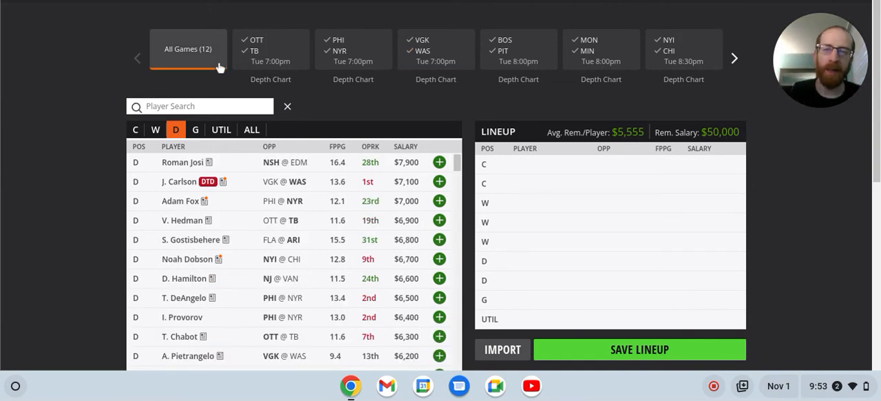
mouse_move(269, 74)
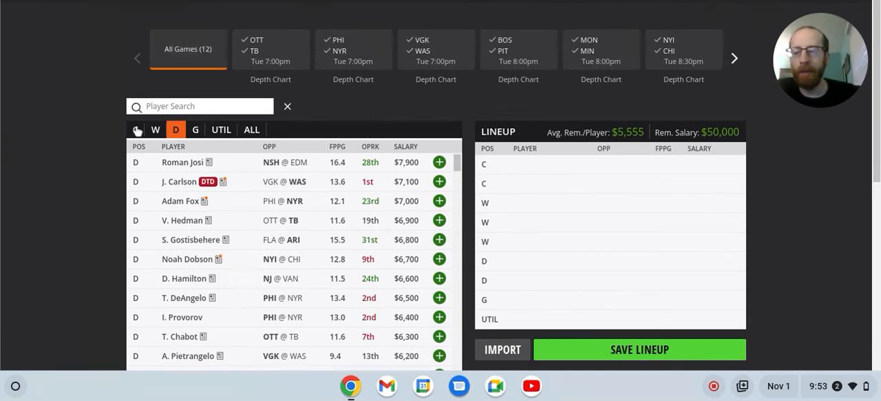
Switch to all-games centers and browse down to the $3,100 range from McDavid at $9,200
click(136, 130)
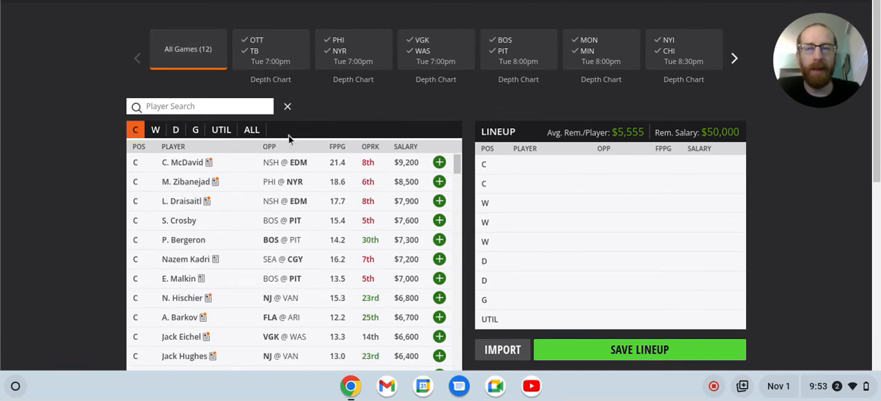
mouse_move(383, 143)
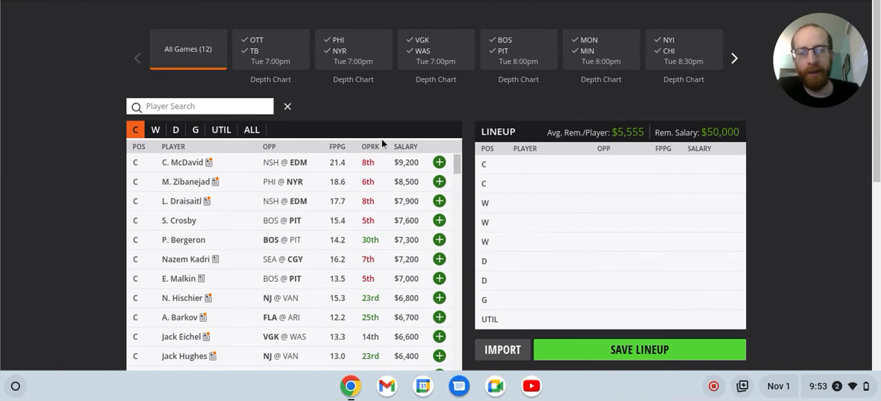
mouse_move(410, 179)
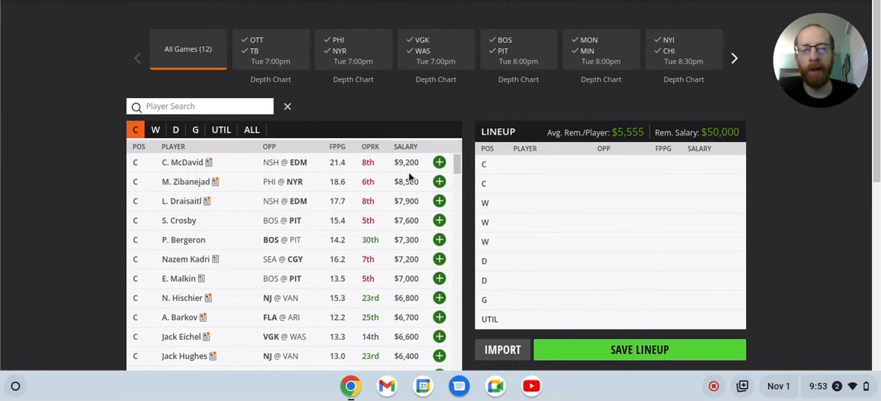
mouse_move(342, 258)
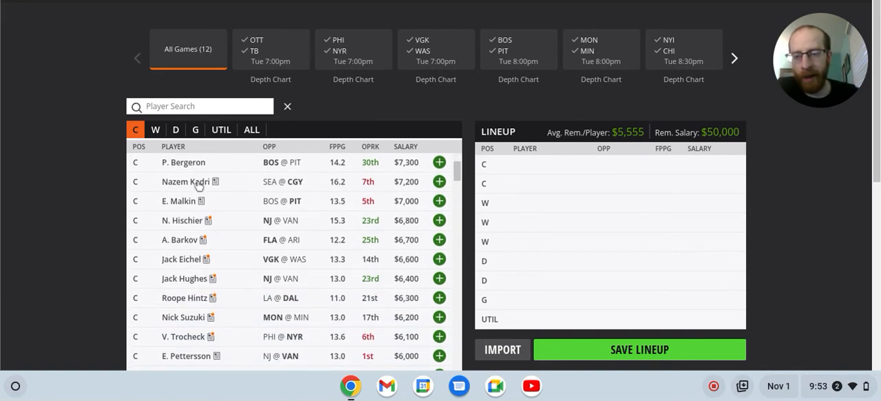
scroll(down, 3)
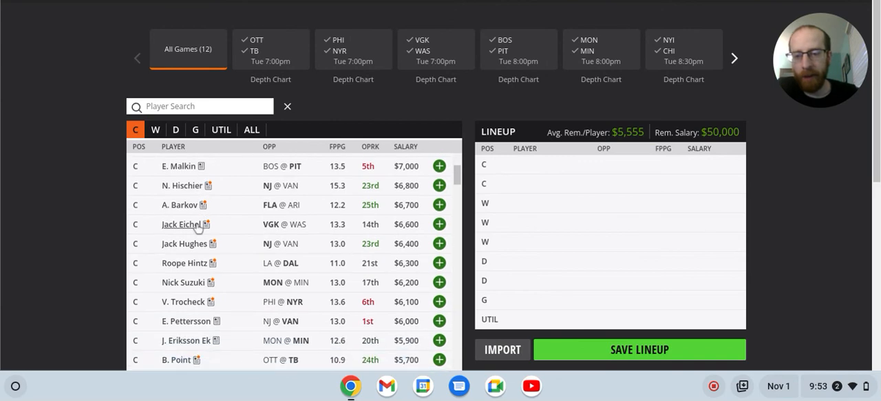
scroll(down, 3)
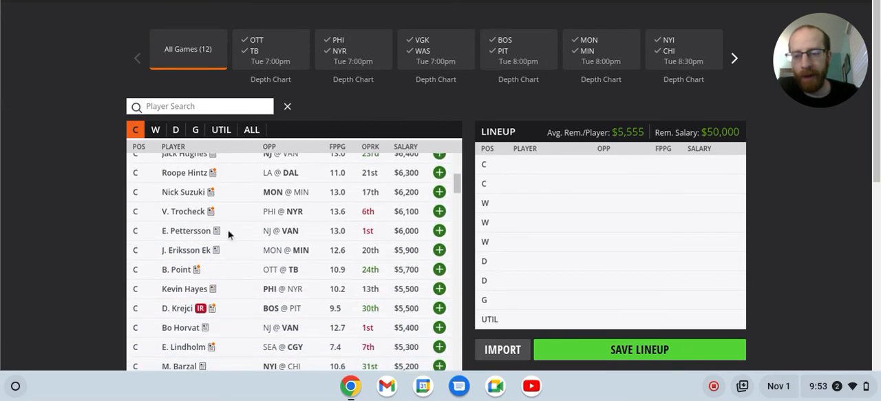
mouse_move(186, 279)
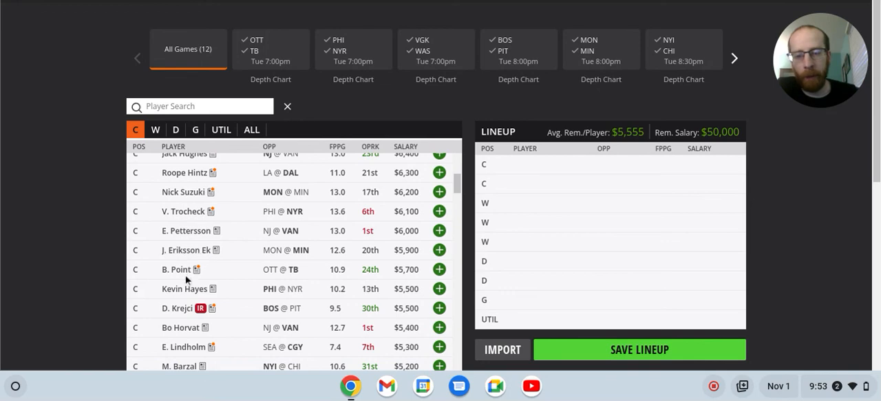
scroll(down, 3)
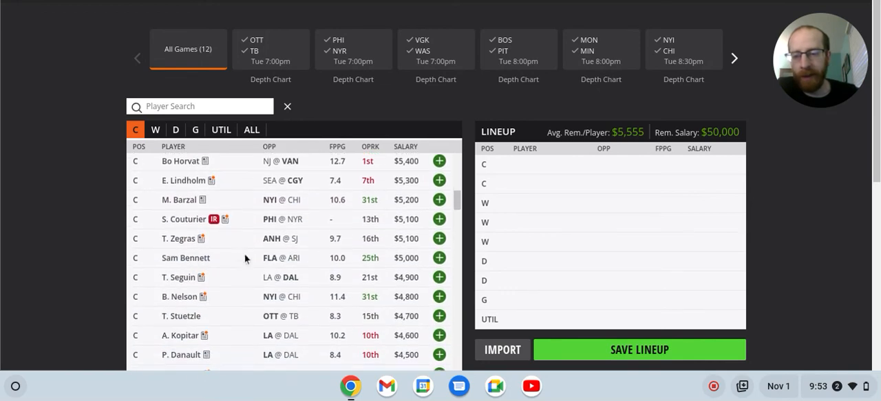
scroll(down, 3)
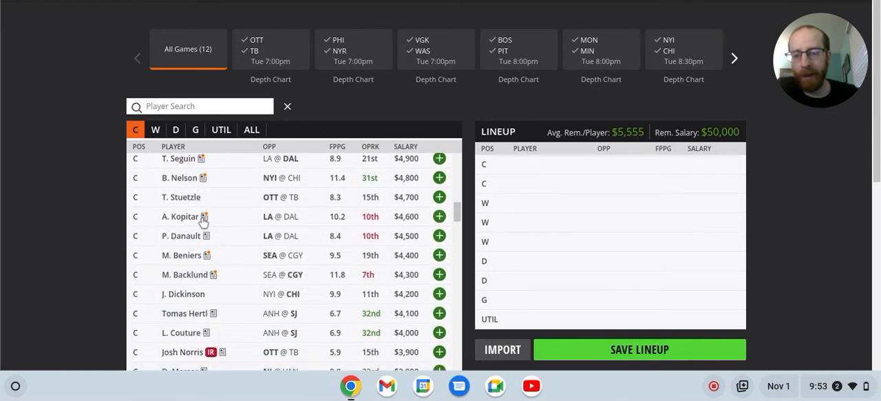
scroll(down, 3)
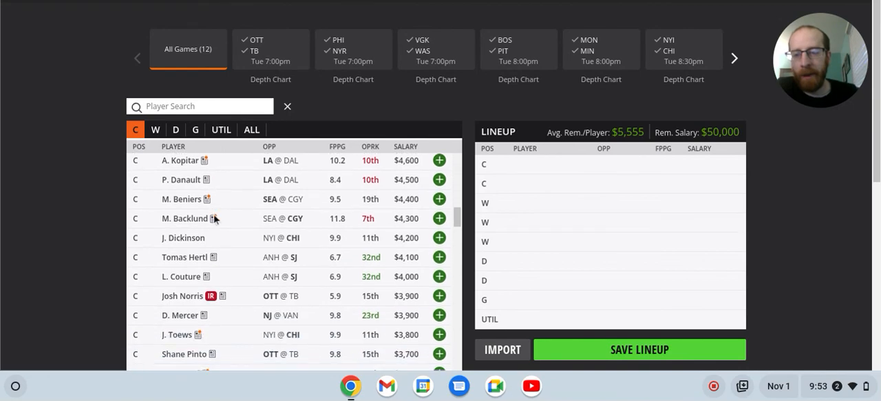
scroll(down, 3)
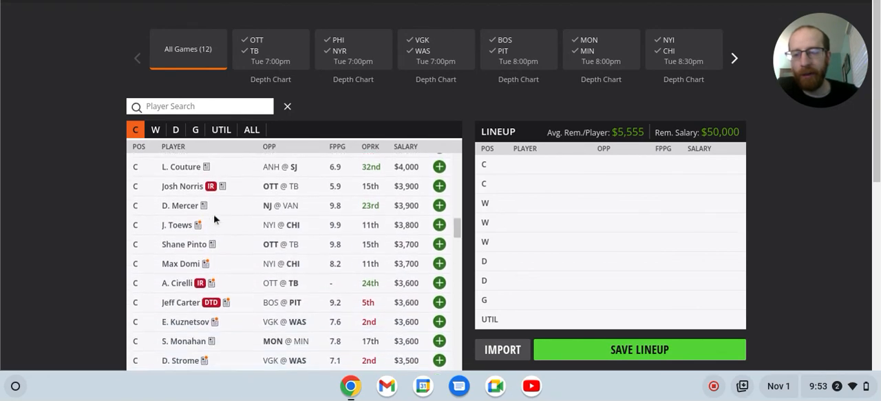
scroll(down, 3)
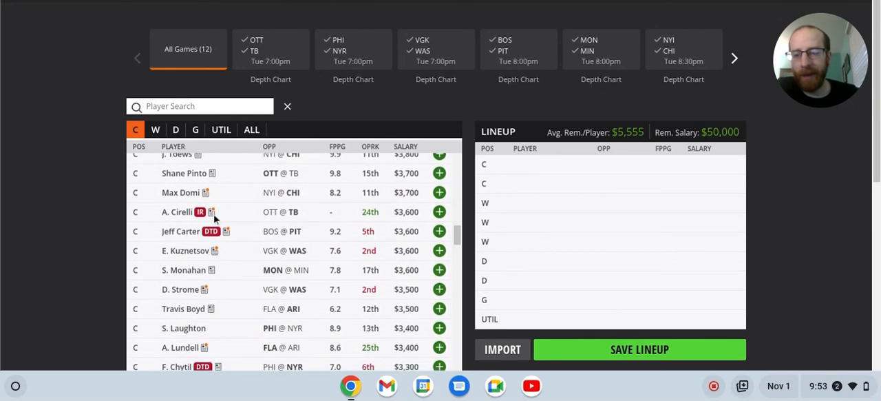
scroll(down, 3)
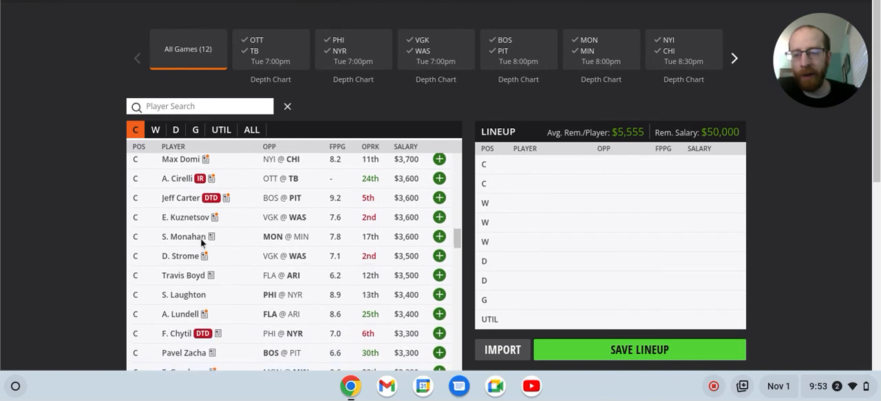
scroll(down, 3)
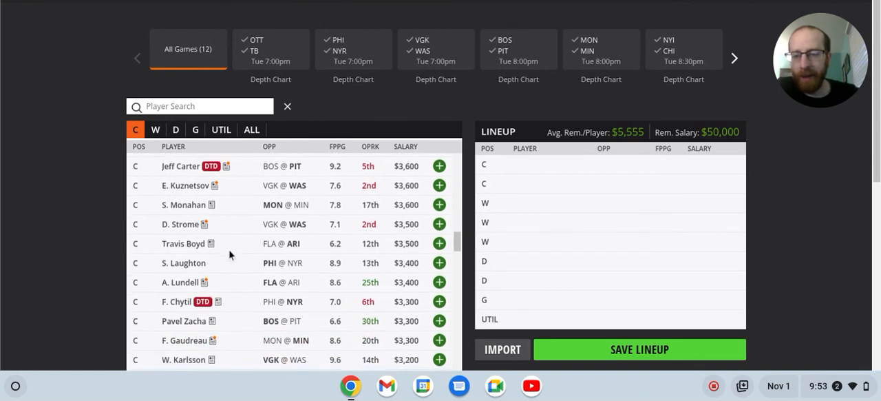
scroll(down, 3)
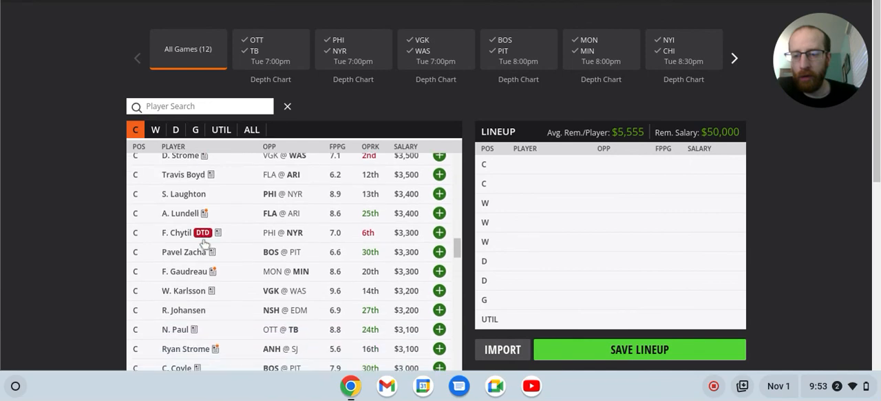
scroll(down, 3)
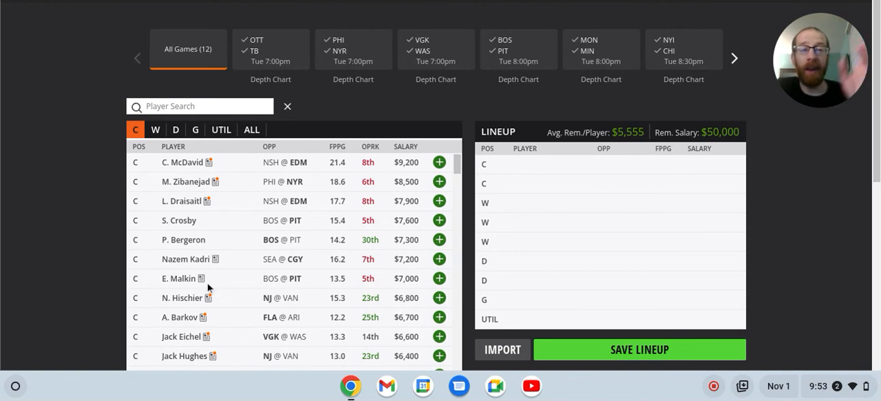
mouse_move(596, 122)
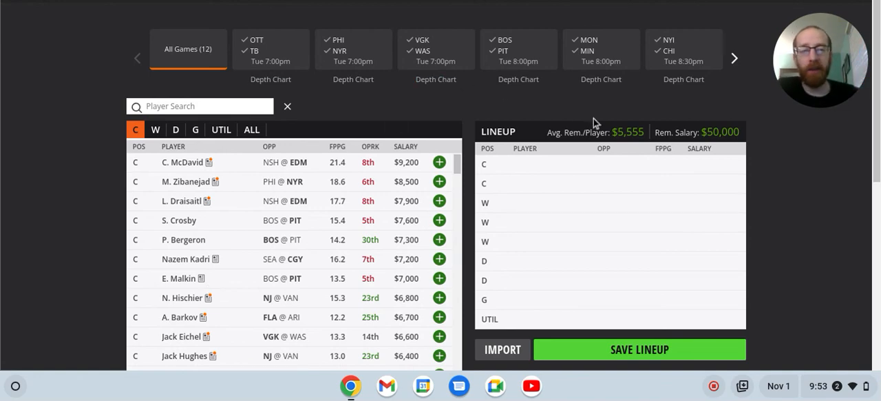